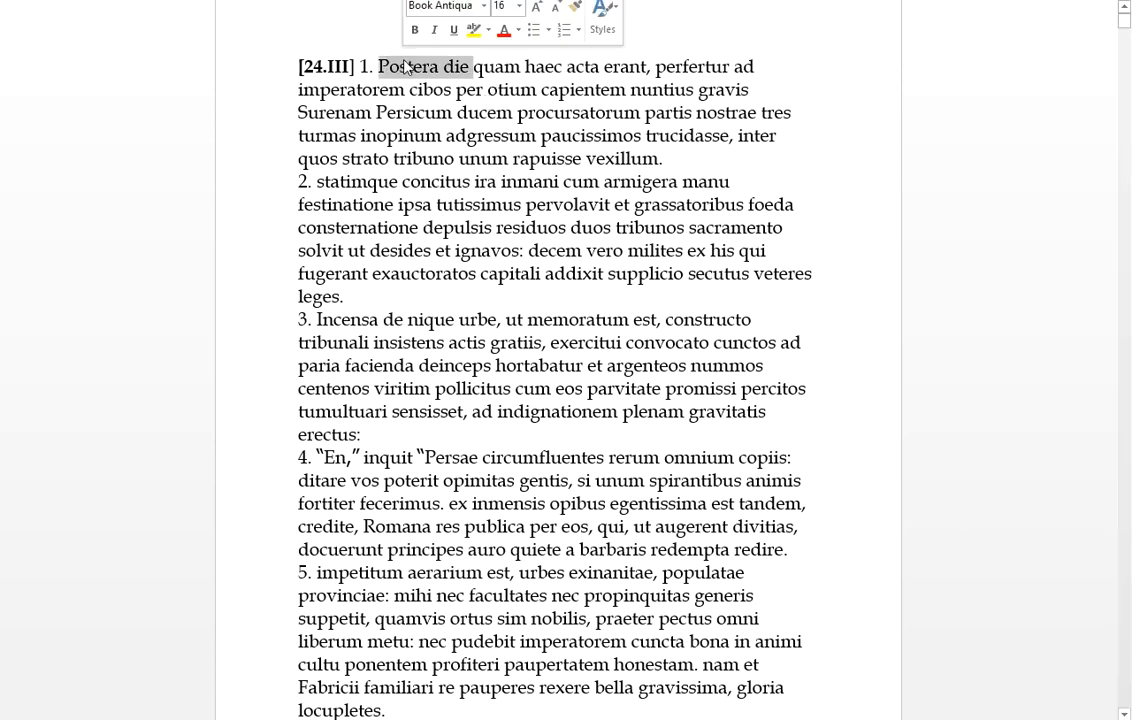
Read word by word through 'Postera die haec acta erant perfertur nuntius gravis ... Persicum'
{"action": "left_click", "coordinate": [524, 66]}
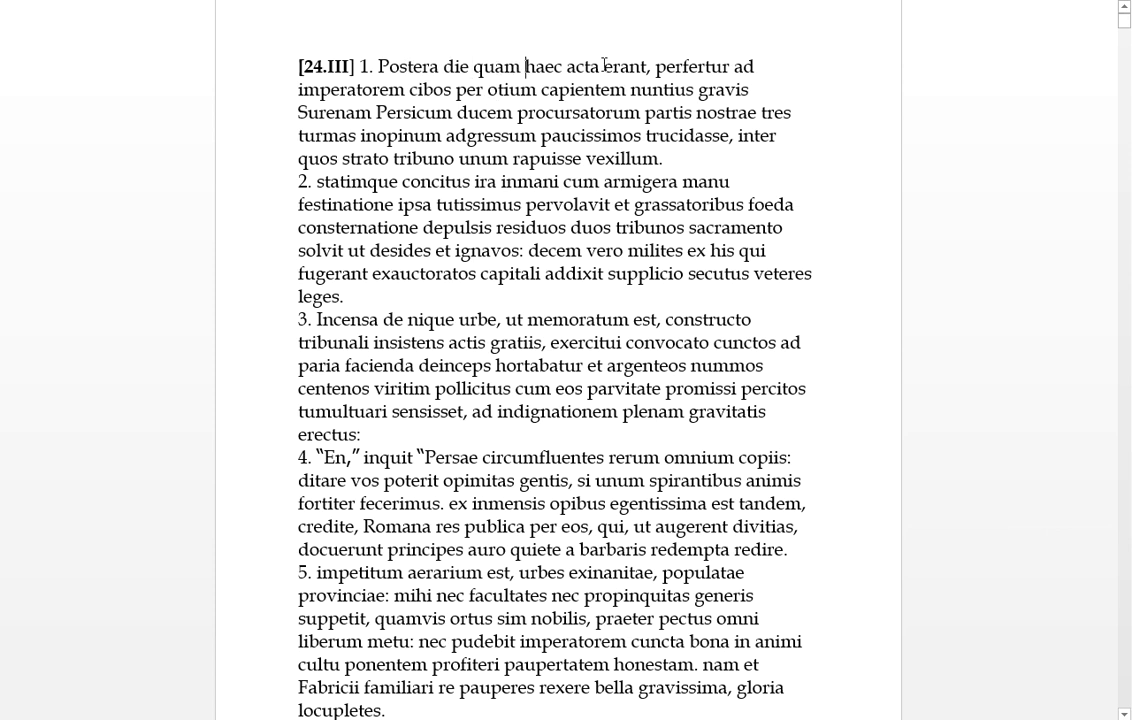
{"action": "left_click_drag", "start_coordinate": [524, 66], "coordinate": [650, 66]}
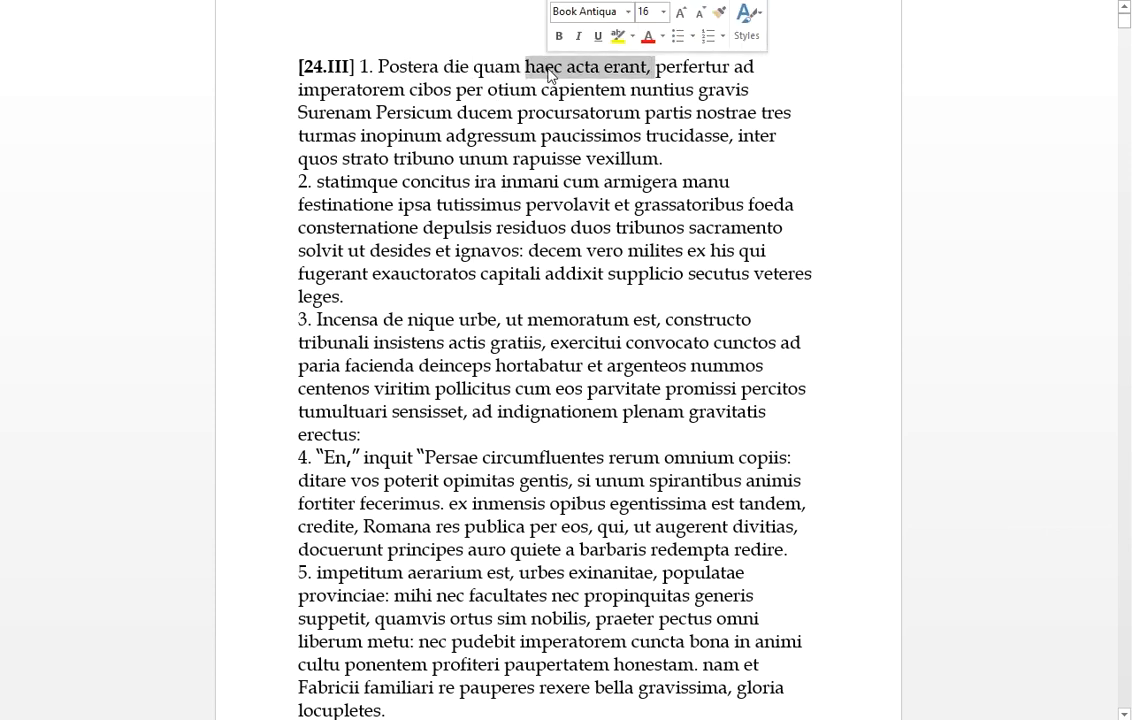
{"action": "left_click", "coordinate": [560, 68]}
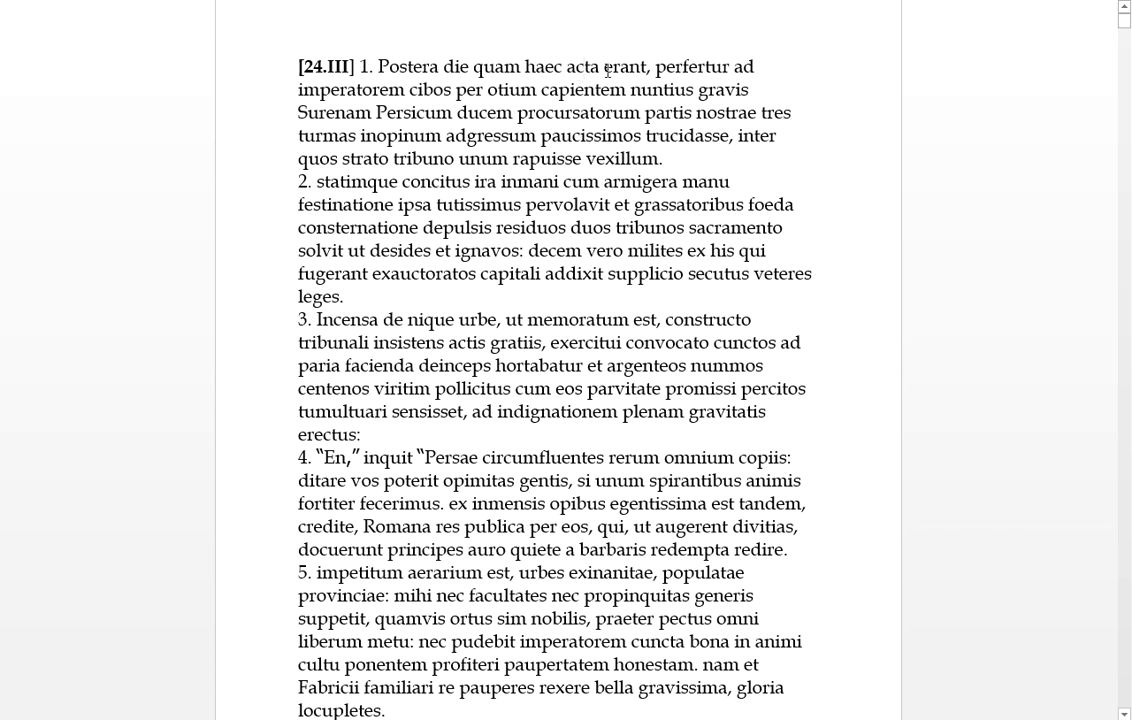
{"action": "double_click", "coordinate": [692, 66]}
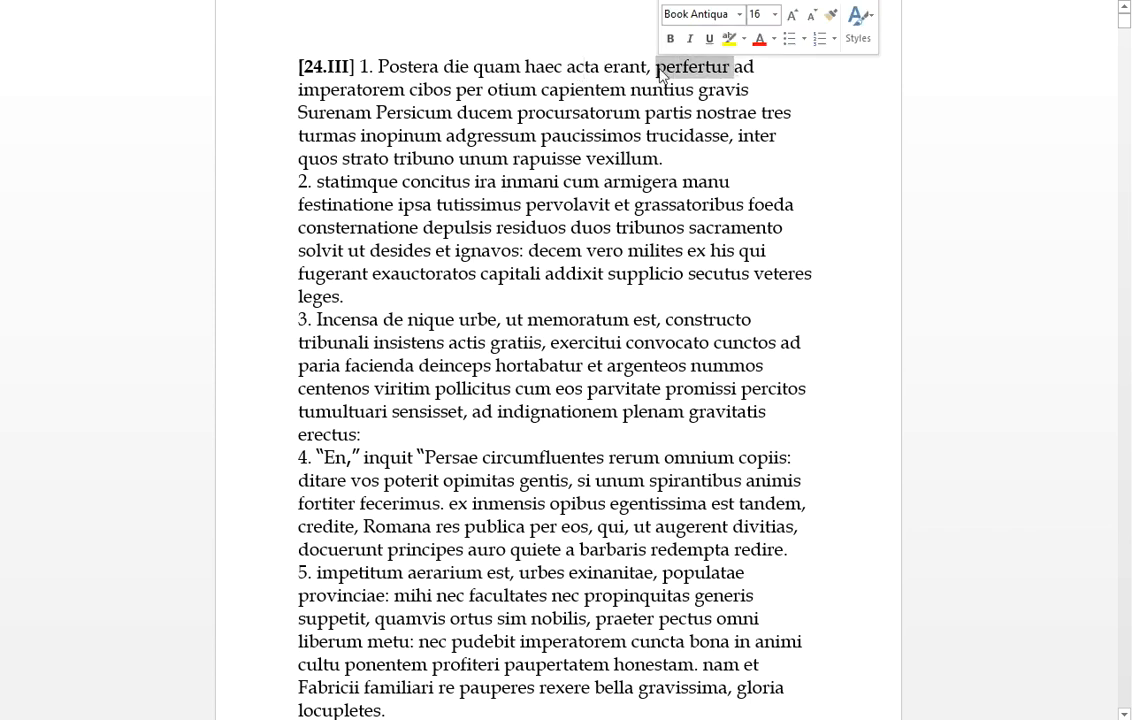
{"action": "left_click", "coordinate": [406, 92]}
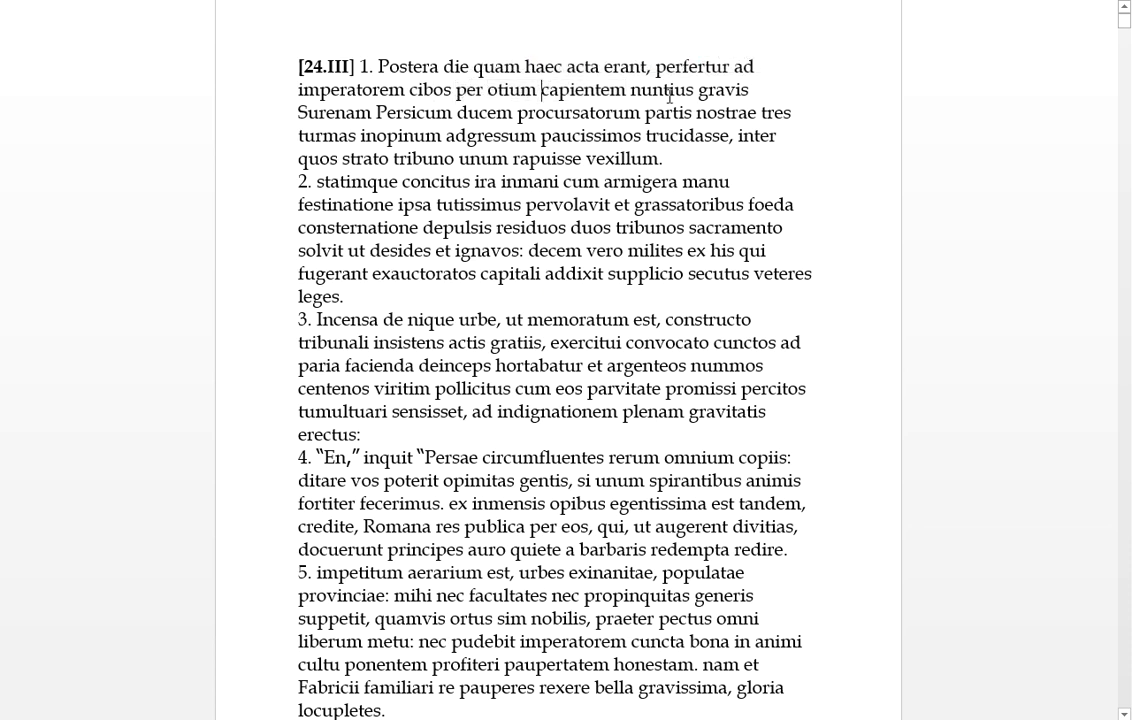
{"action": "double_click", "coordinate": [660, 90]}
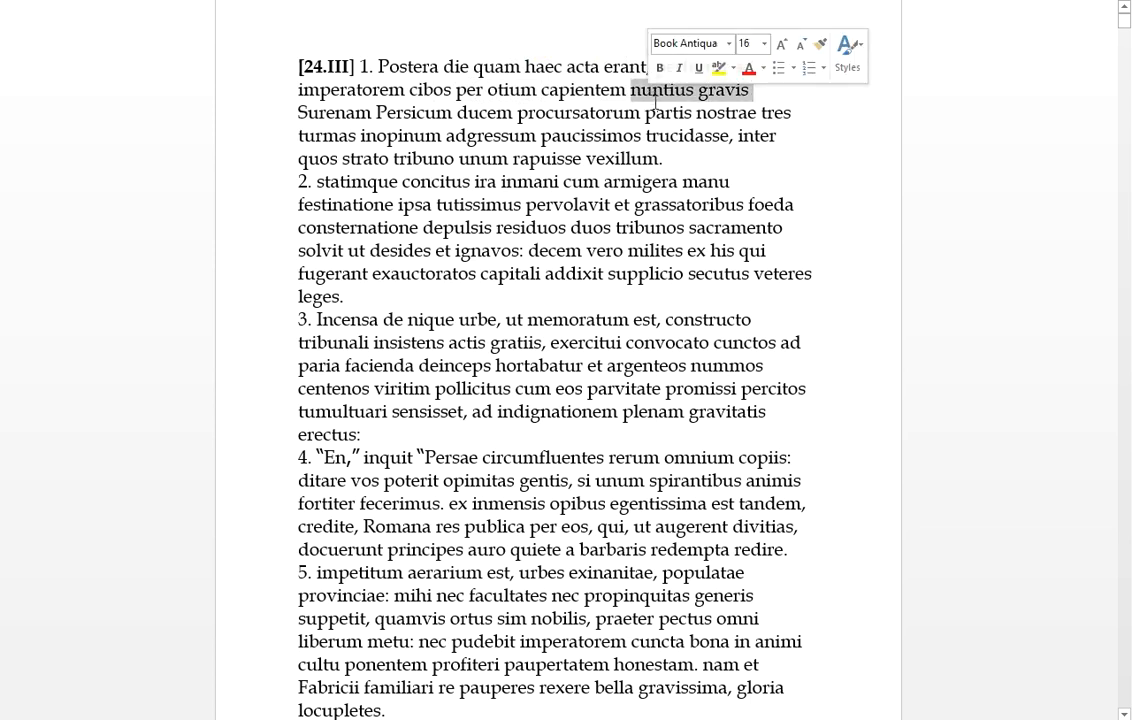
{"action": "left_click", "coordinate": [604, 104]}
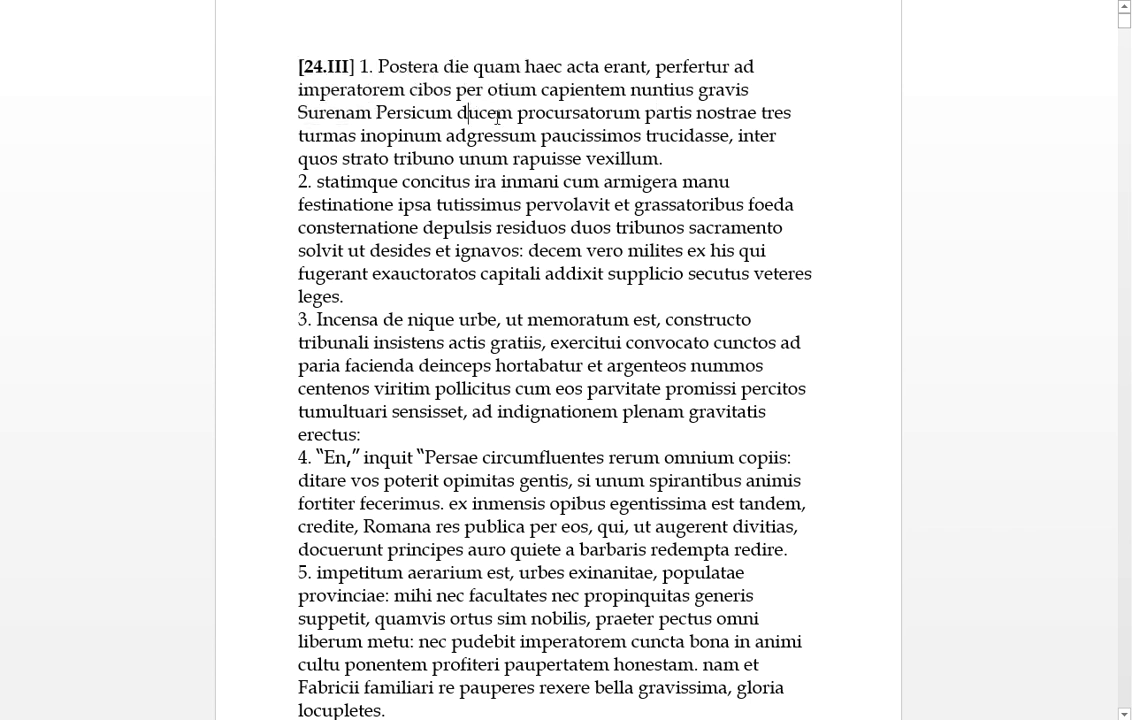
{"action": "double_click", "coordinate": [484, 112]}
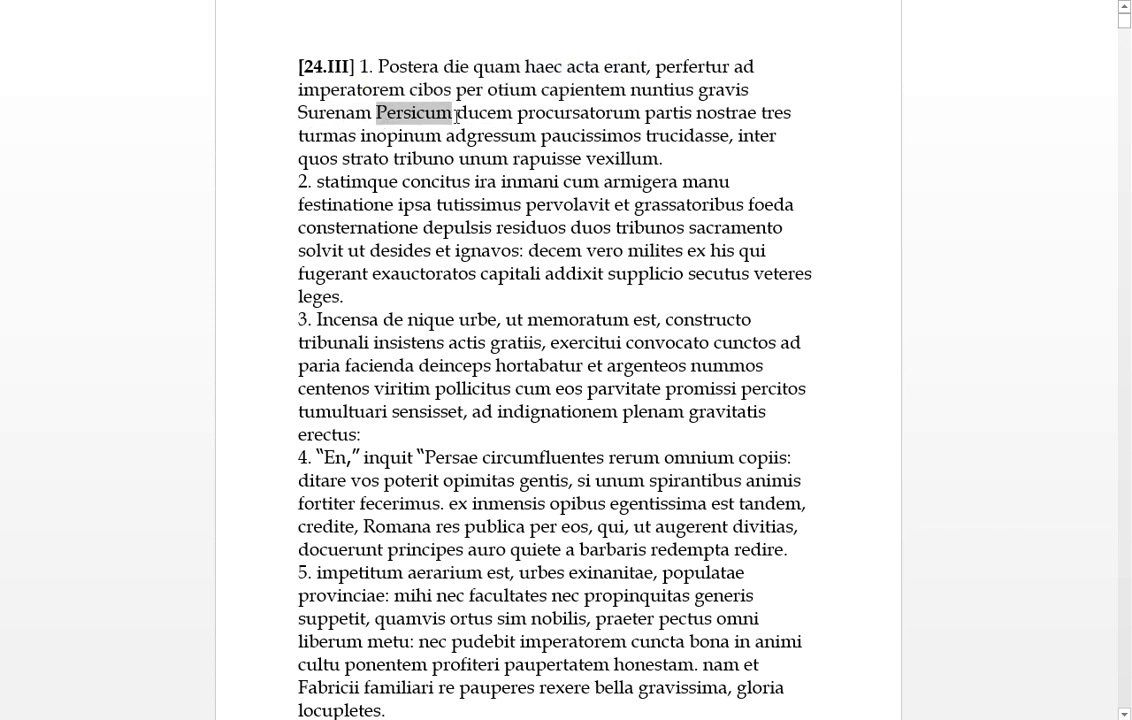
{"action": "left_click", "coordinate": [630, 124]}
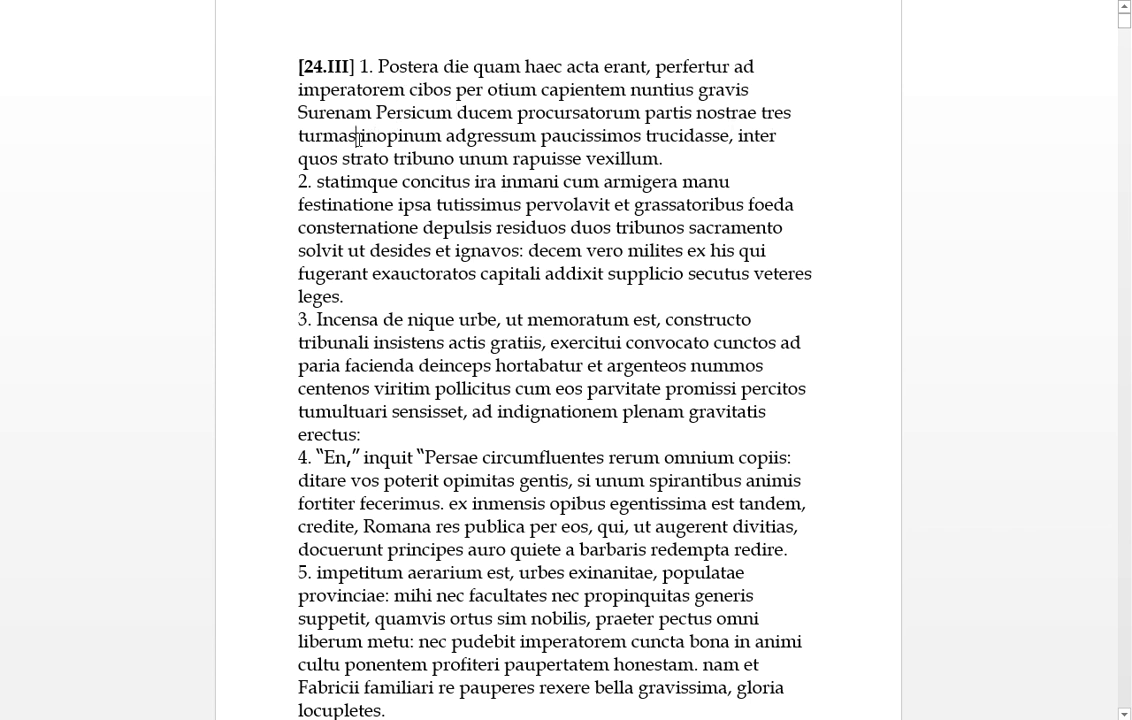
Read on through 'Surenam inopinum adgressum ... paucissimos trucidasse'
{"action": "double_click", "coordinate": [326, 136]}
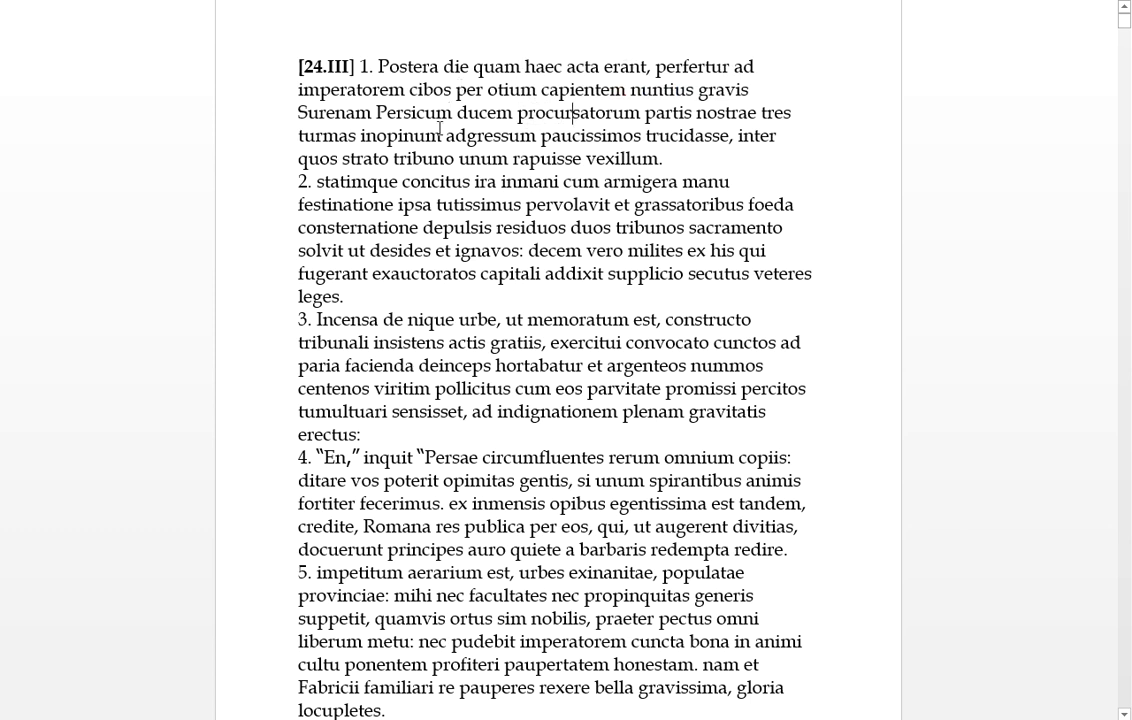
{"action": "double_click", "coordinate": [334, 112]}
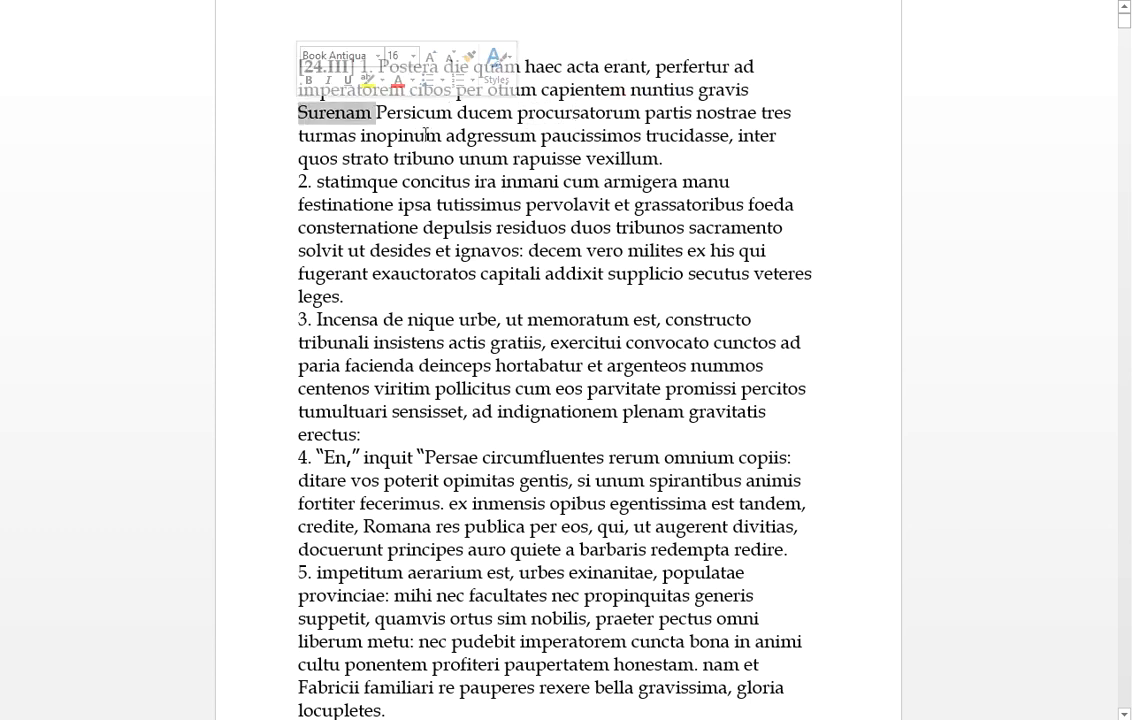
{"action": "double_click", "coordinate": [400, 136]}
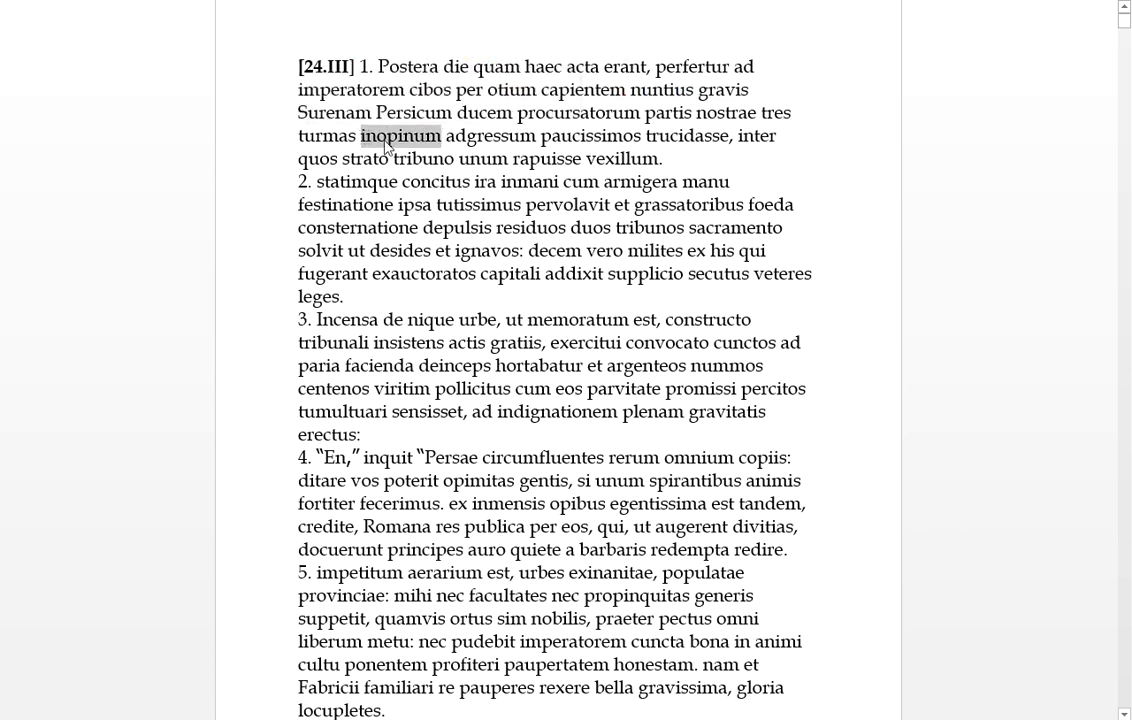
{"action": "double_click", "coordinate": [488, 136]}
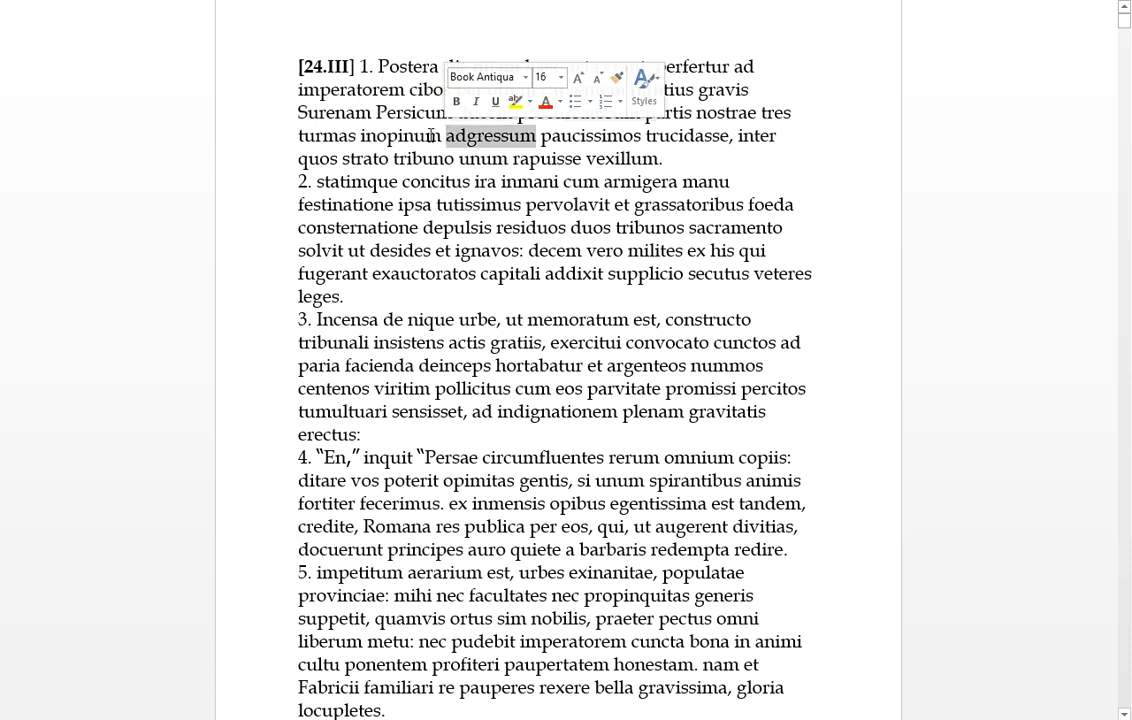
{"action": "left_click", "coordinate": [616, 120]}
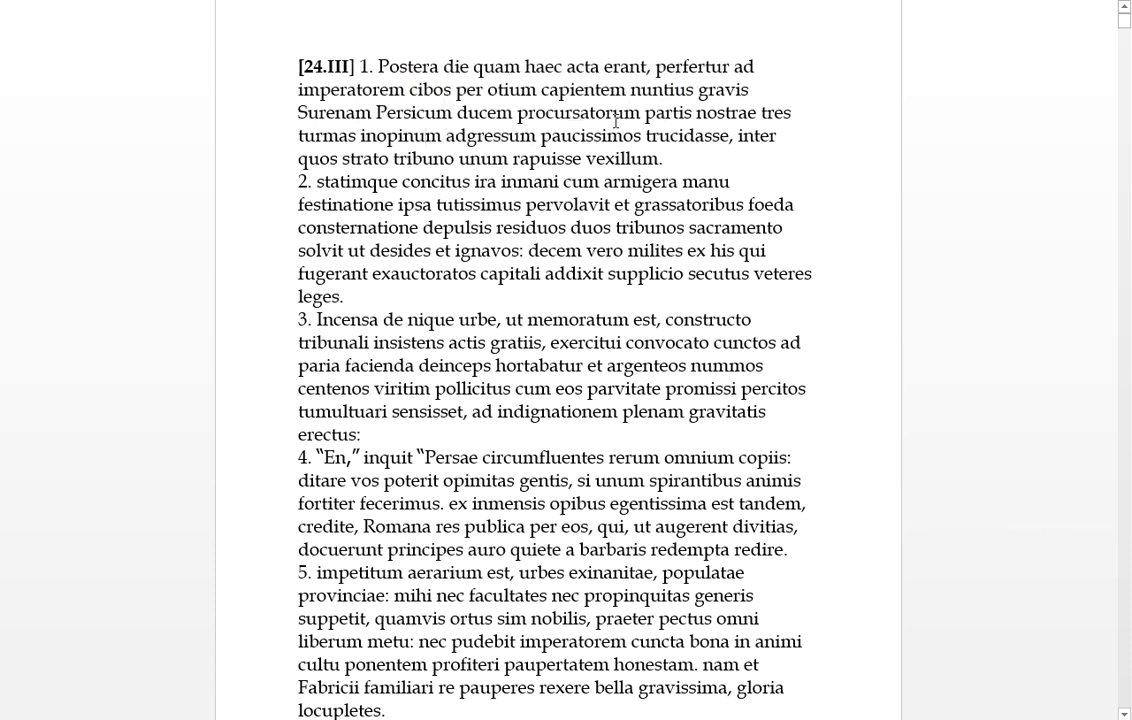
{"action": "double_click", "coordinate": [576, 112]}
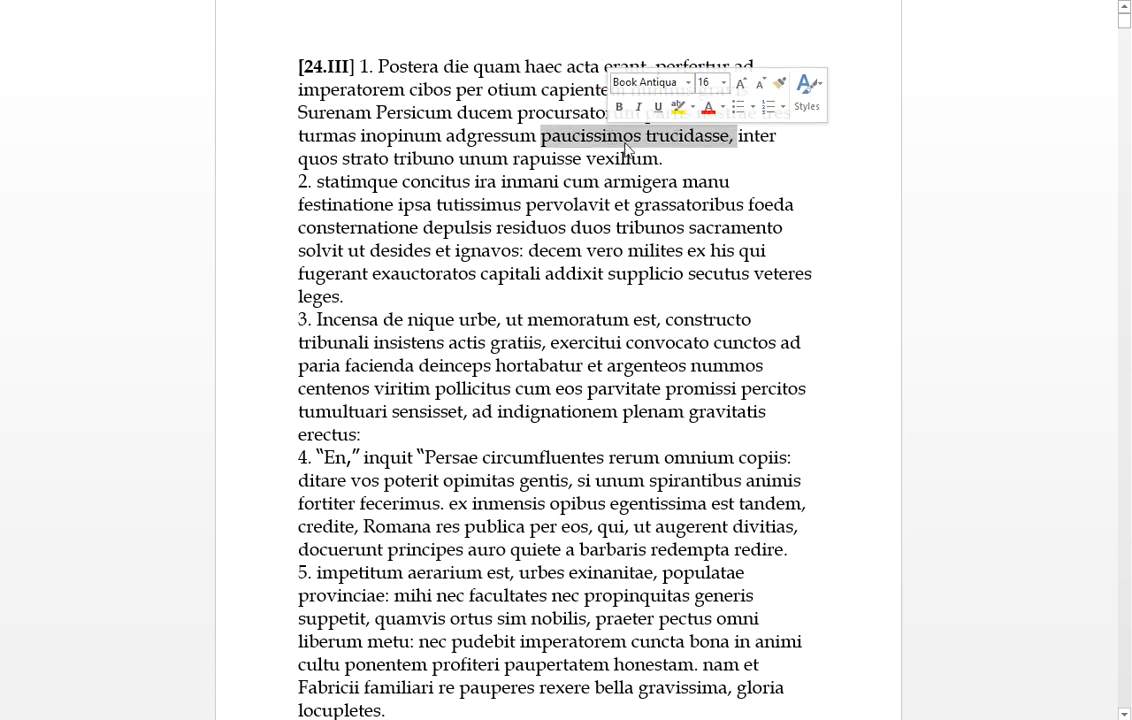
{"action": "left_click", "coordinate": [620, 136]}
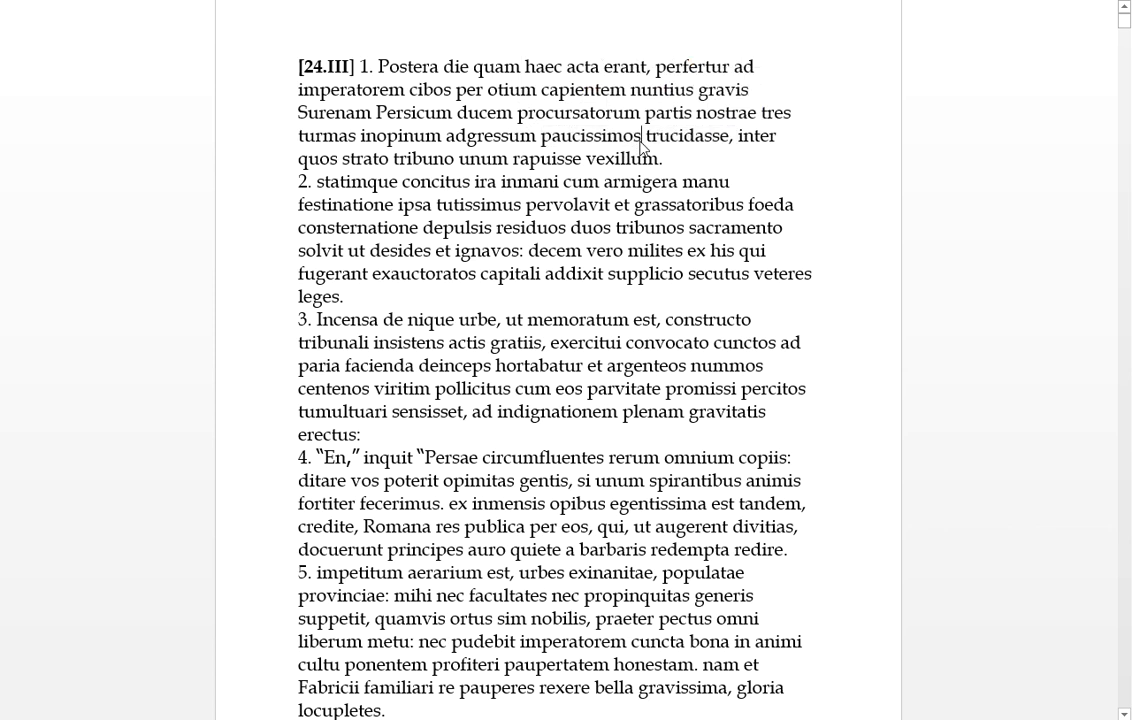
{"action": "double_click", "coordinate": [592, 136]}
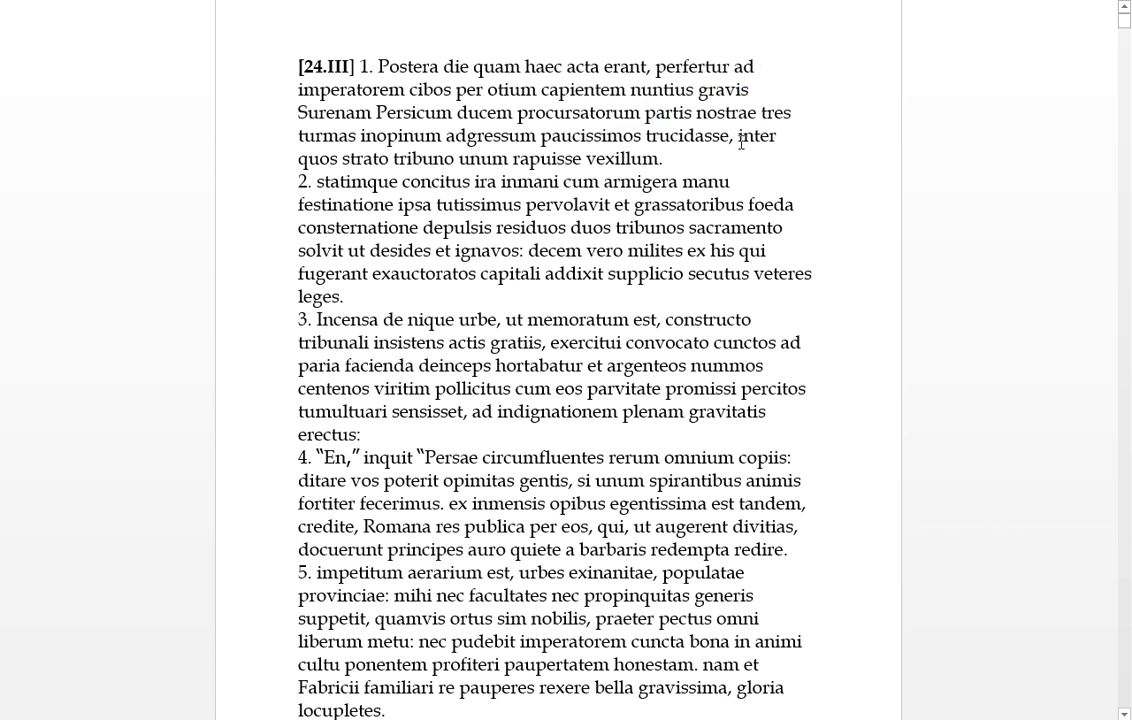
{"action": "double_click", "coordinate": [756, 136]}
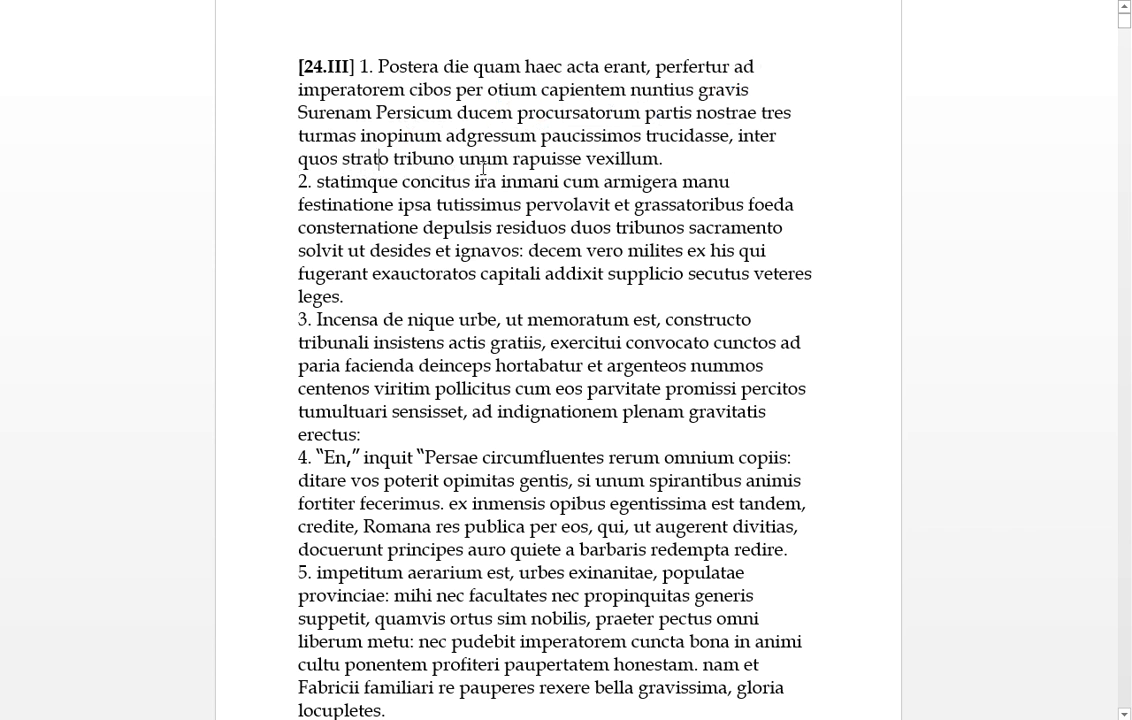
Read the clause 'quos strato tribuno unum rapuisse vexillum'
{"action": "double_click", "coordinate": [480, 158]}
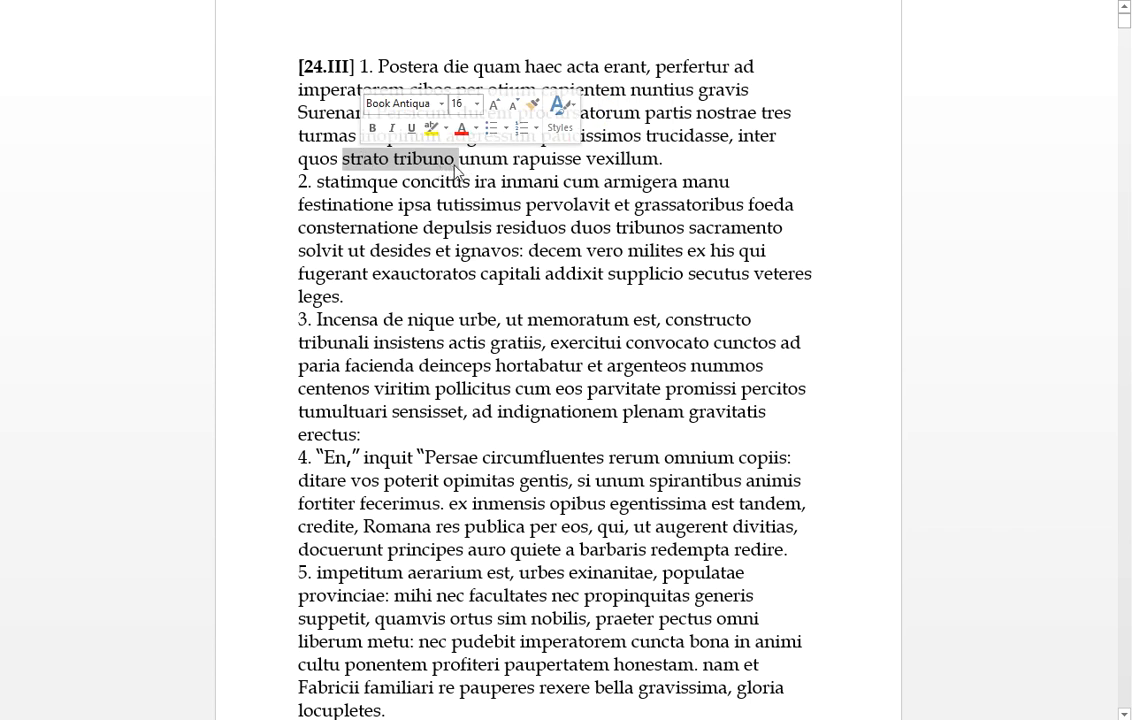
{"action": "left_click", "coordinate": [456, 160]}
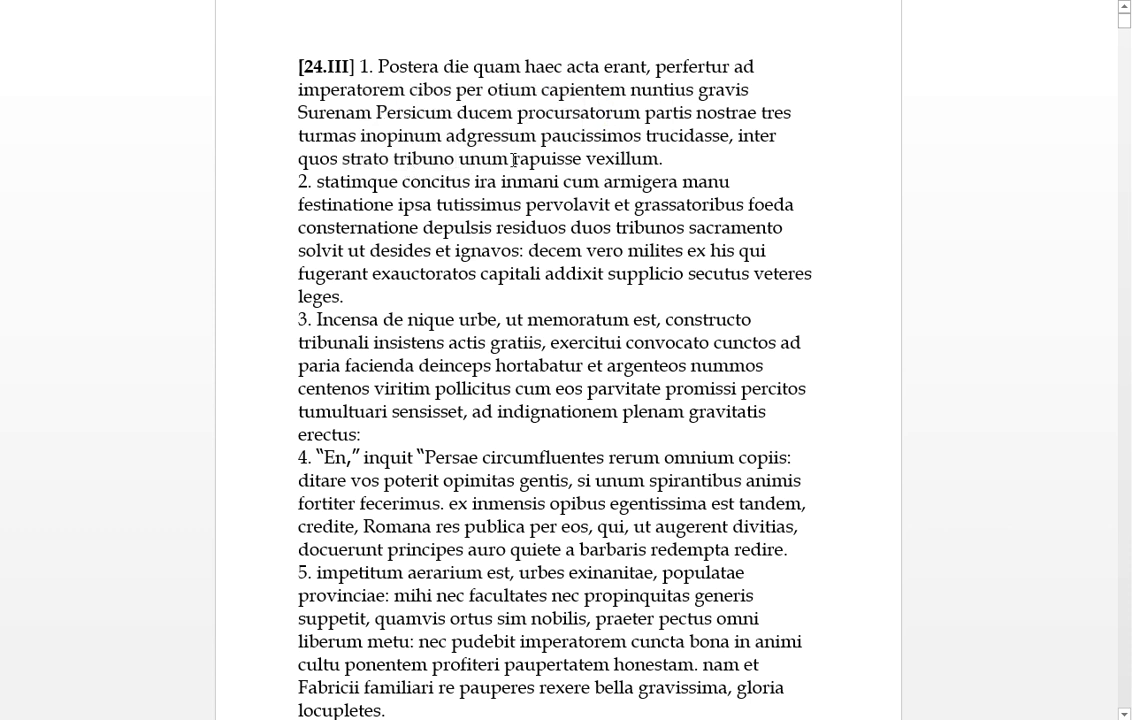
{"action": "double_click", "coordinate": [620, 158]}
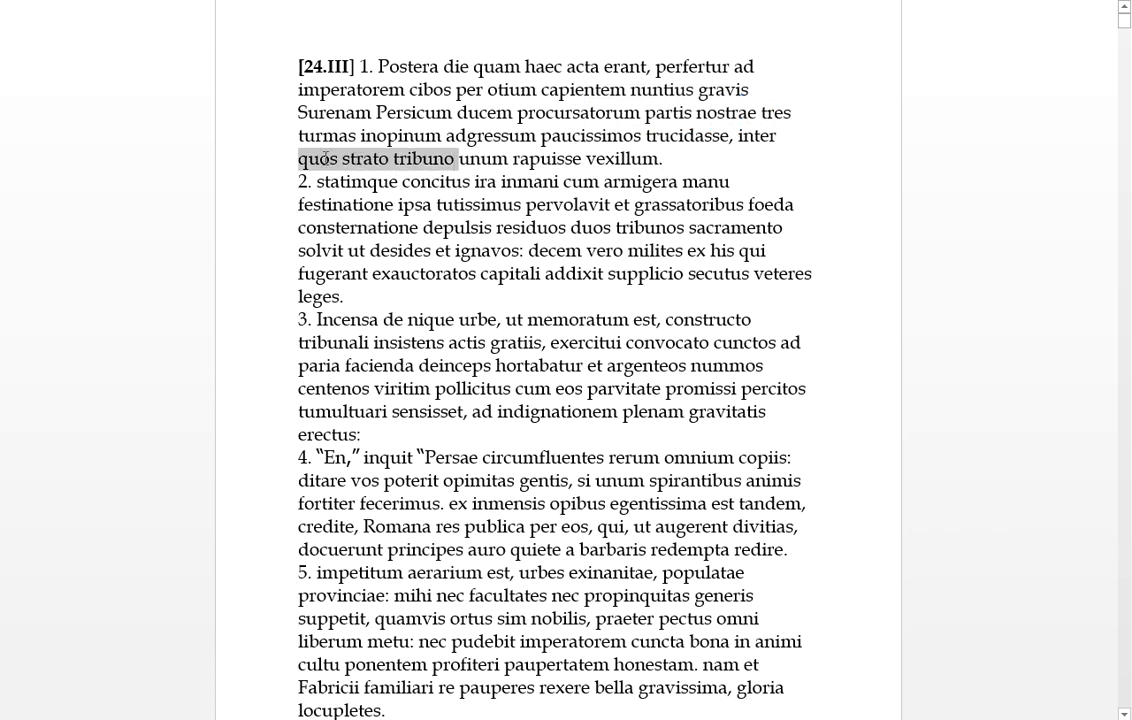
{"action": "left_click", "coordinate": [658, 158]}
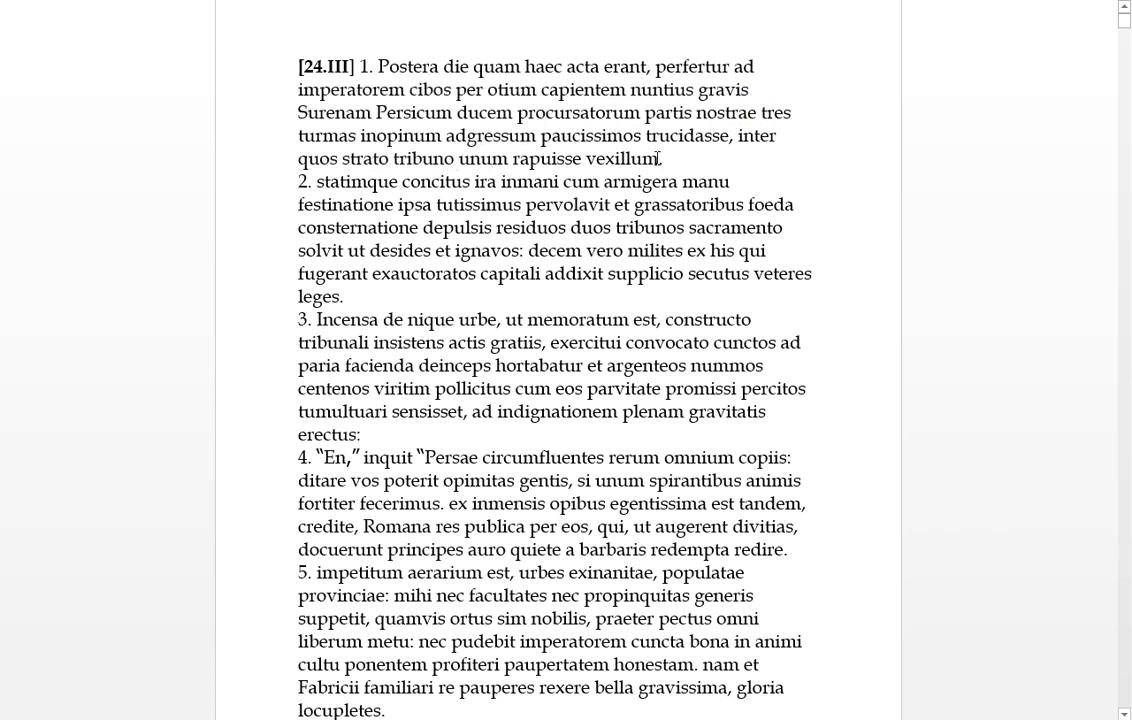
{"action": "left_click_drag", "start_coordinate": [460, 158], "coordinate": [660, 158]}
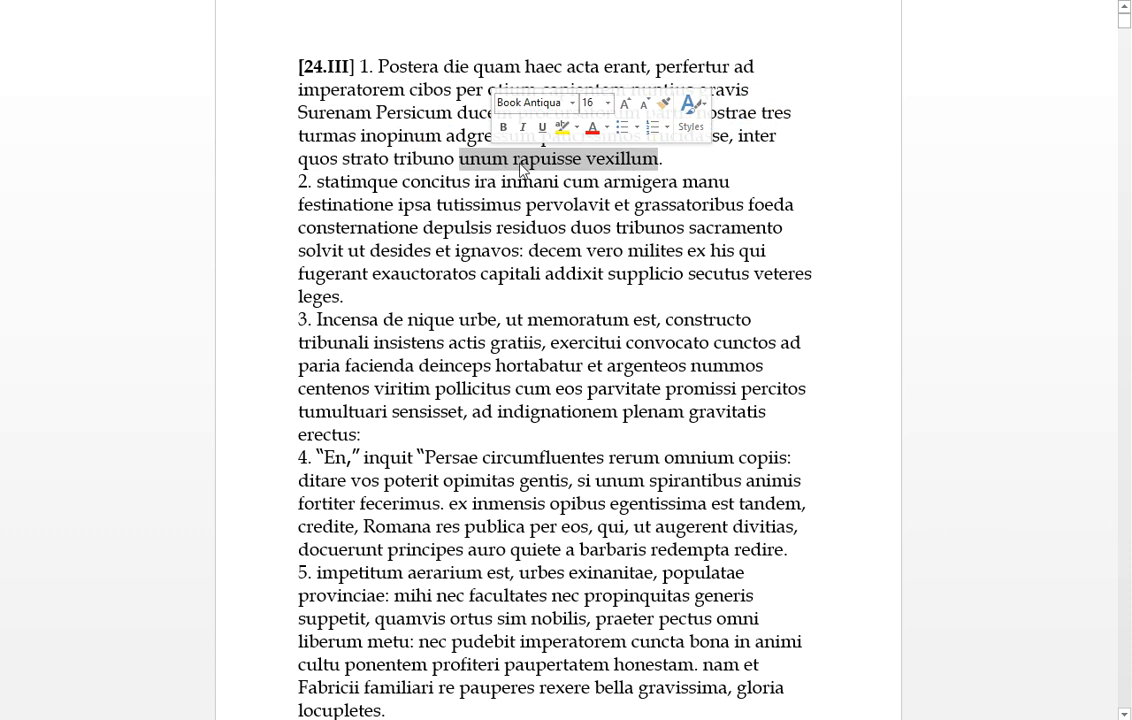
{"action": "left_click", "coordinate": [398, 158]}
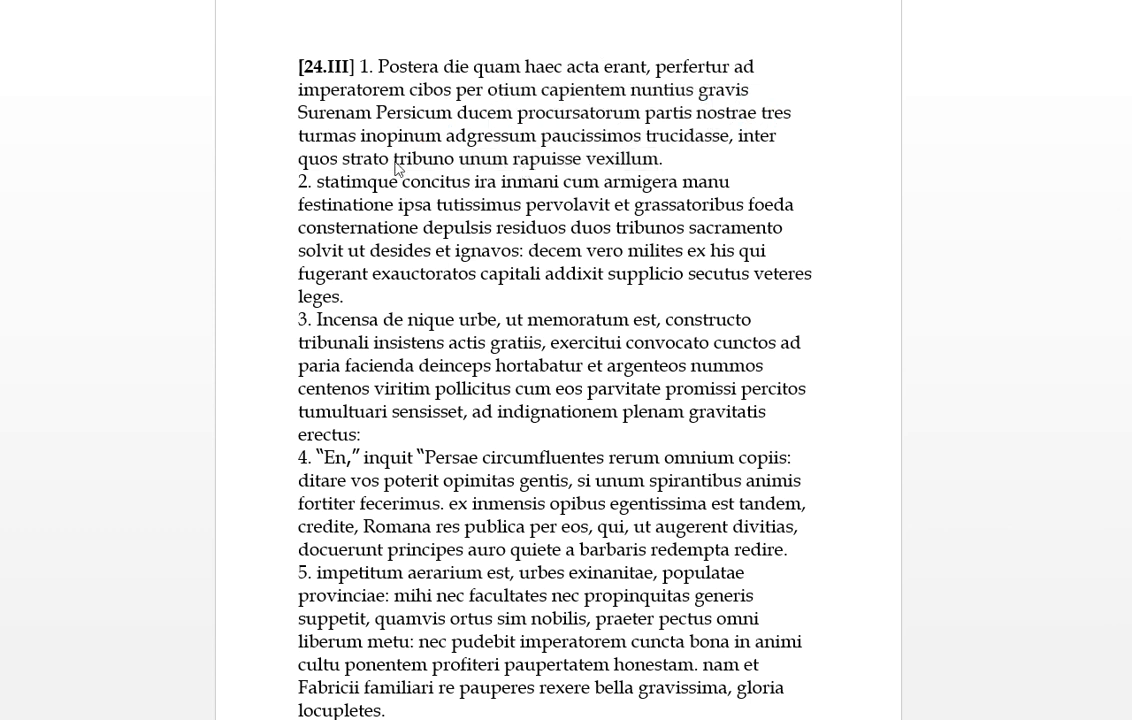
Read 'ira inmani' twice and the word 'armigera'
{"action": "double_click", "coordinate": [362, 180]}
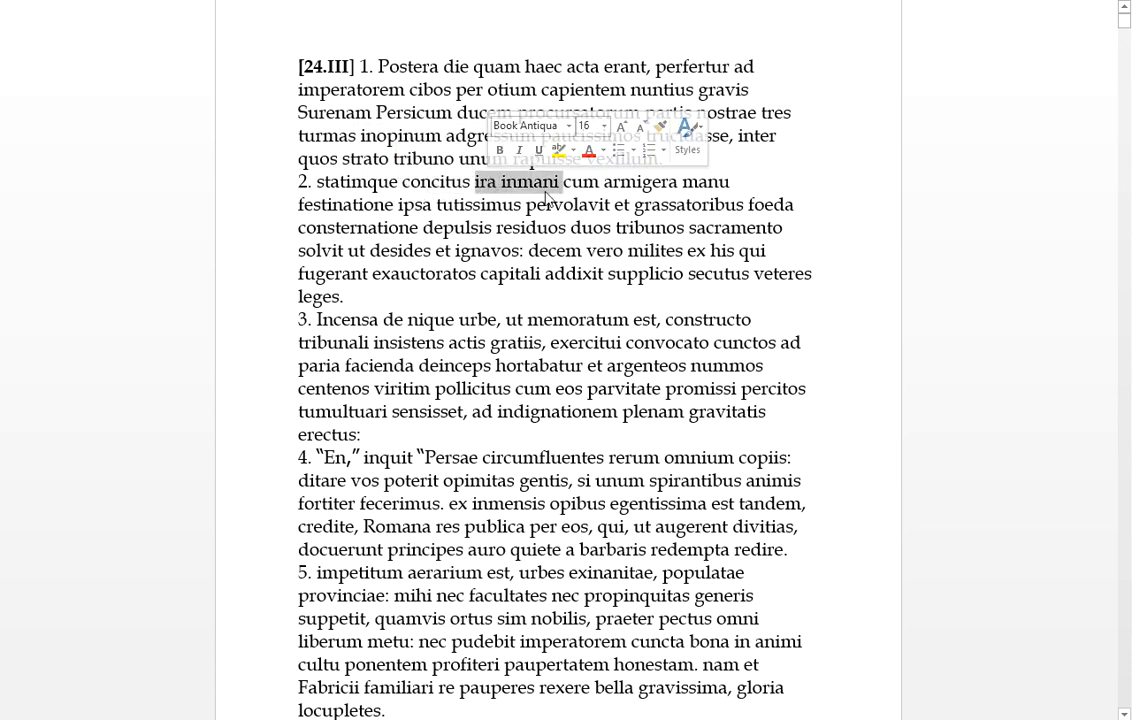
{"action": "left_click", "coordinate": [532, 180]}
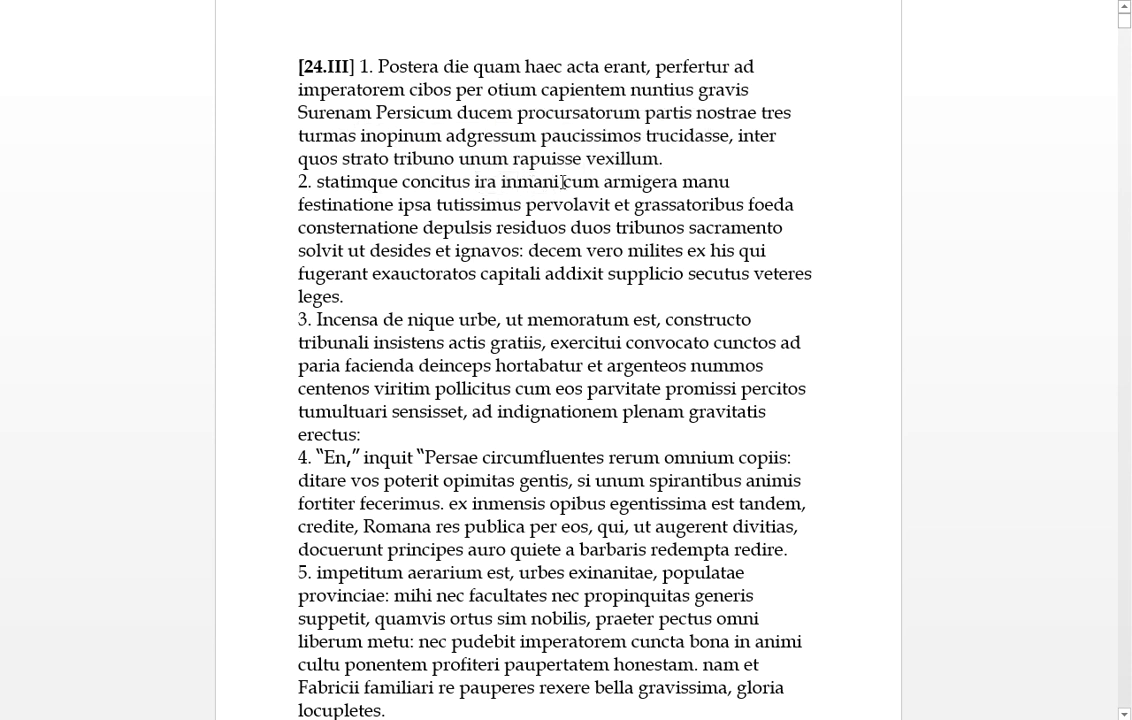
{"action": "double_click", "coordinate": [496, 180]}
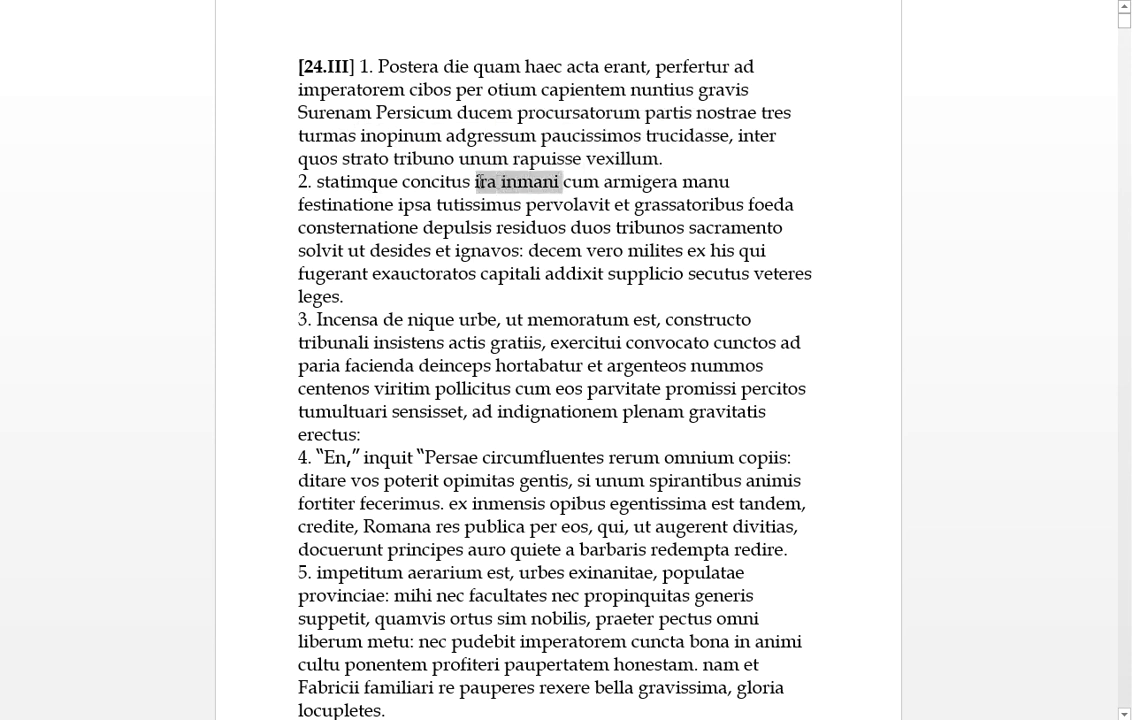
{"action": "left_click", "coordinate": [580, 180]}
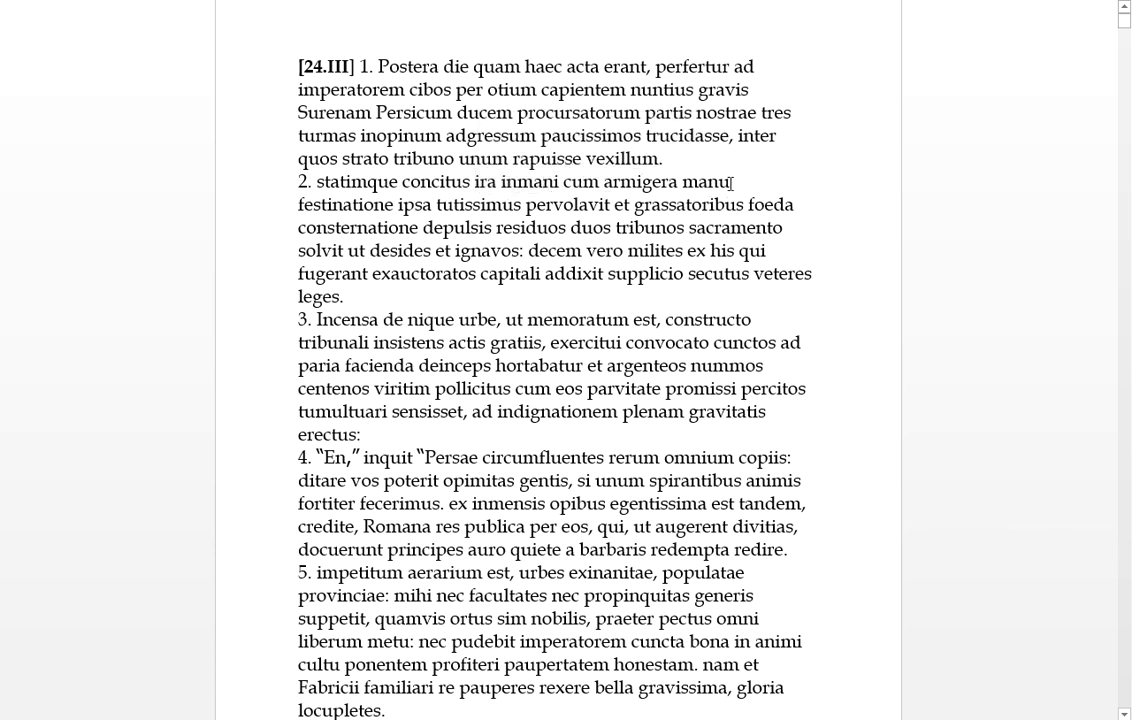
{"action": "mouse_move", "coordinate": [692, 182]}
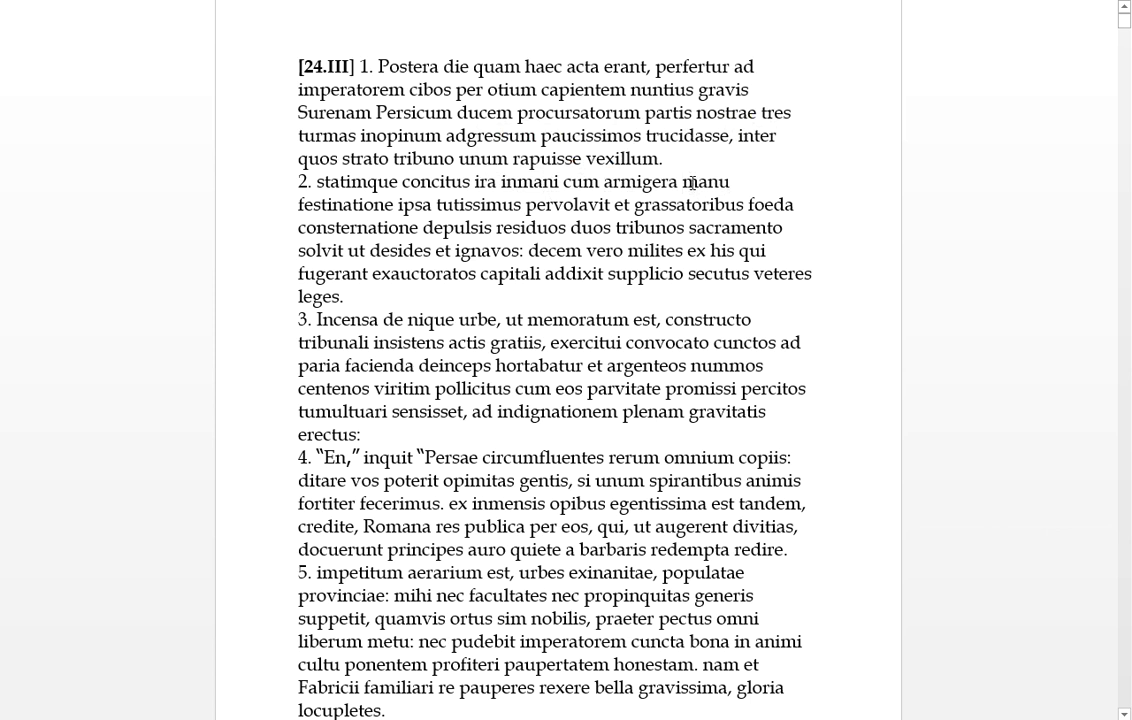
{"action": "double_click", "coordinate": [640, 180]}
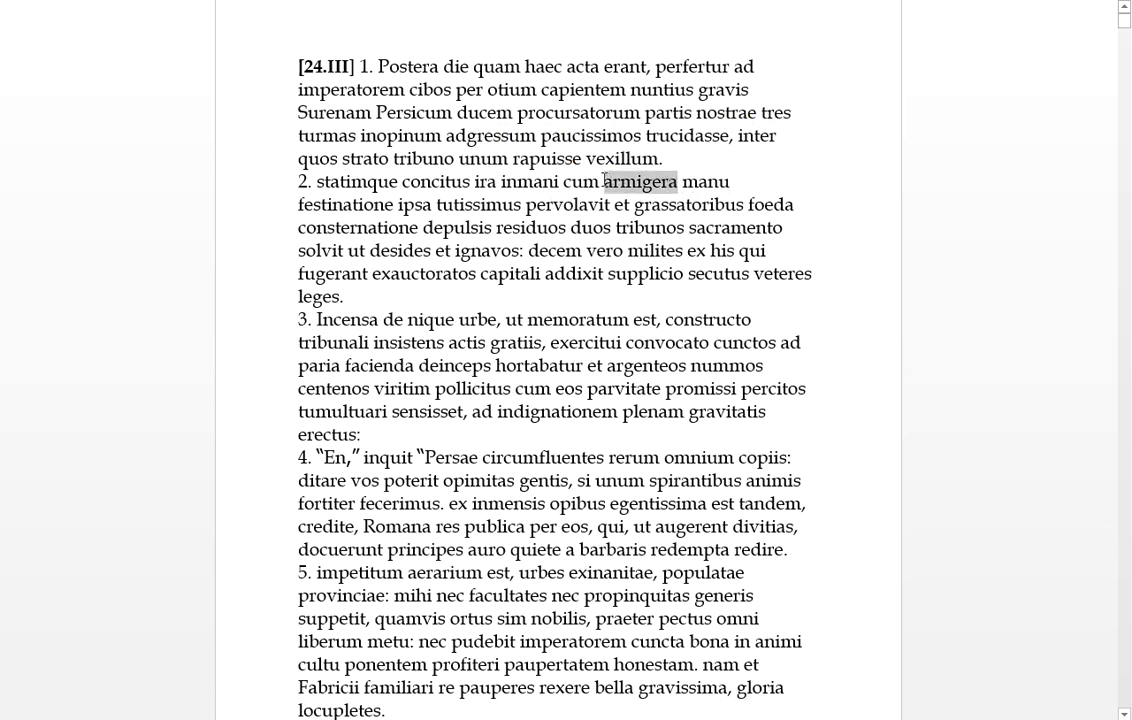
{"action": "left_click", "coordinate": [552, 180]}
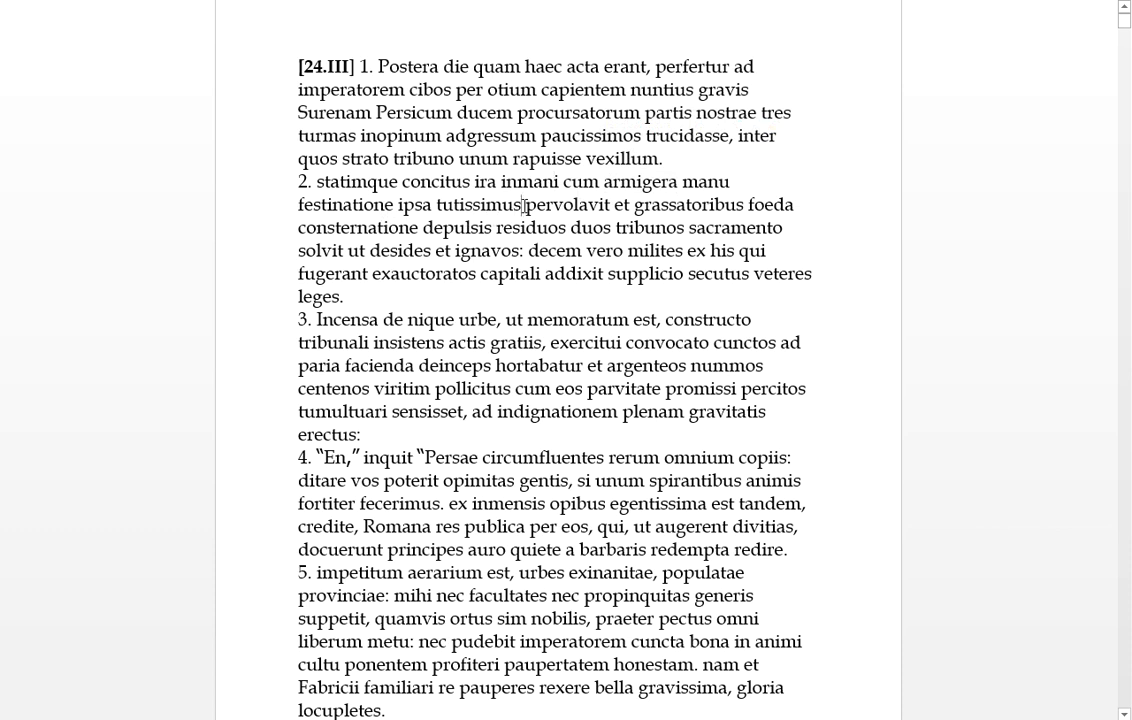
Read the next lines through 'duos' and 'tribuno unum'
{"action": "double_click", "coordinate": [476, 204]}
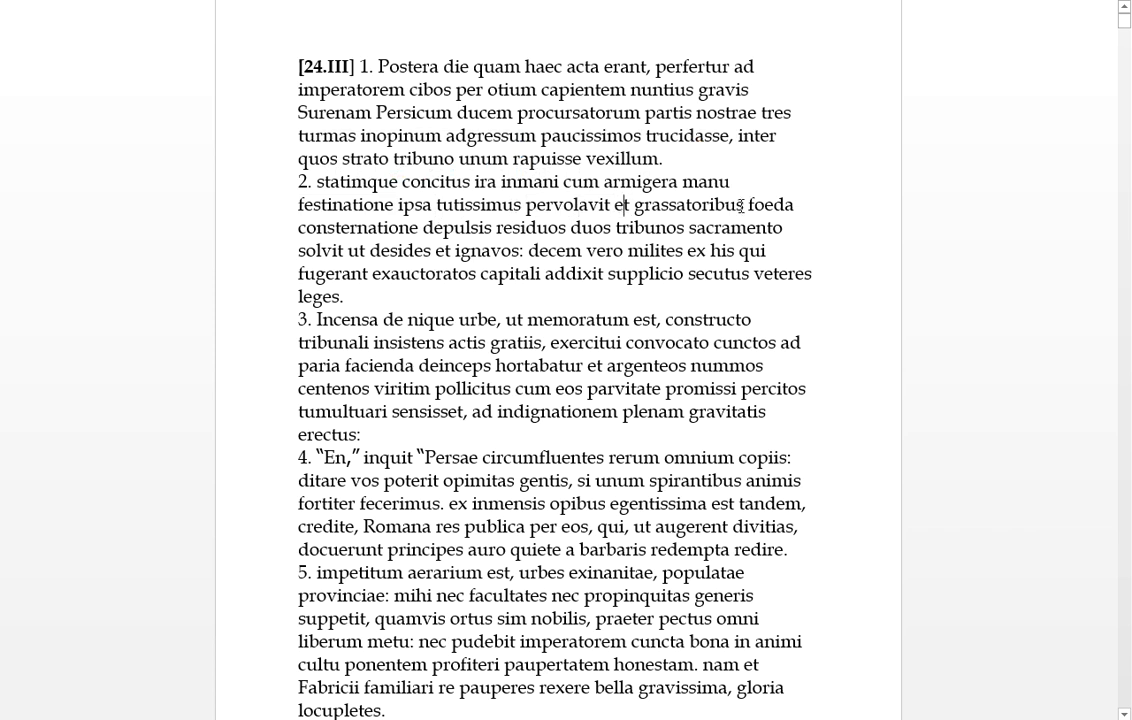
{"action": "double_click", "coordinate": [718, 204]}
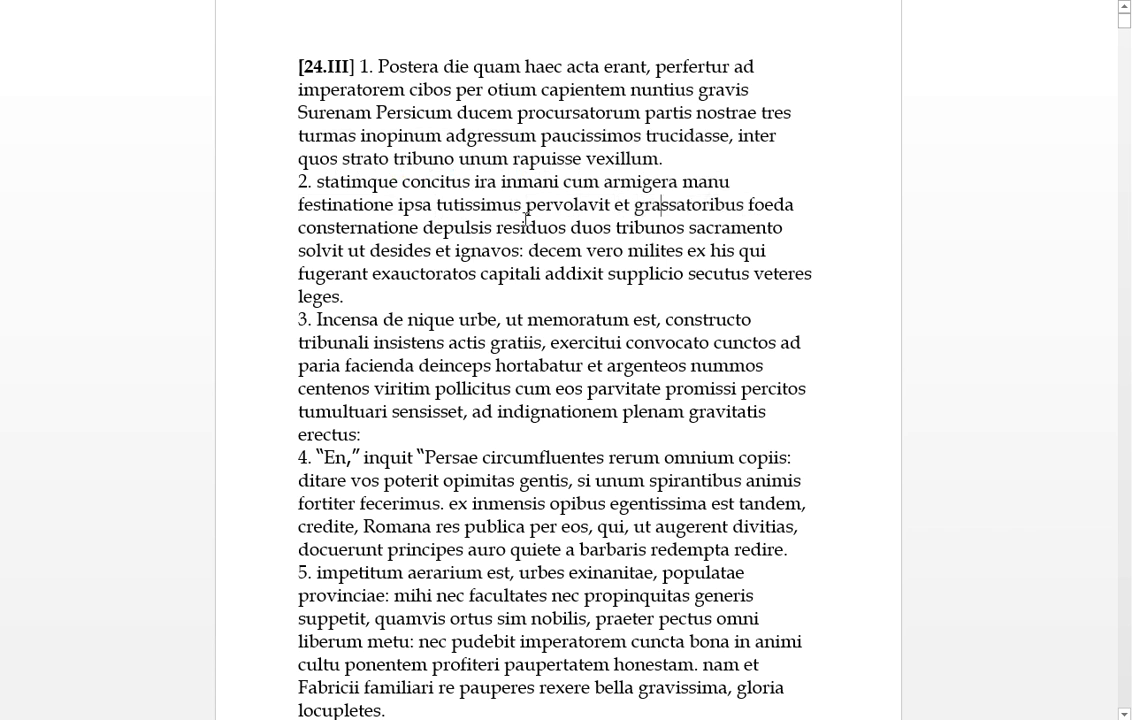
{"action": "double_click", "coordinate": [456, 228]}
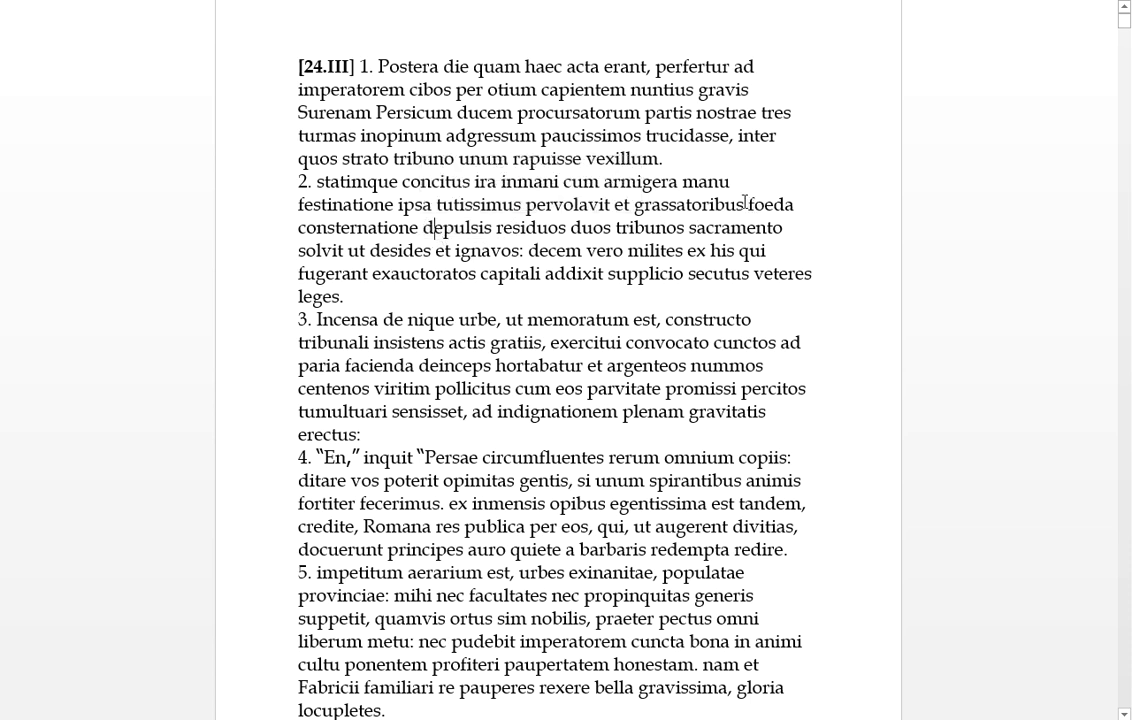
{"action": "left_click_drag", "start_coordinate": [744, 204], "coordinate": [416, 228]}
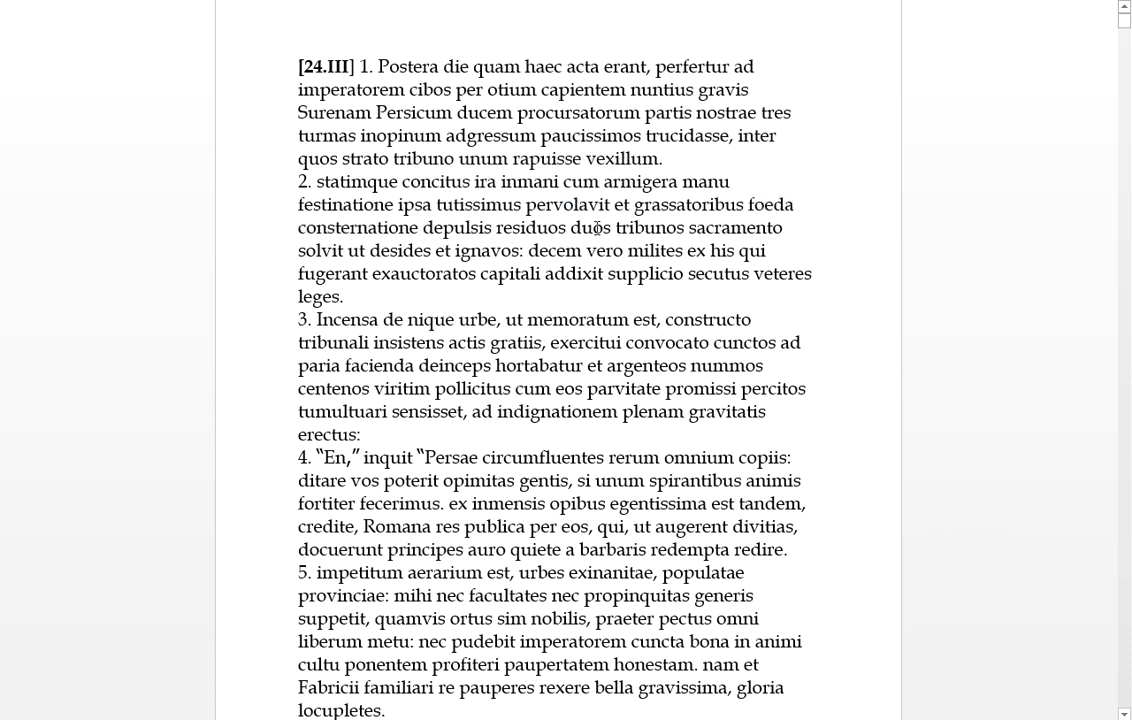
{"action": "double_click", "coordinate": [590, 228]}
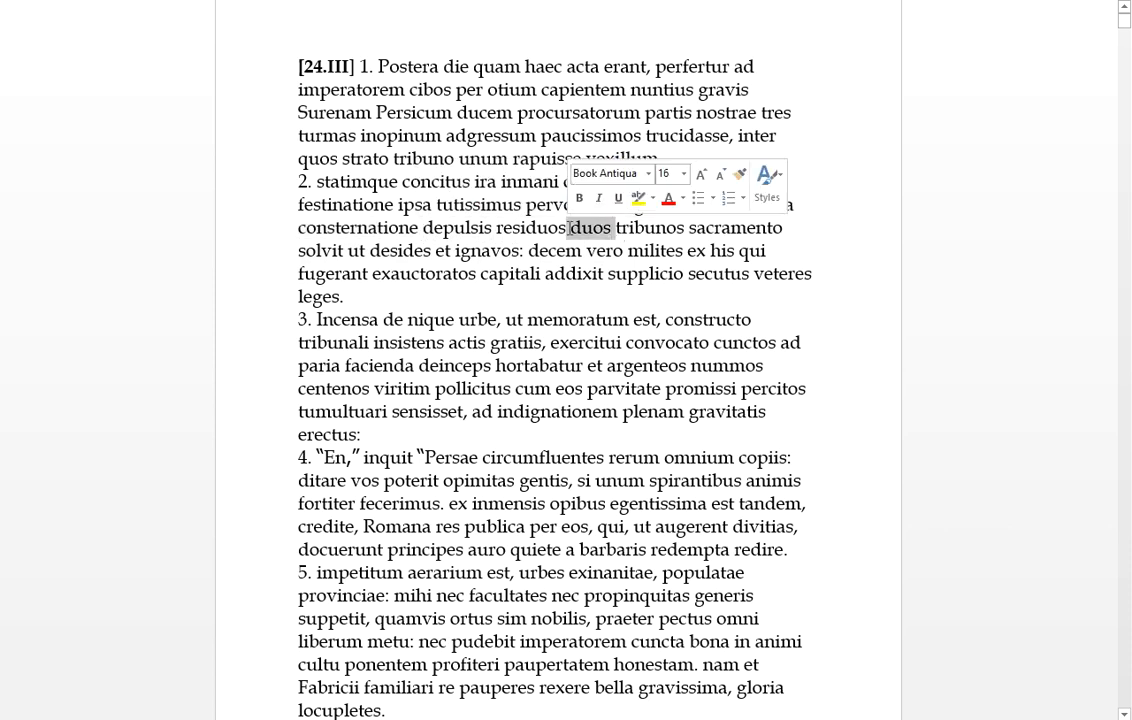
{"action": "left_click_drag", "start_coordinate": [590, 228], "coordinate": [676, 240]}
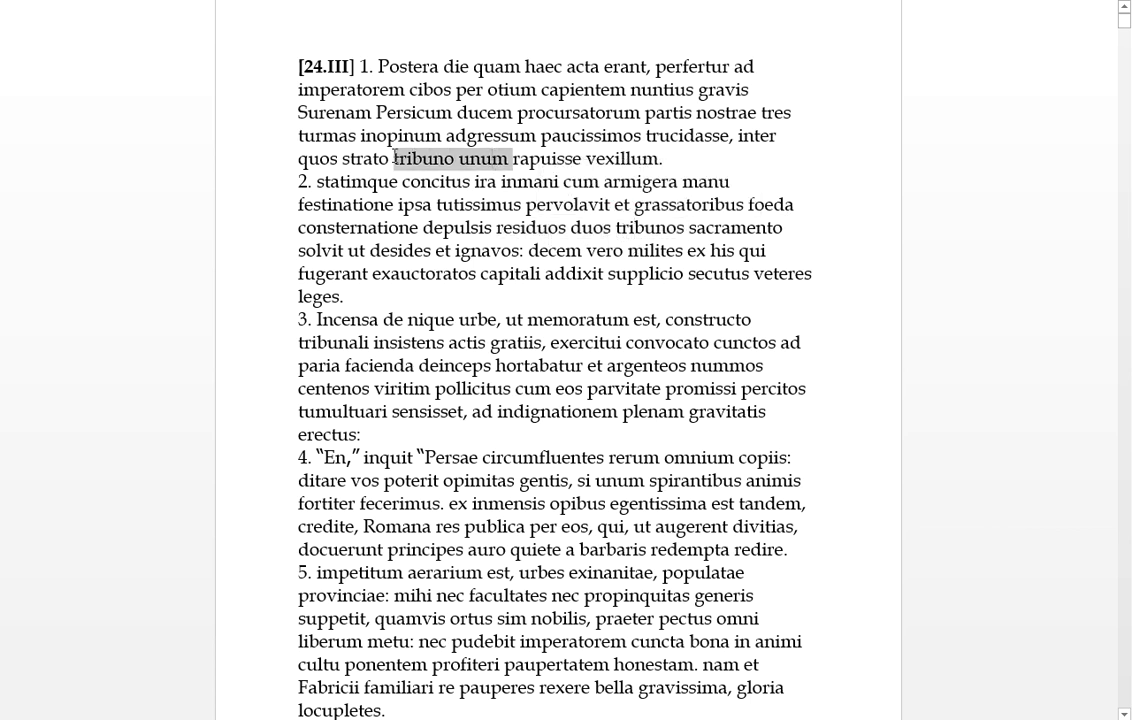
{"action": "left_click", "coordinate": [628, 272]}
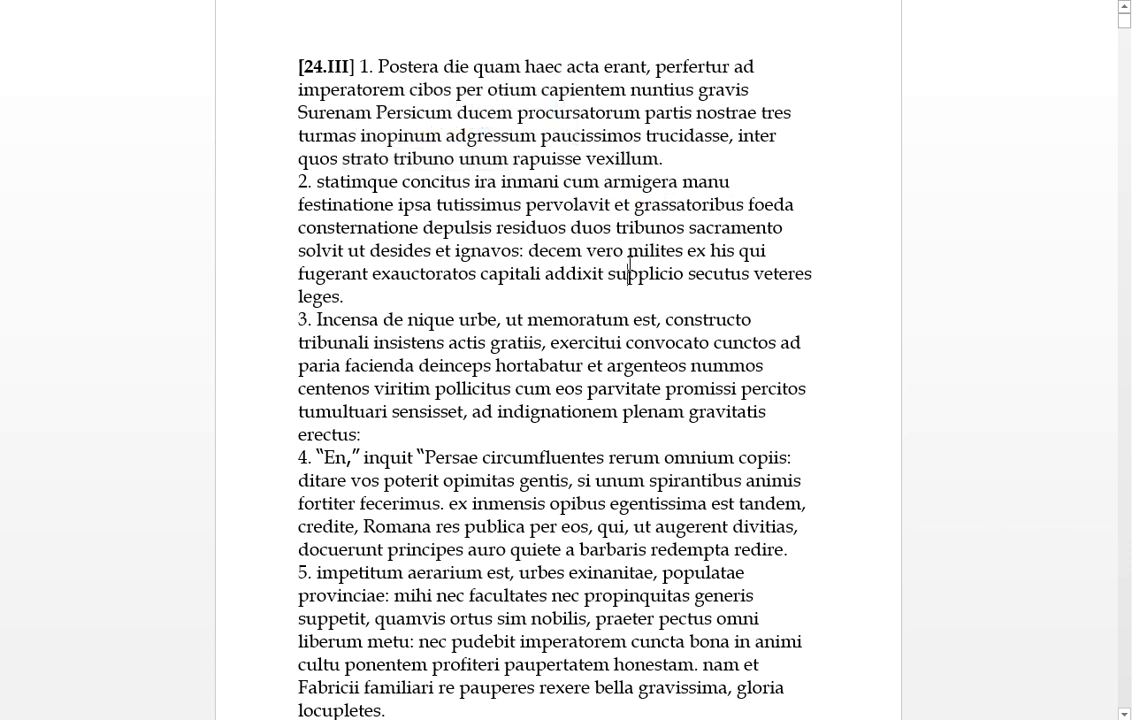
{"action": "double_click", "coordinate": [322, 252]}
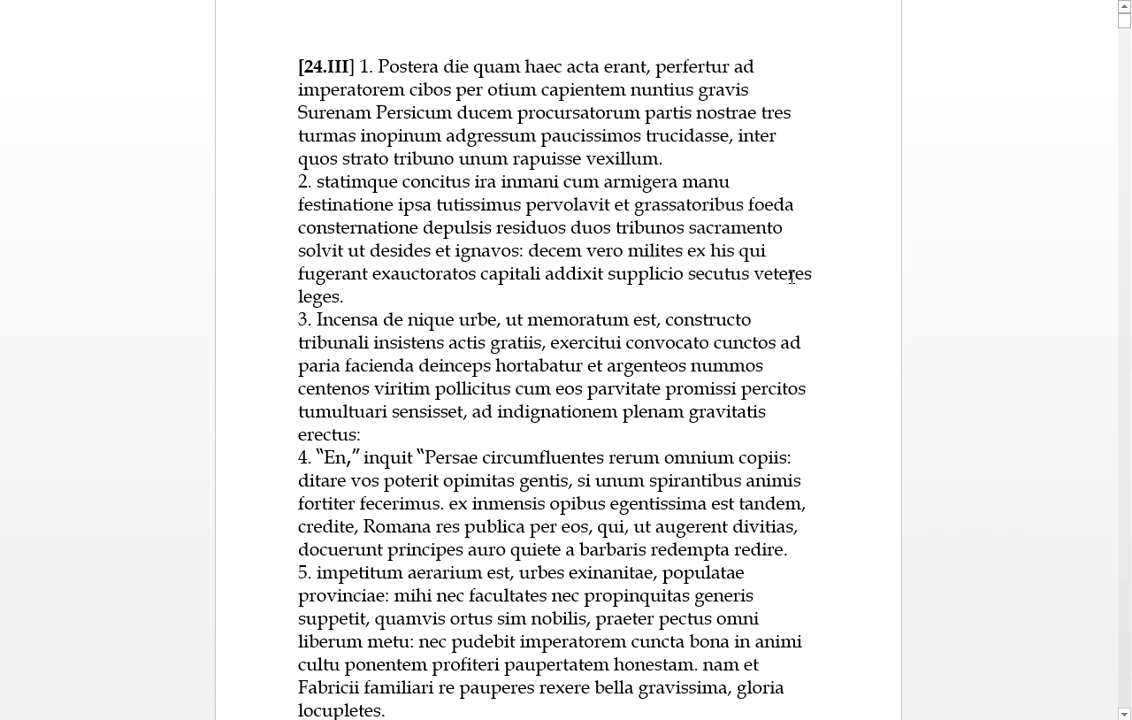
Read through paragraph 3 to its closing word 'erectus'
{"action": "left_click_drag", "start_coordinate": [756, 274], "coordinate": [354, 296]}
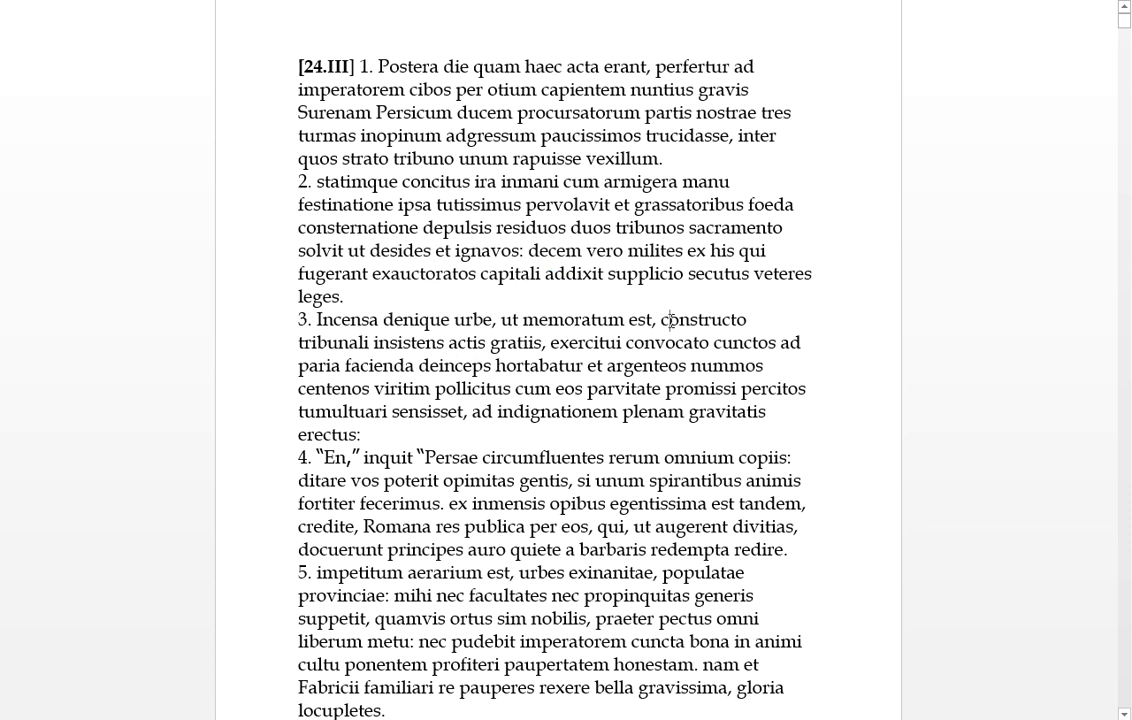
{"action": "double_click", "coordinate": [408, 342]}
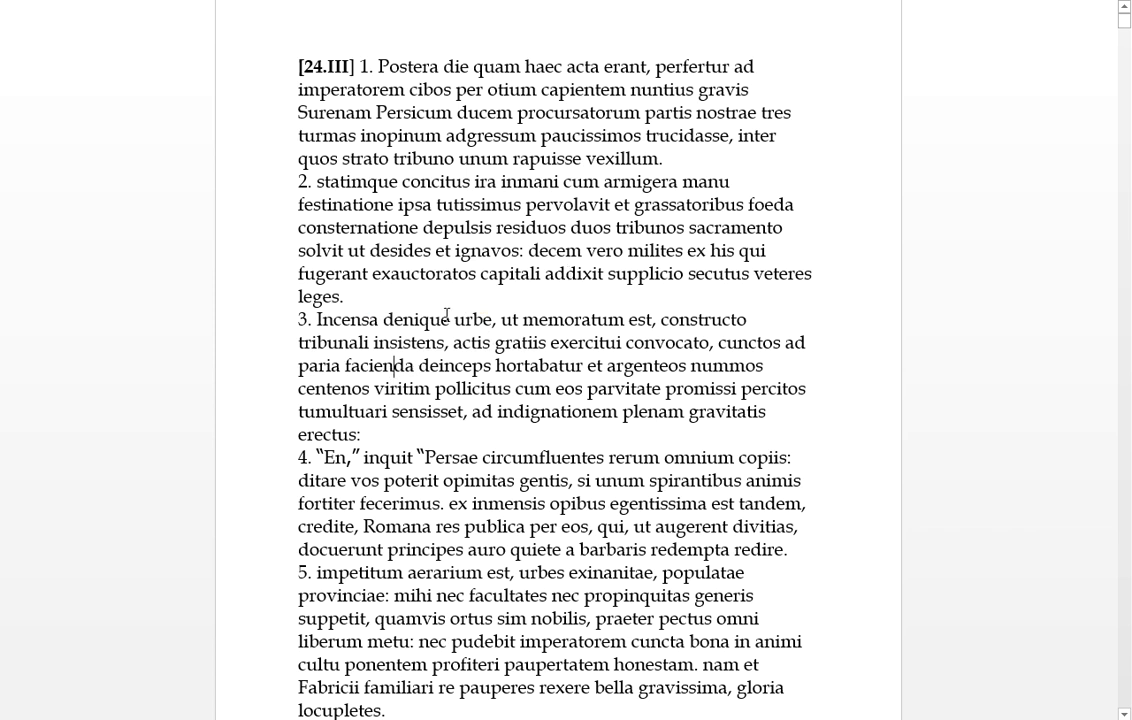
{"action": "double_click", "coordinate": [456, 364]}
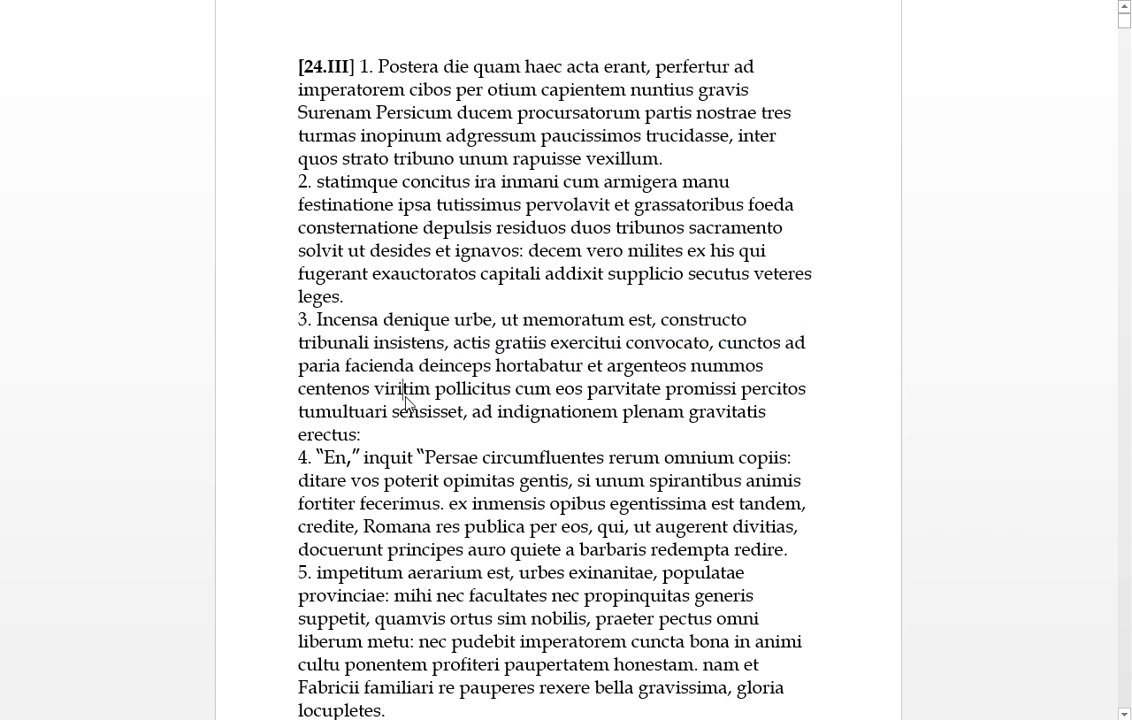
{"action": "mouse_move", "coordinate": [516, 392]}
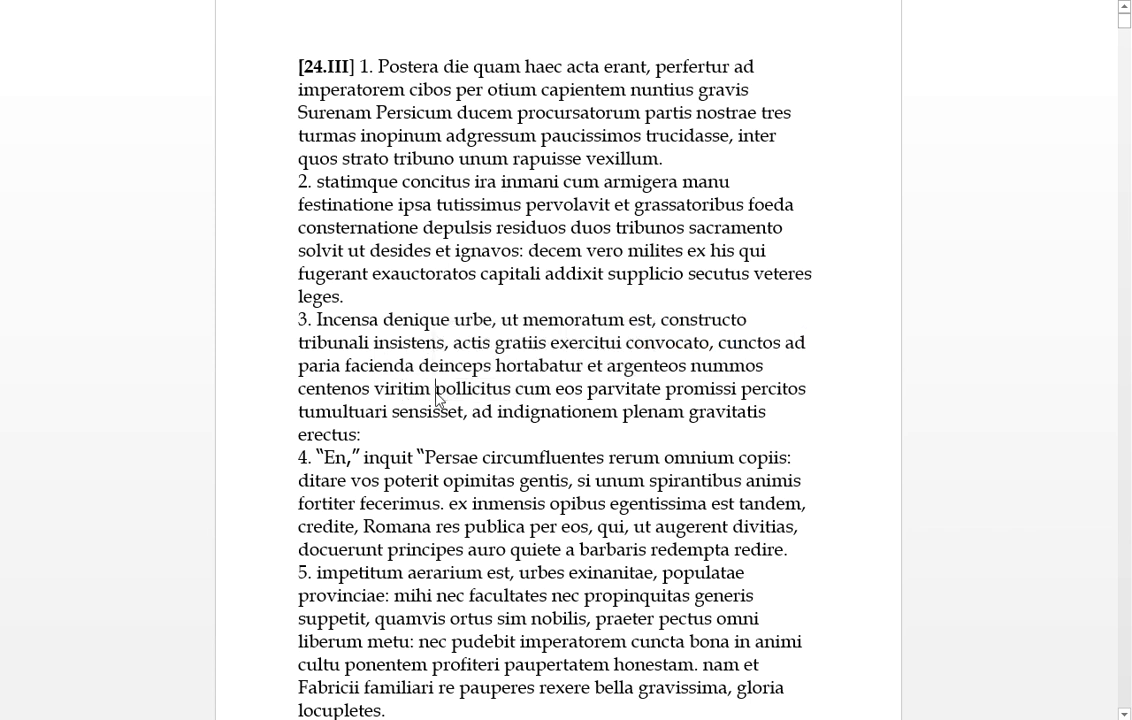
{"action": "double_click", "coordinate": [532, 388]}
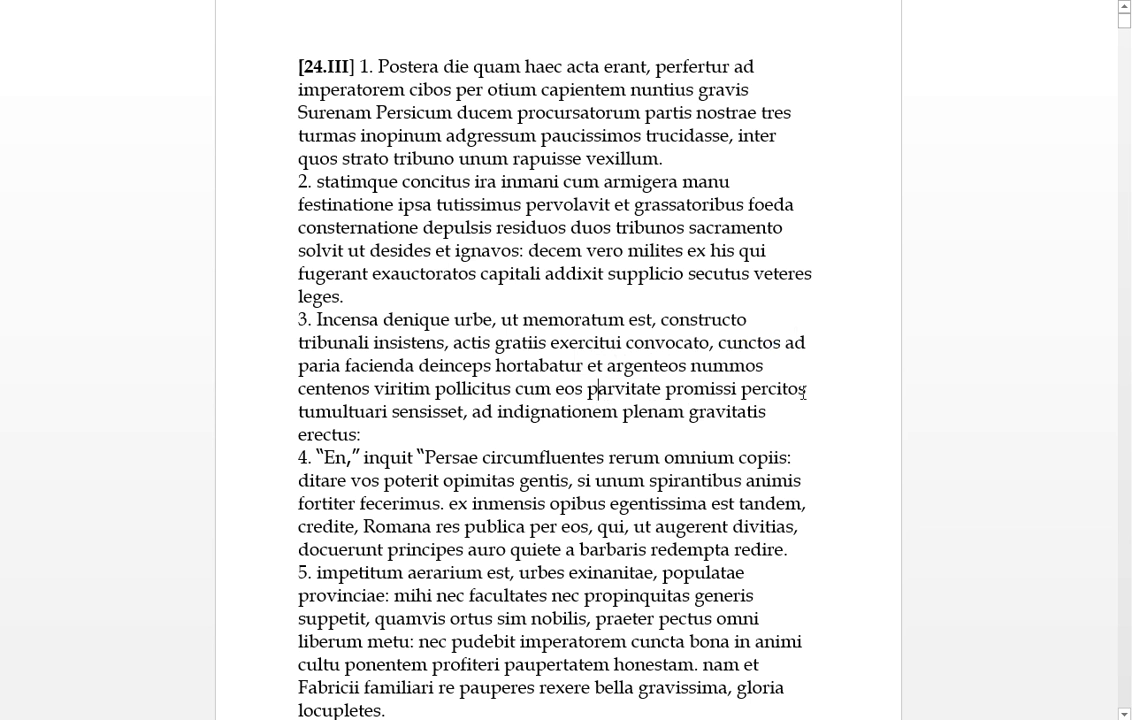
{"action": "double_click", "coordinate": [772, 388]}
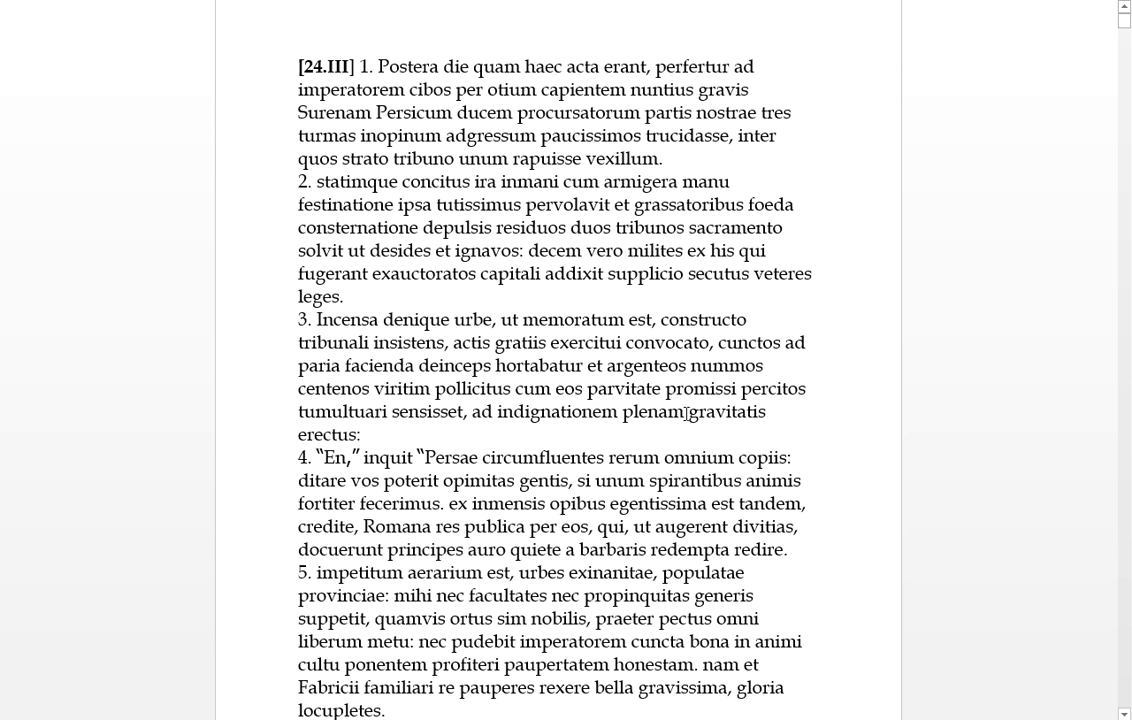
{"action": "double_click", "coordinate": [730, 412]}
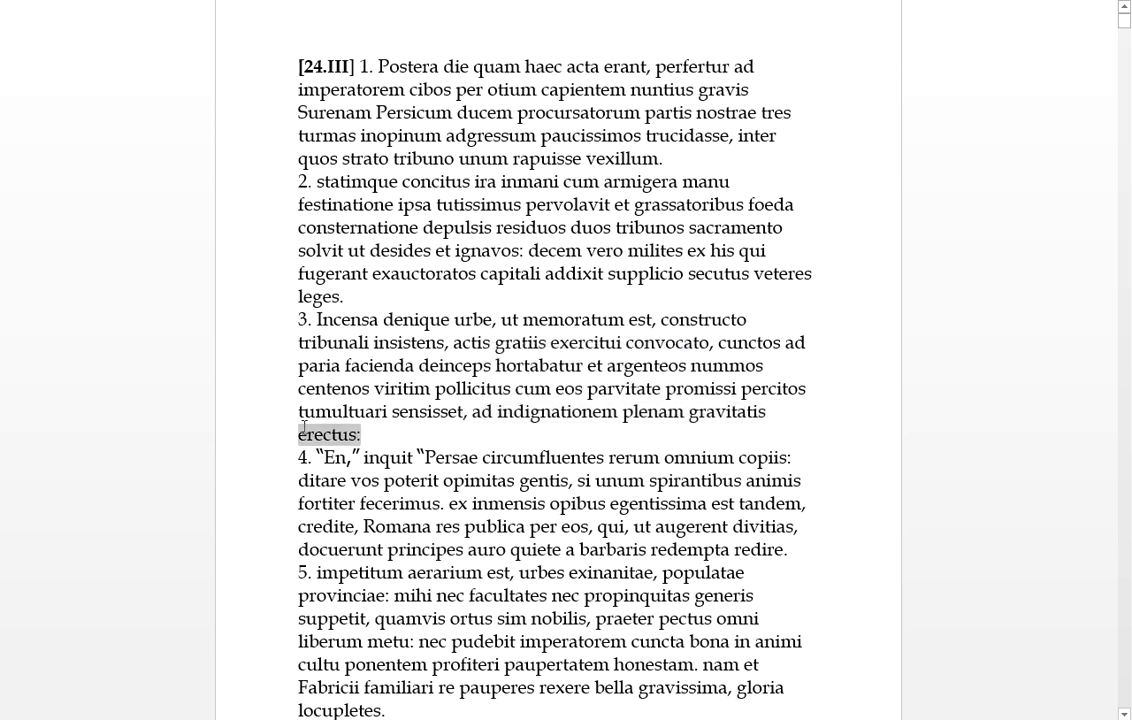
{"action": "left_click", "coordinate": [360, 434]}
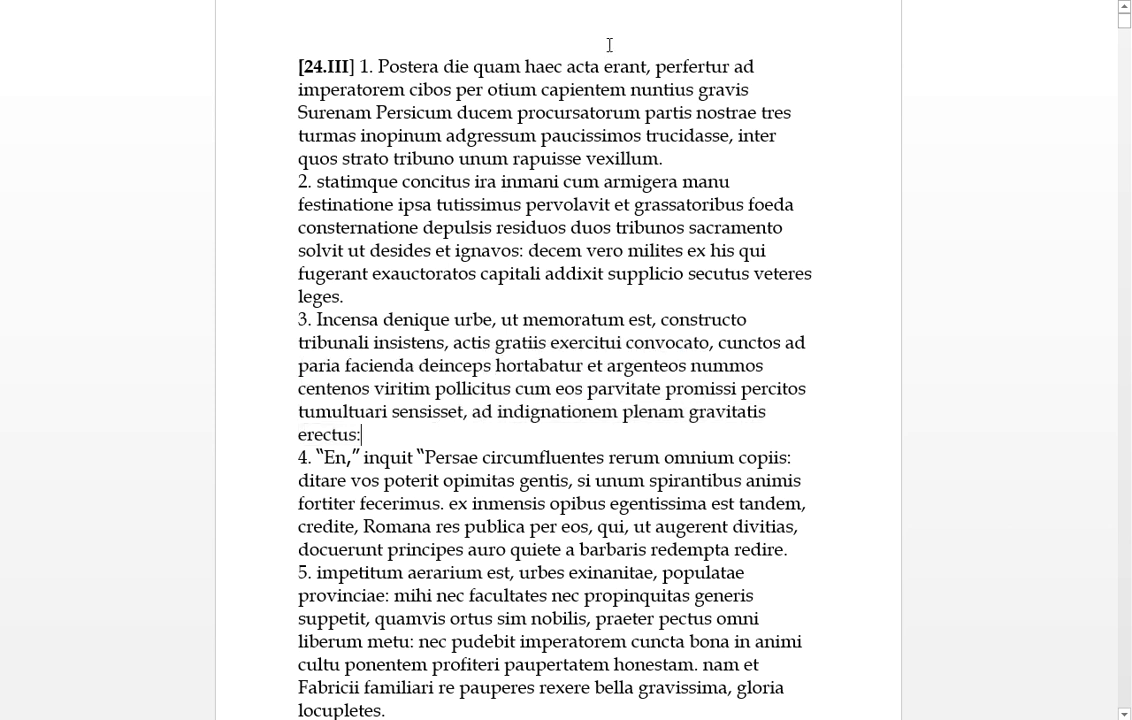
{"action": "mouse_move", "coordinate": [404, 456]}
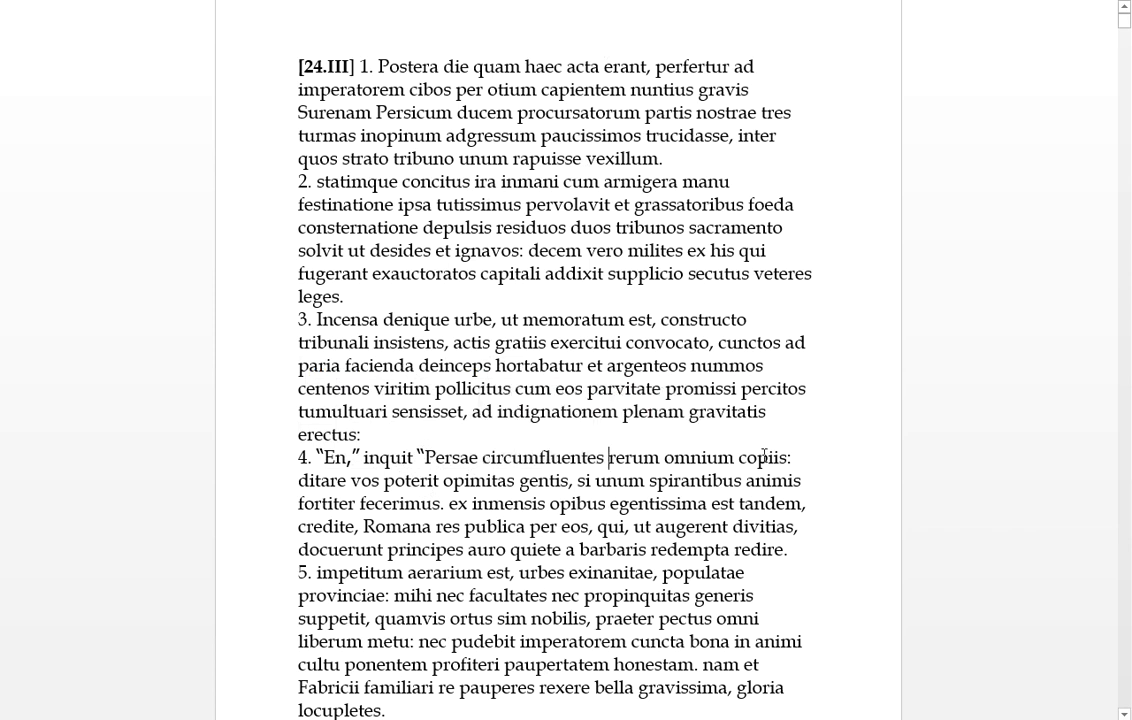
{"action": "left_click_drag", "start_coordinate": [608, 456], "coordinate": [788, 456]}
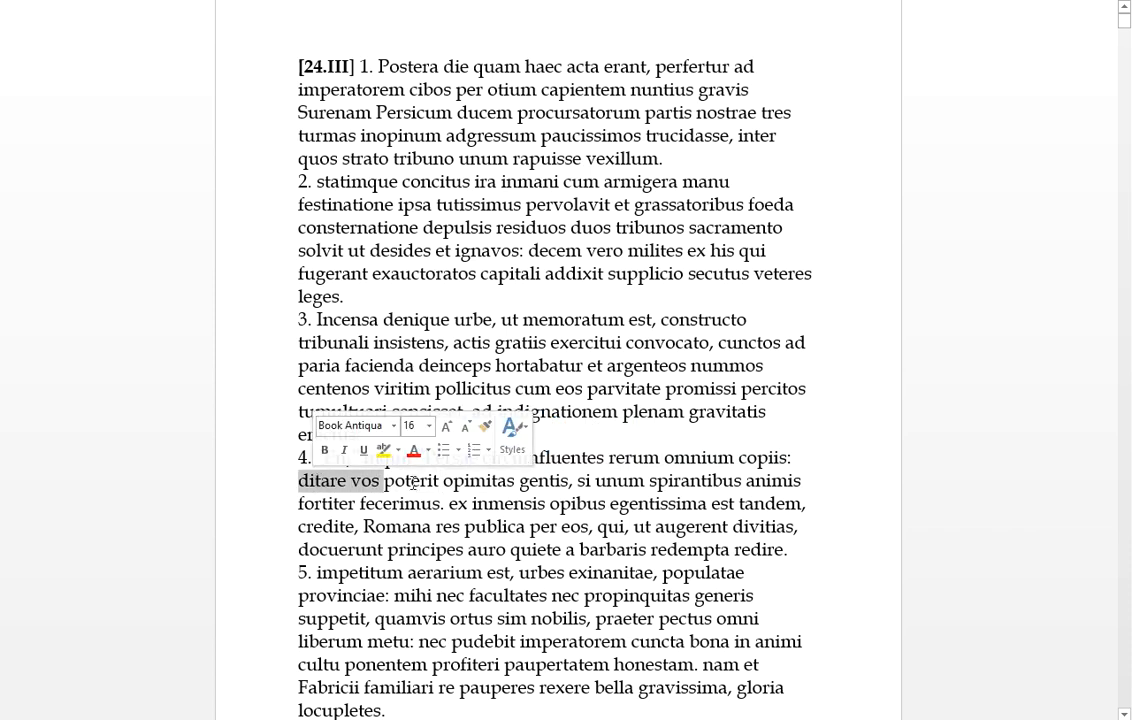
{"action": "left_click", "coordinate": [564, 480]}
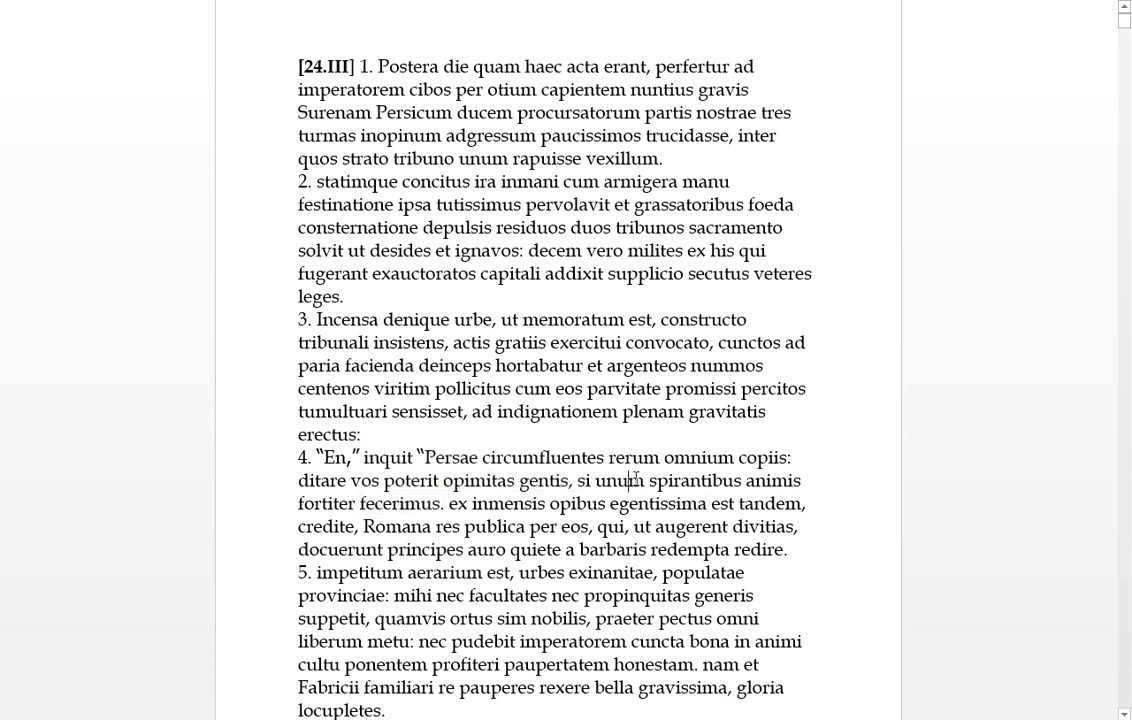
{"action": "double_click", "coordinate": [326, 504]}
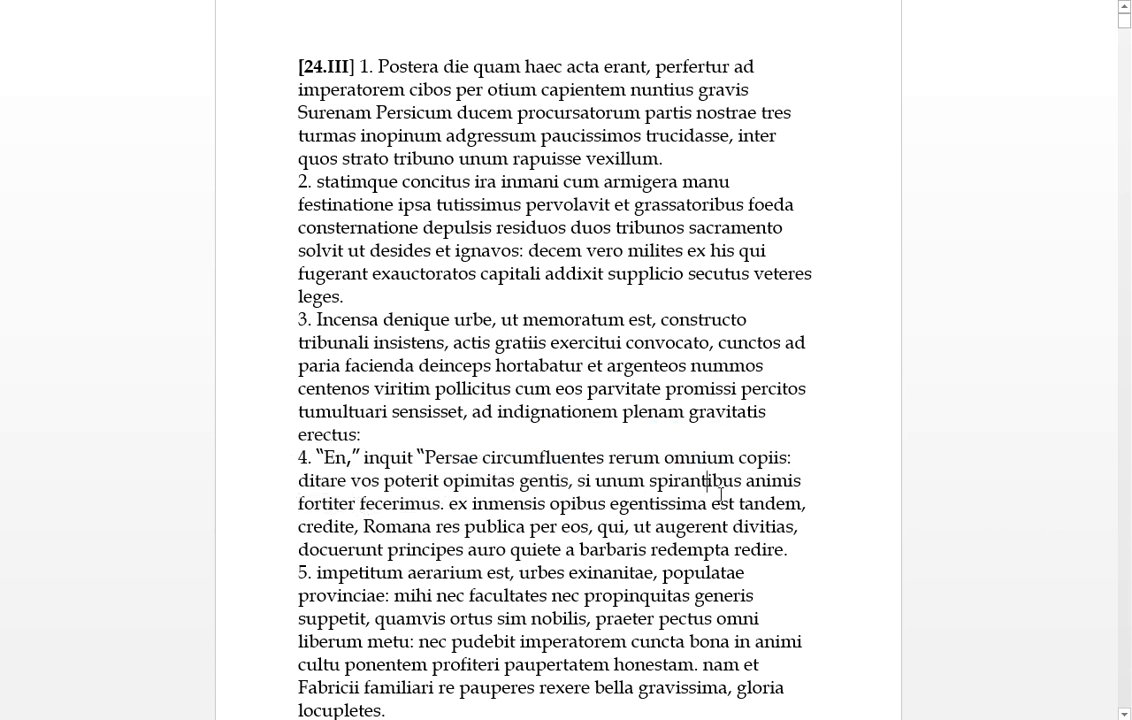
{"action": "left_click_drag", "start_coordinate": [652, 480], "coordinate": [800, 480]}
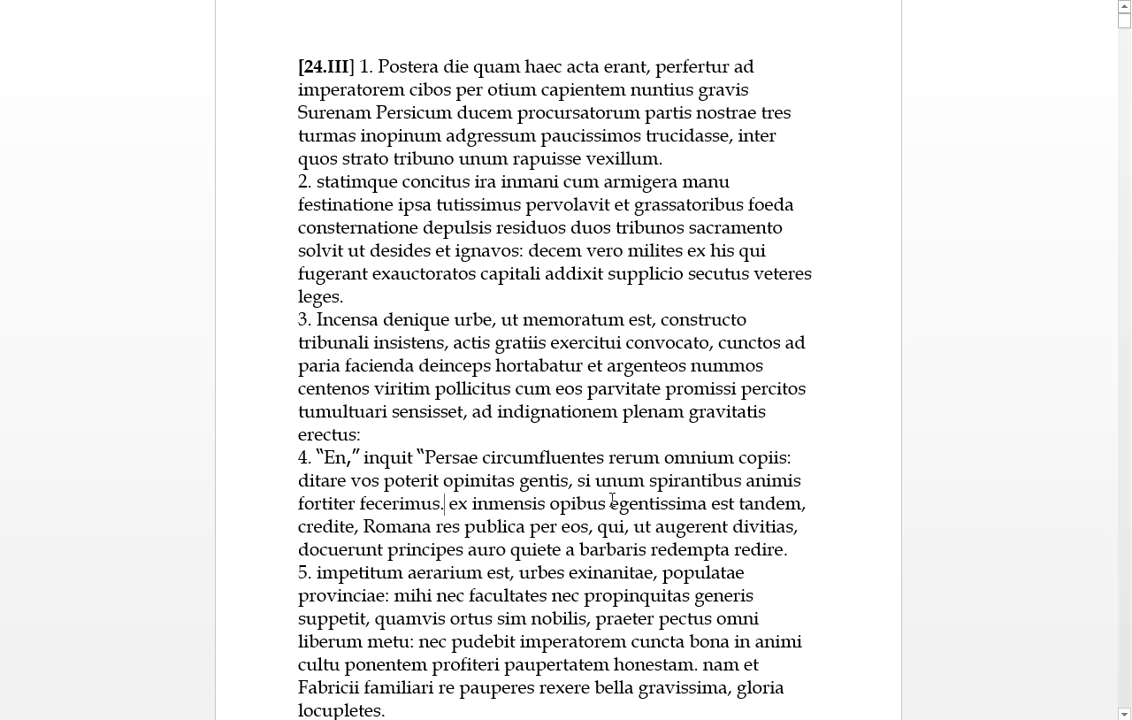
{"action": "left_click_drag", "start_coordinate": [448, 504], "coordinate": [604, 504]}
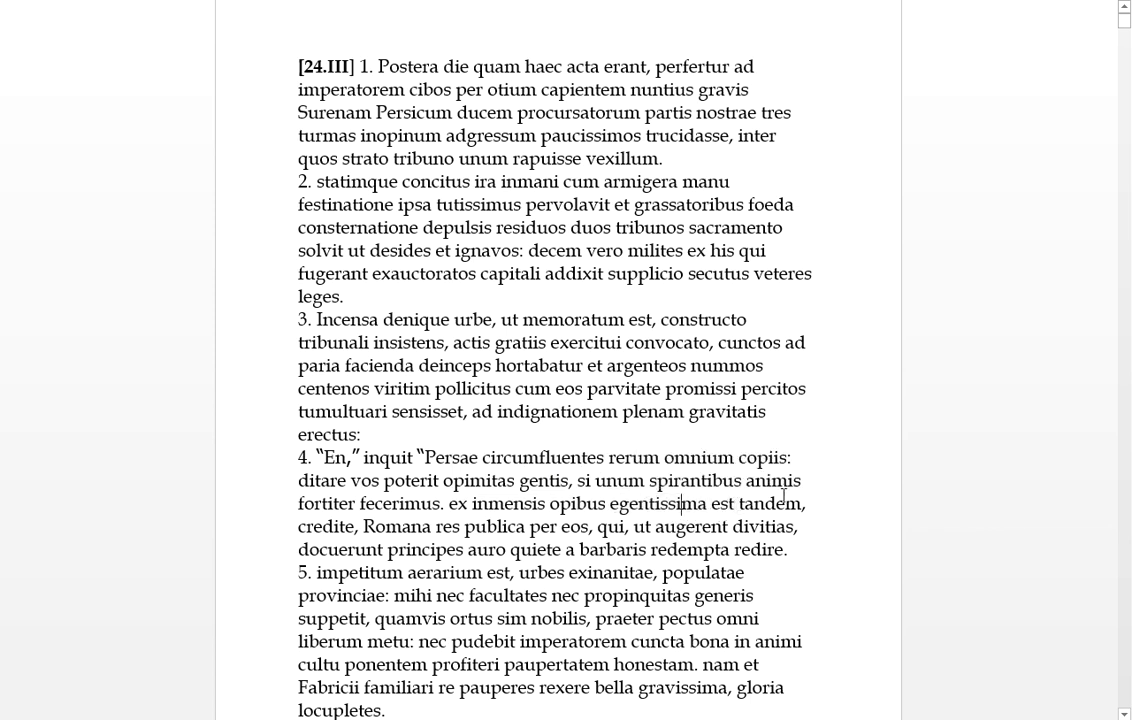
{"action": "double_click", "coordinate": [770, 504]}
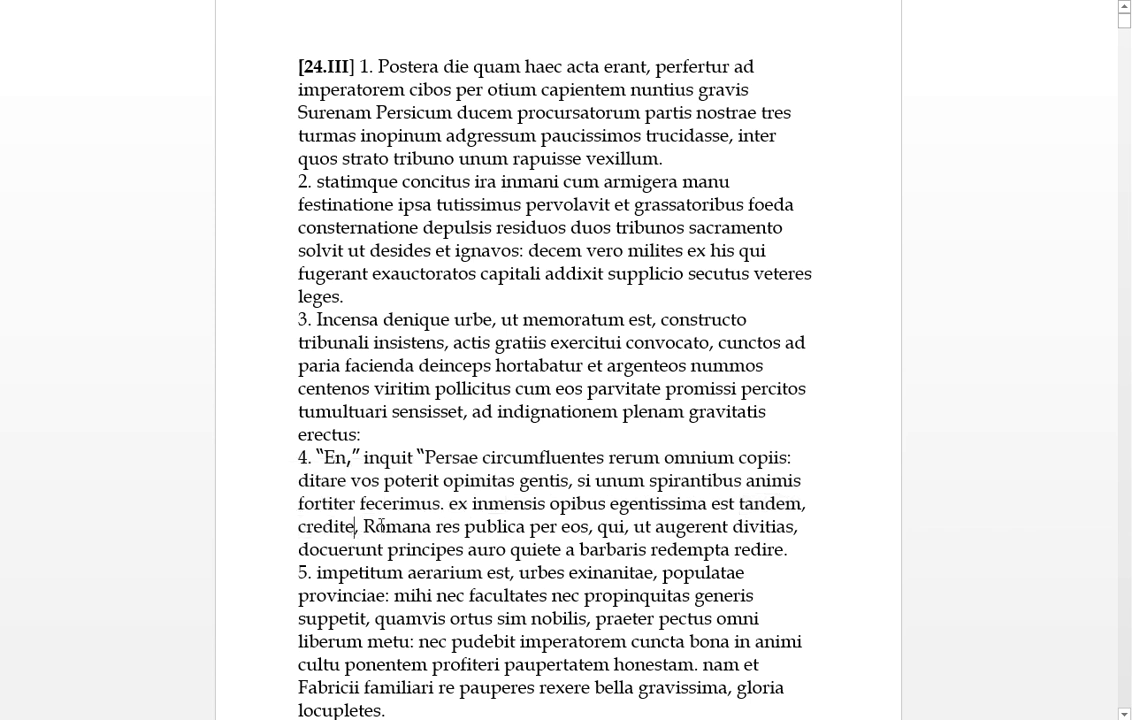
{"action": "double_click", "coordinate": [326, 528]}
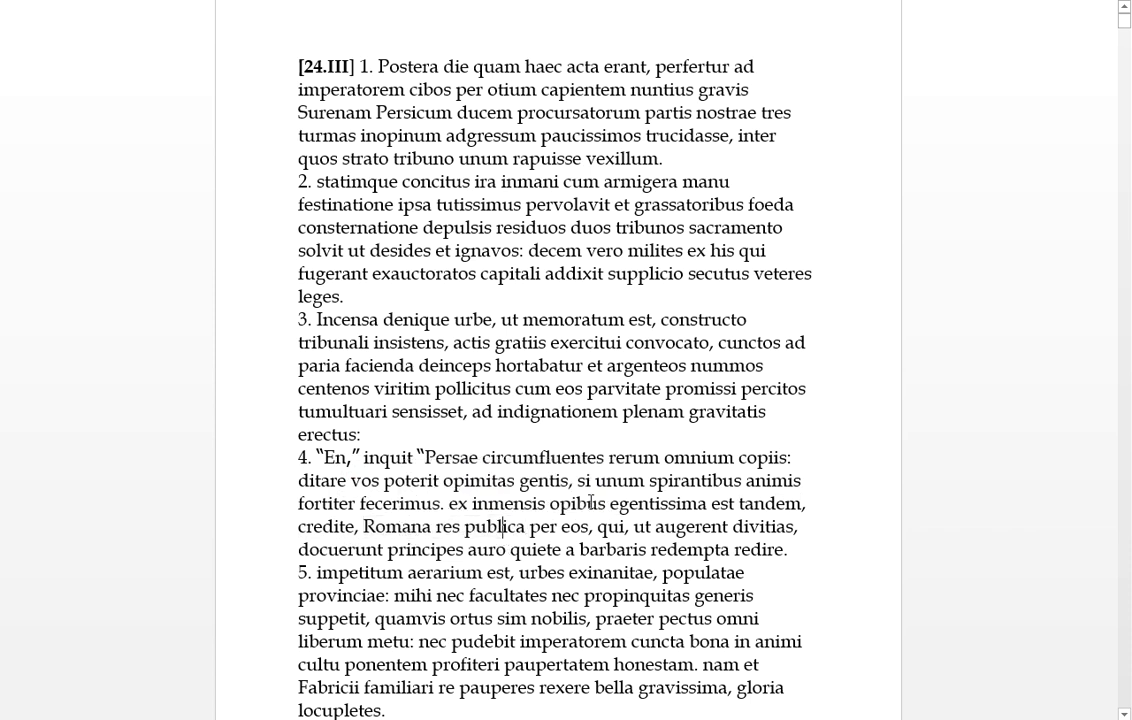
{"action": "left_click_drag", "start_coordinate": [452, 504], "coordinate": [608, 504]}
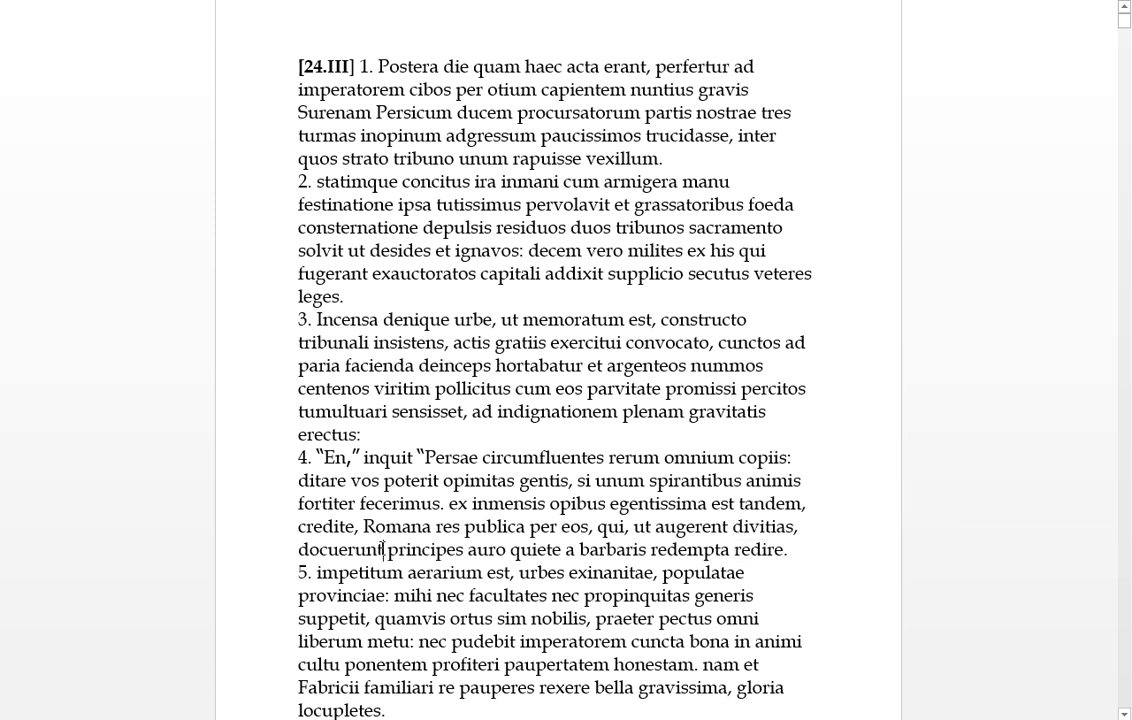
{"action": "double_click", "coordinate": [340, 548]}
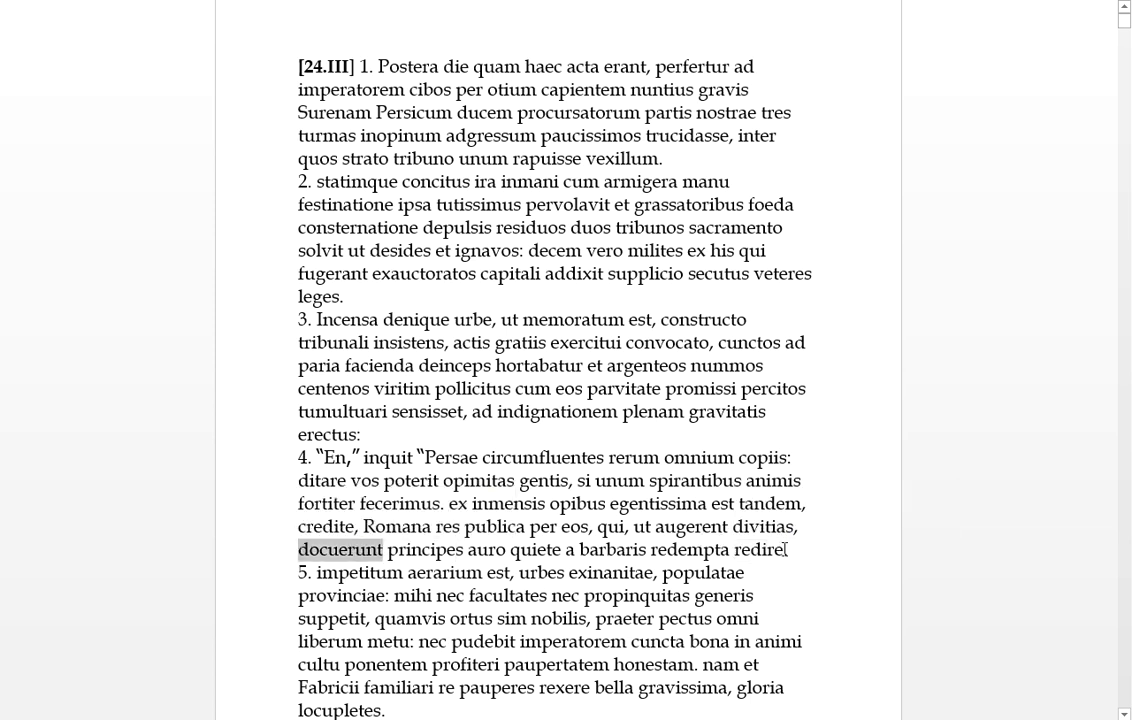
{"action": "double_click", "coordinate": [540, 548]}
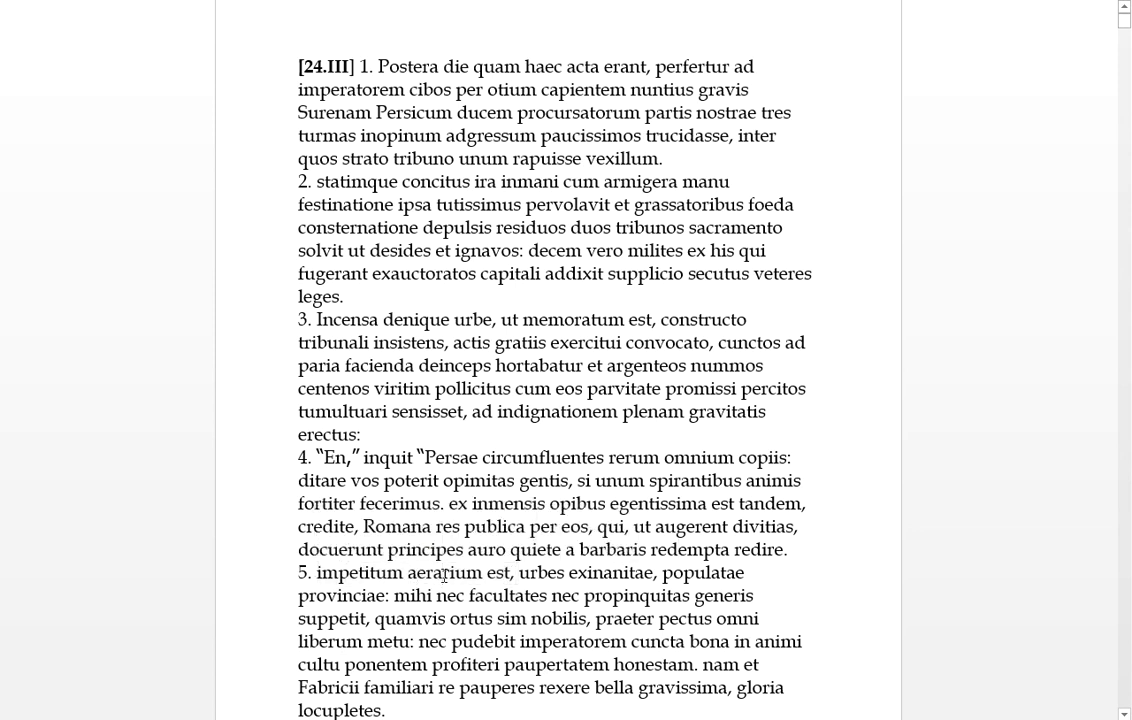
{"action": "double_click", "coordinate": [544, 572]}
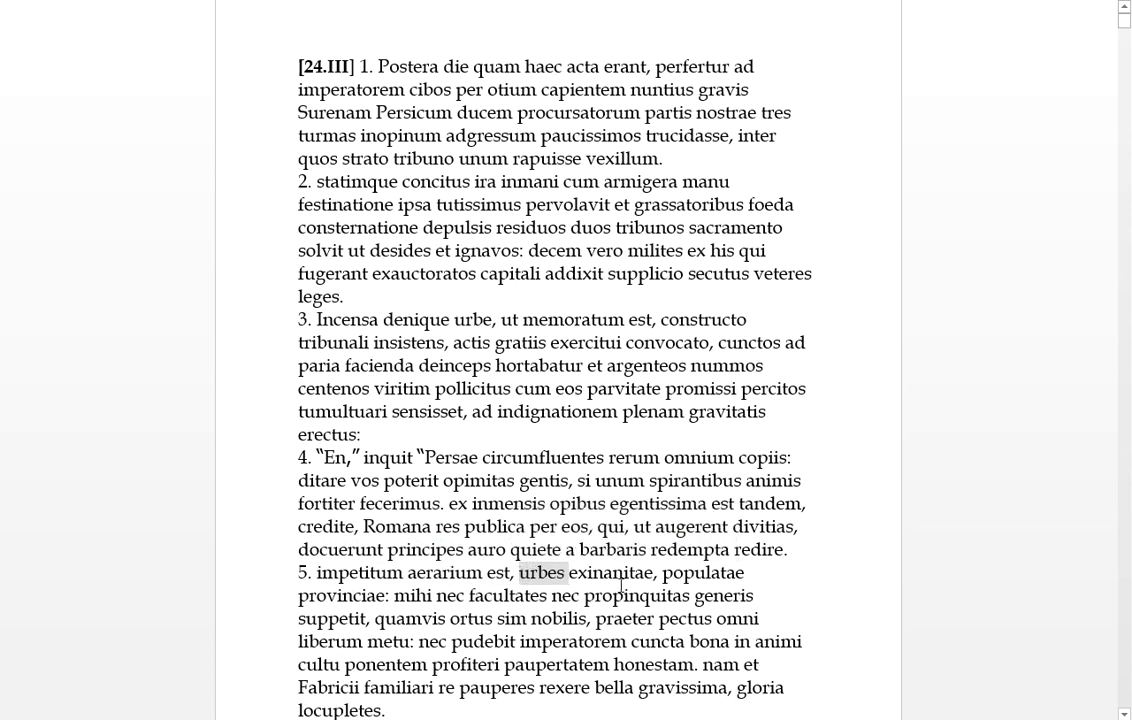
{"action": "double_click", "coordinate": [622, 572]}
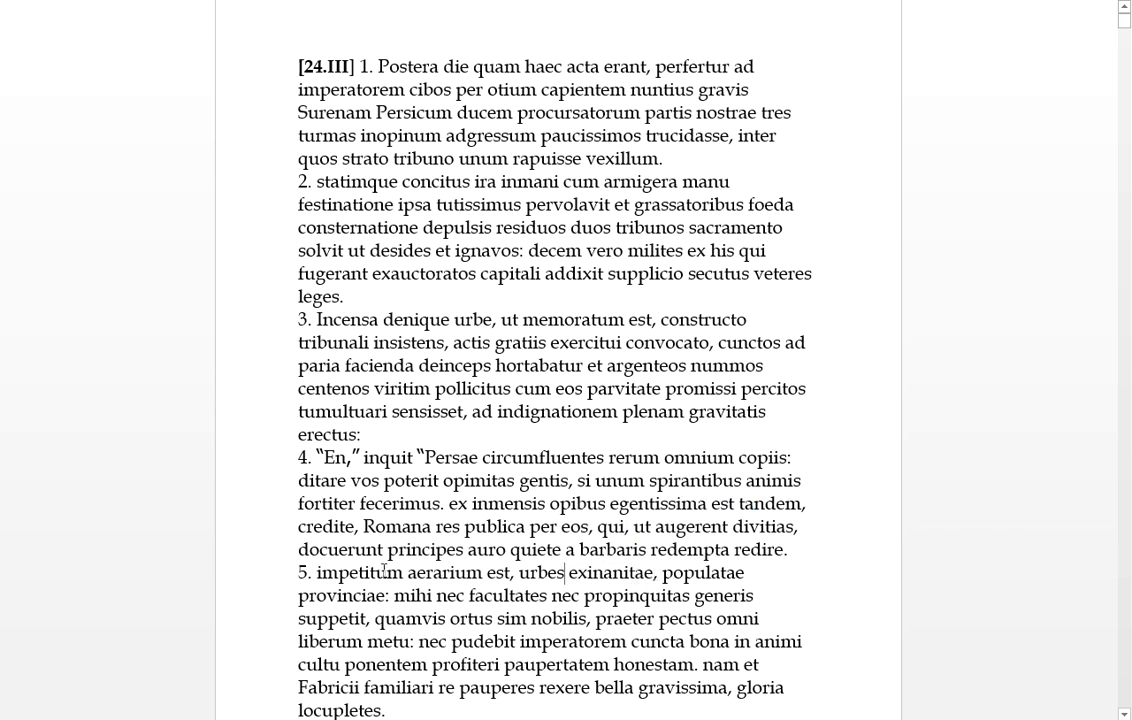
{"action": "double_click", "coordinate": [340, 594]}
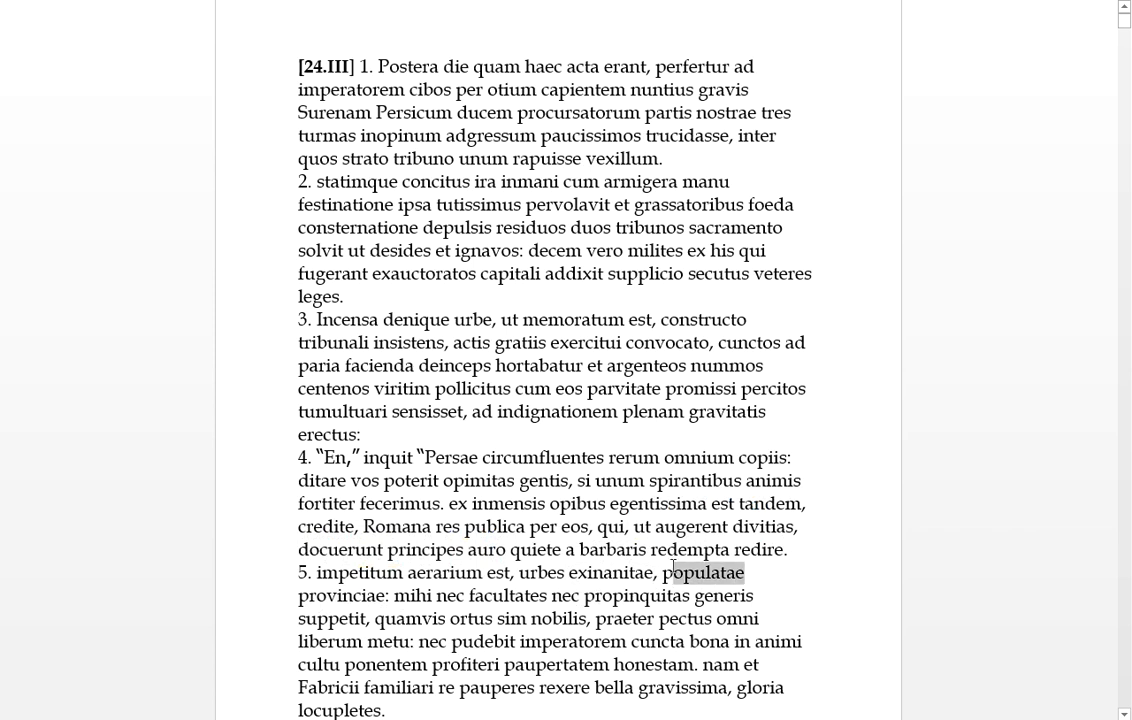
{"action": "double_click", "coordinate": [704, 572]}
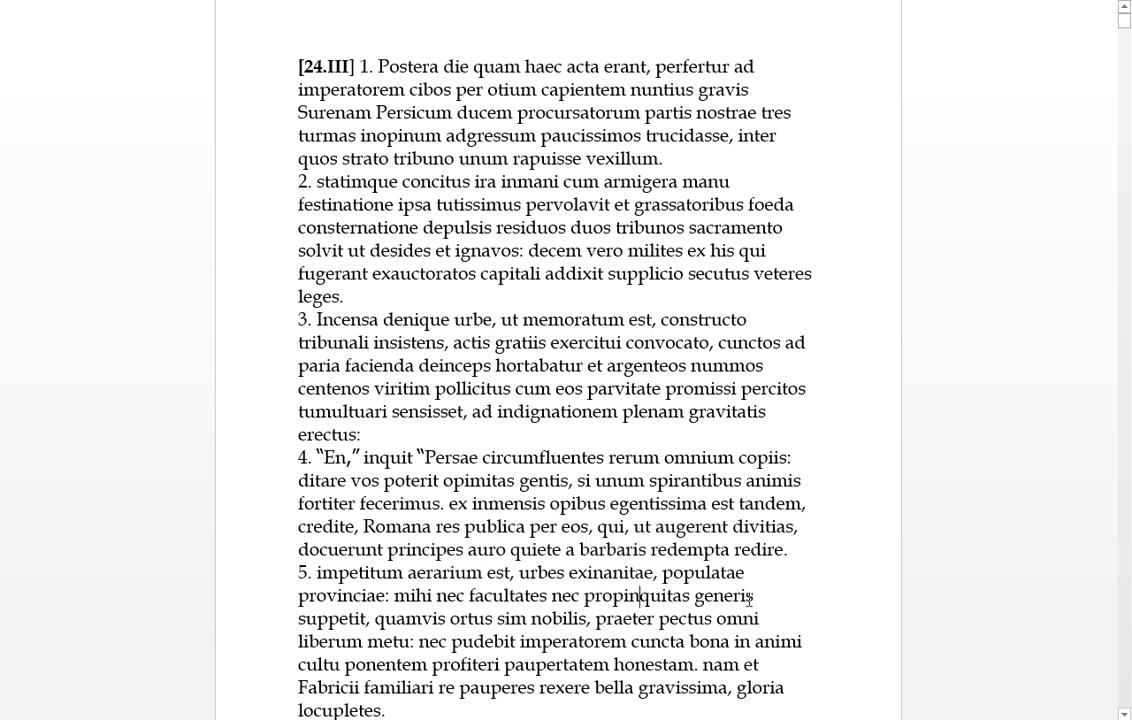
{"action": "mouse_move", "coordinate": [764, 596]}
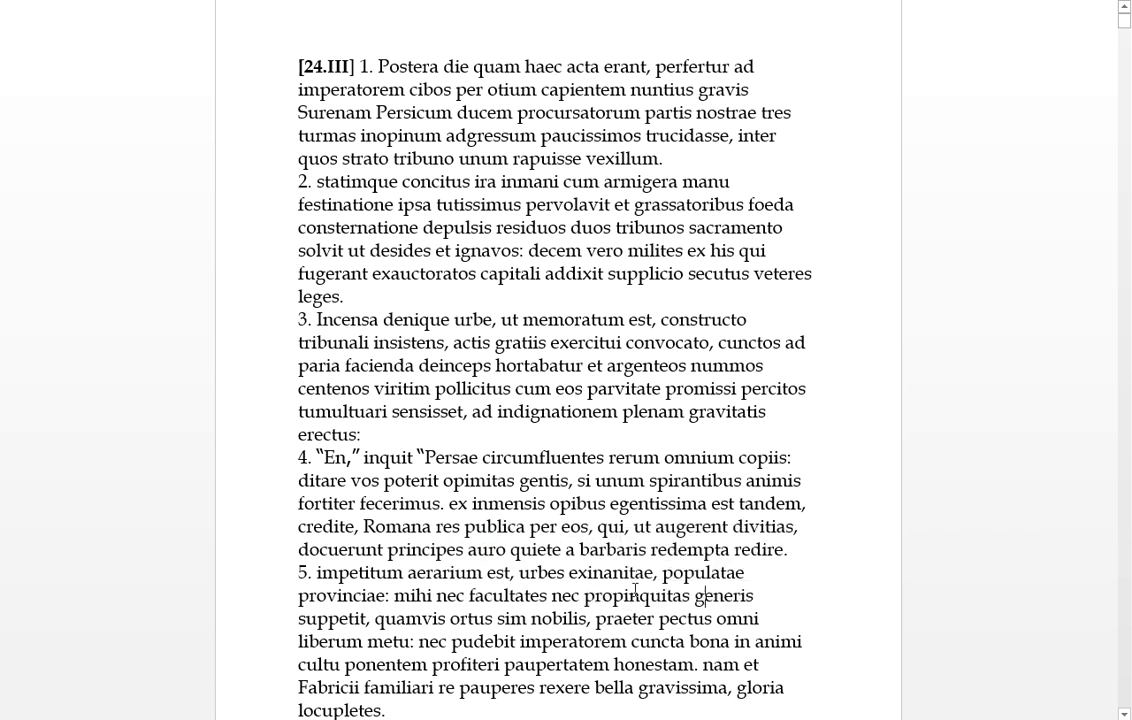
{"action": "double_click", "coordinate": [332, 618]}
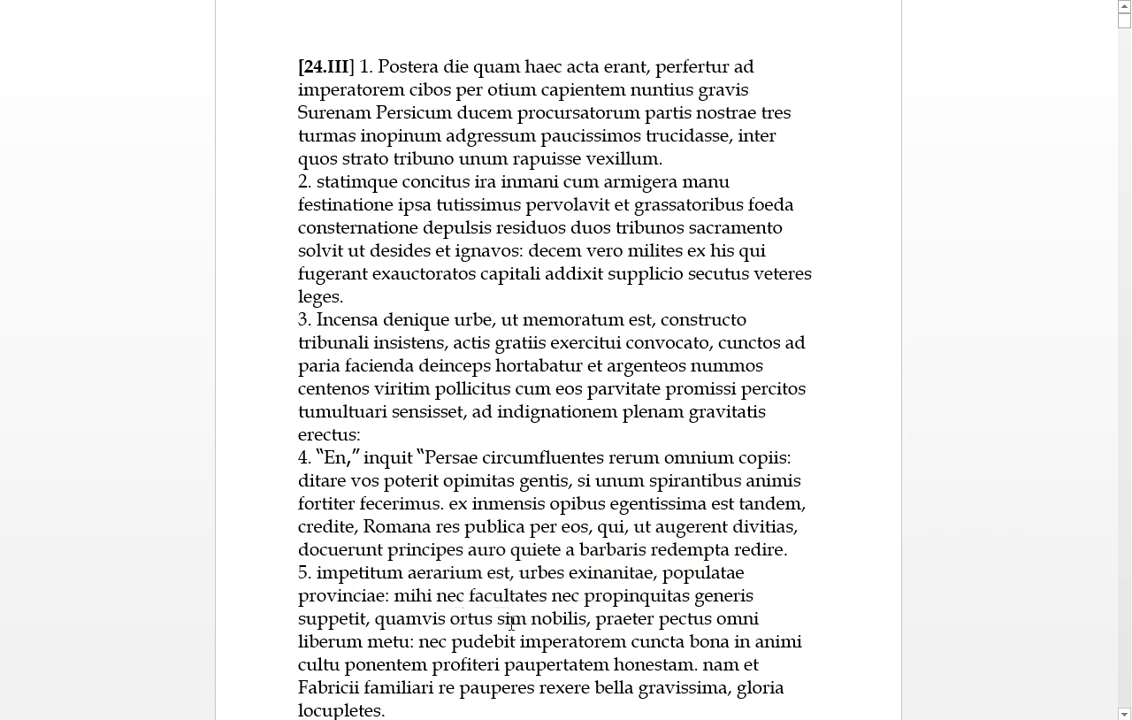
{"action": "double_click", "coordinate": [556, 618]}
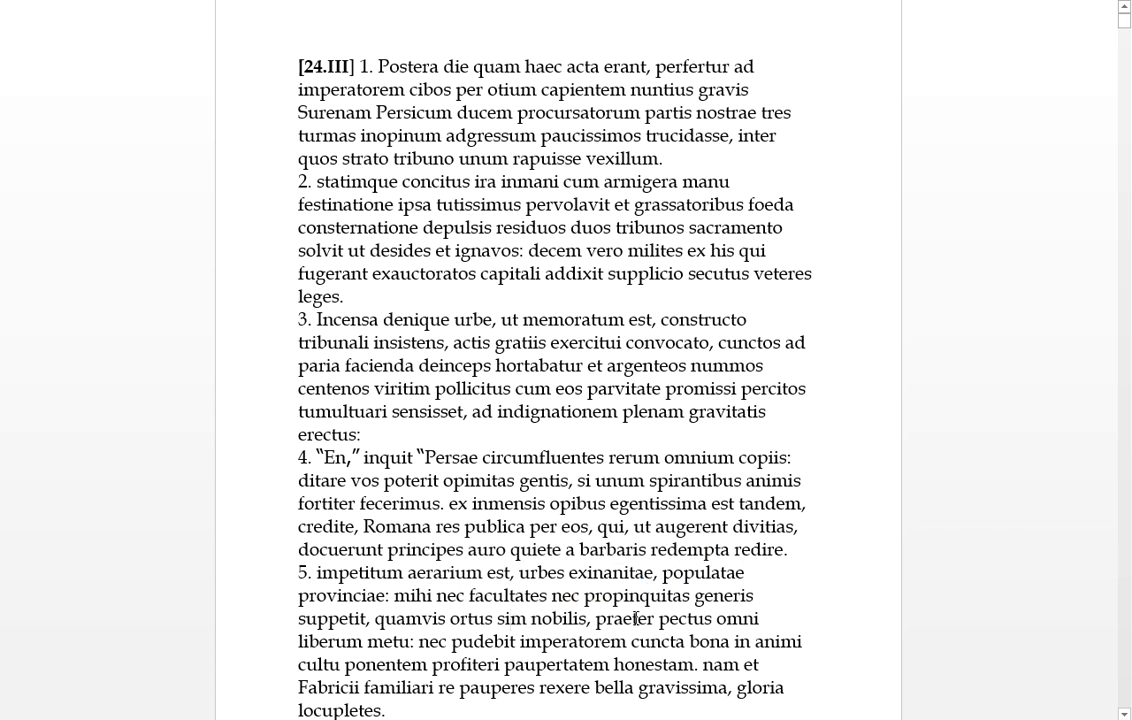
{"action": "mouse_move", "coordinate": [604, 596]}
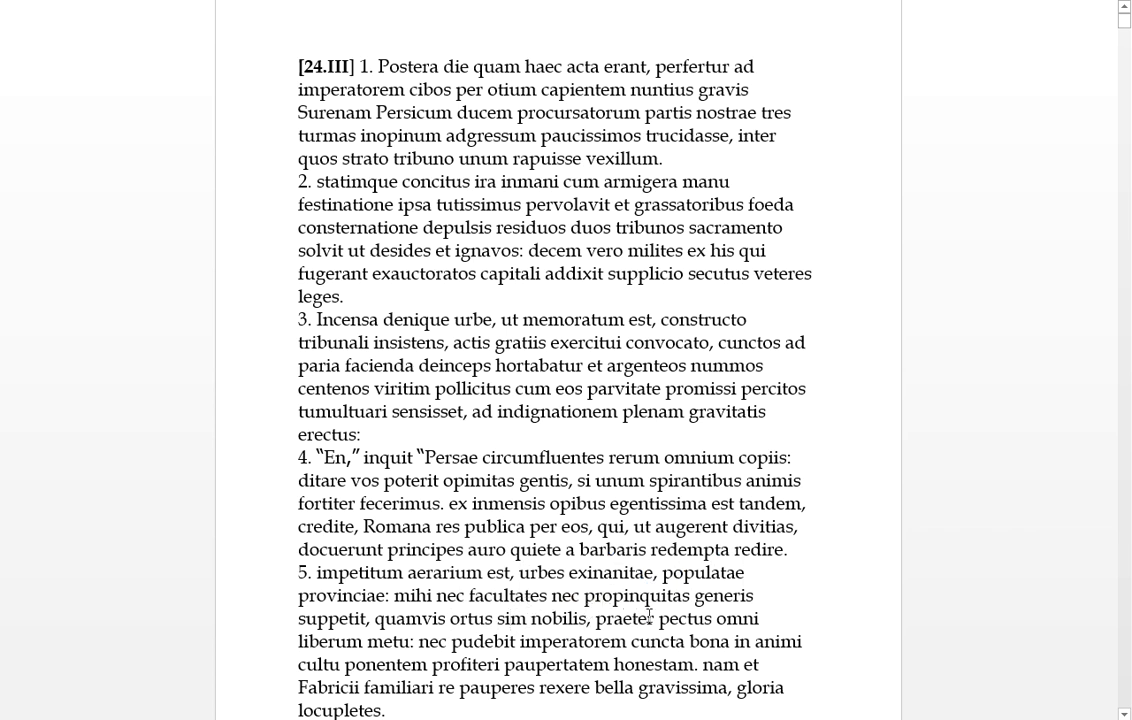
{"action": "double_click", "coordinate": [684, 618]}
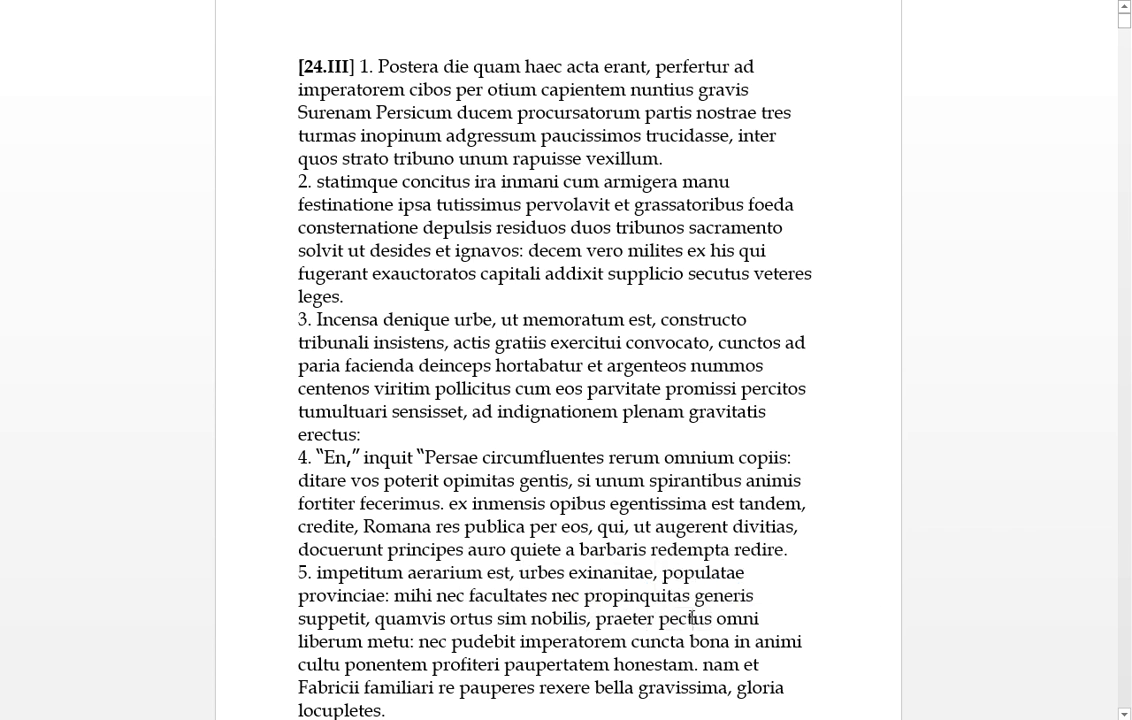
{"action": "mouse_move", "coordinate": [744, 618]}
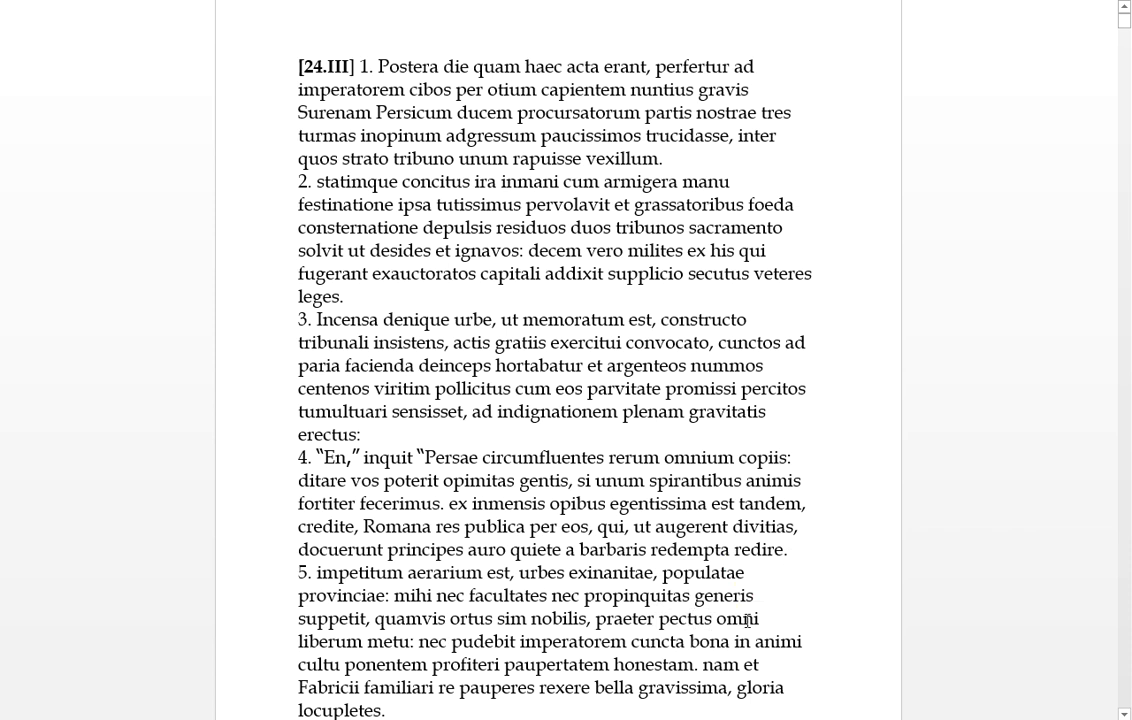
{"action": "double_click", "coordinate": [330, 640]}
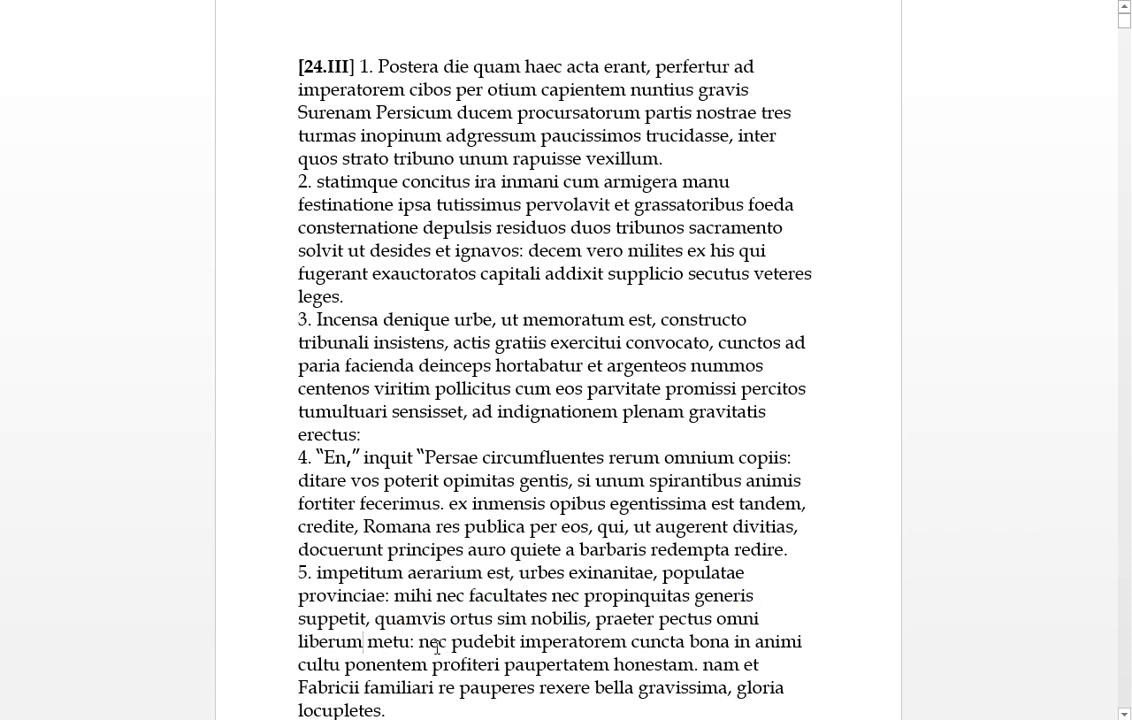
Read paragraph 5 words 'animi', 'ponentem', 'profiteri' and 'Fabricii familiari'
{"action": "scroll", "scroll_direction": "down", "scroll_amount": 3}
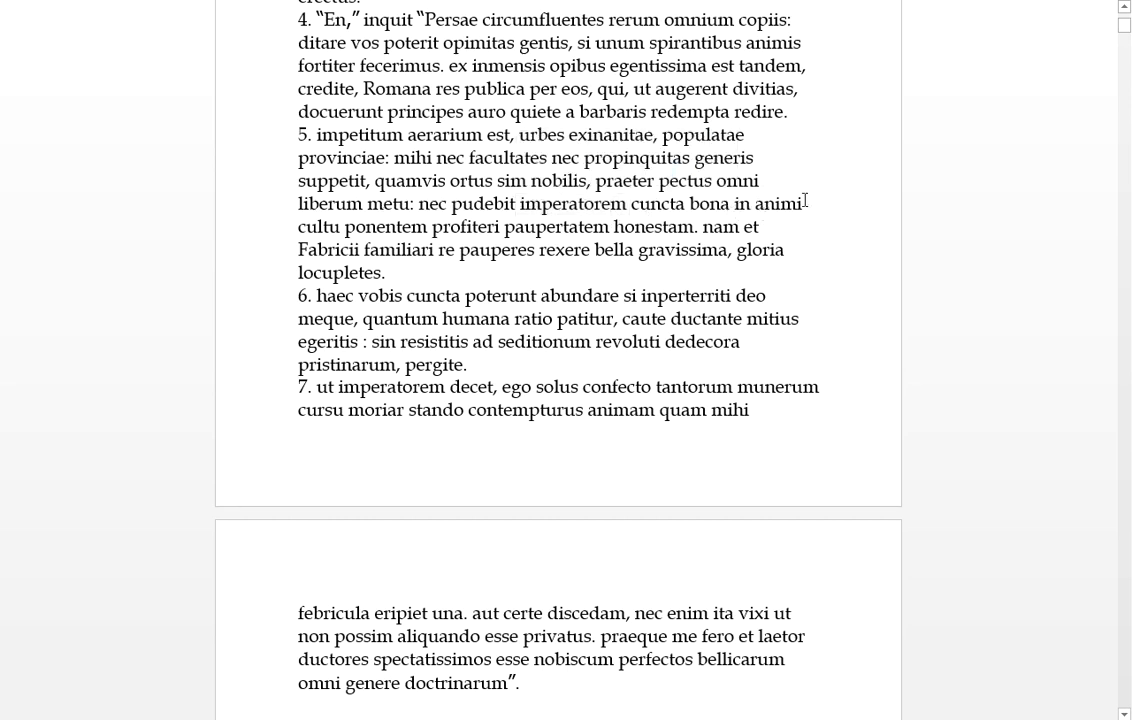
{"action": "left_click_drag", "start_coordinate": [732, 204], "coordinate": [342, 226]}
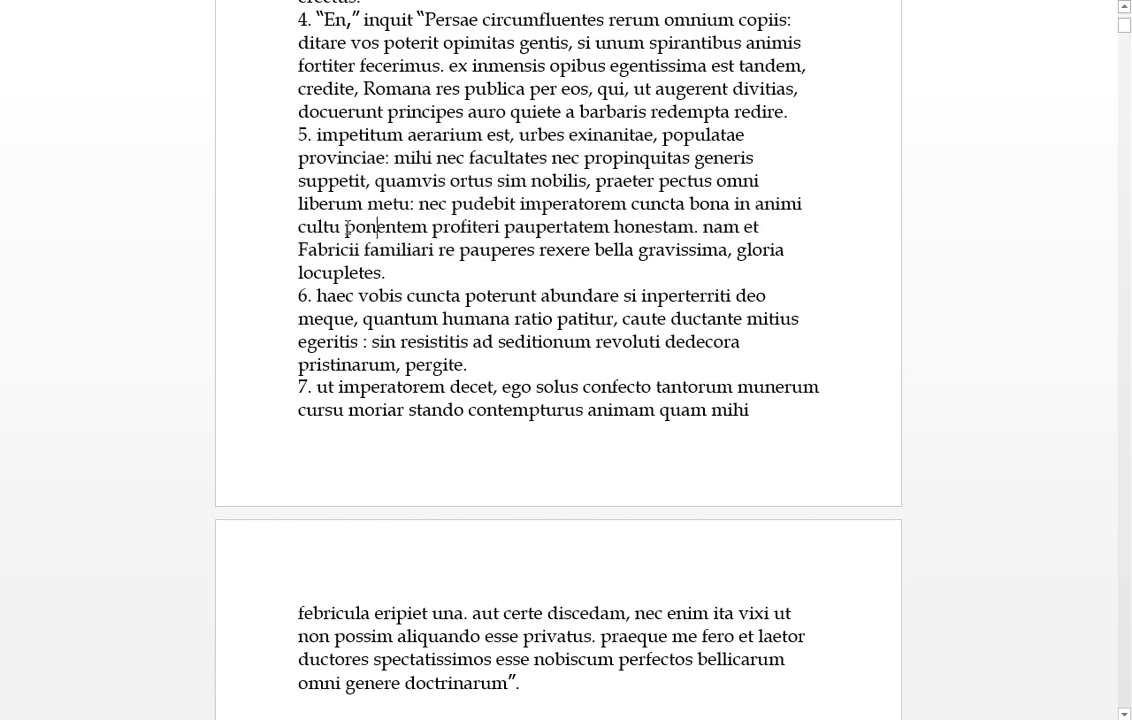
{"action": "double_click", "coordinate": [656, 204]}
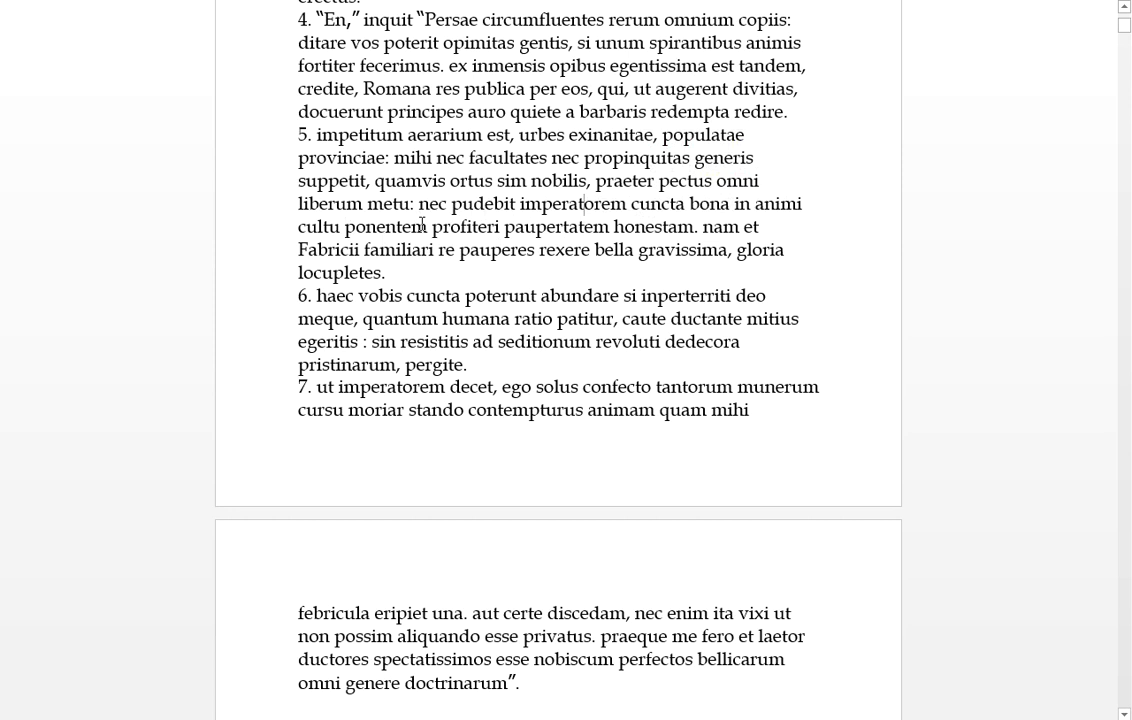
{"action": "double_click", "coordinate": [466, 226]}
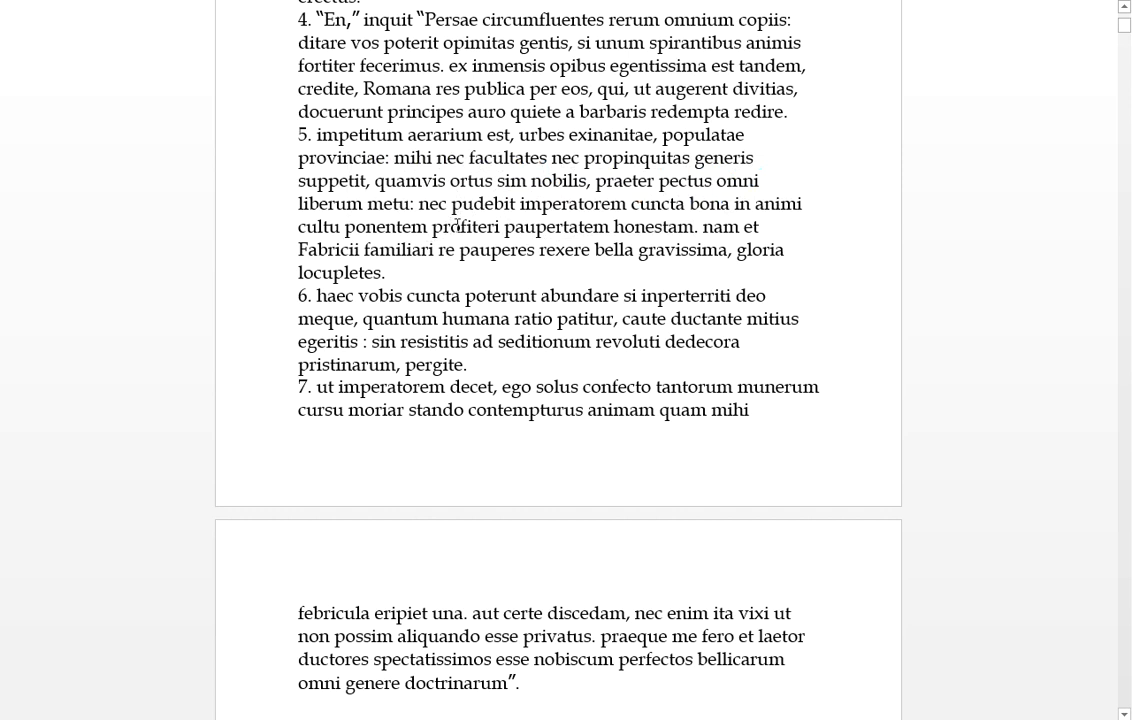
{"action": "double_click", "coordinate": [392, 228]}
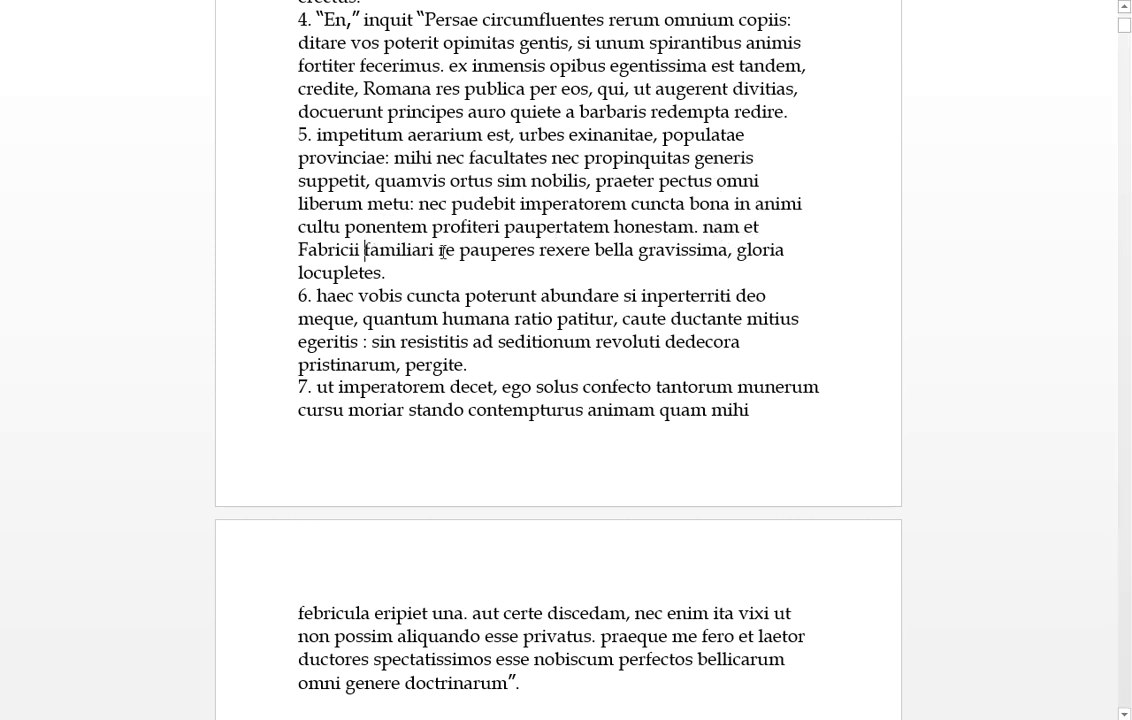
{"action": "left_click_drag", "start_coordinate": [300, 250], "coordinate": [436, 250]}
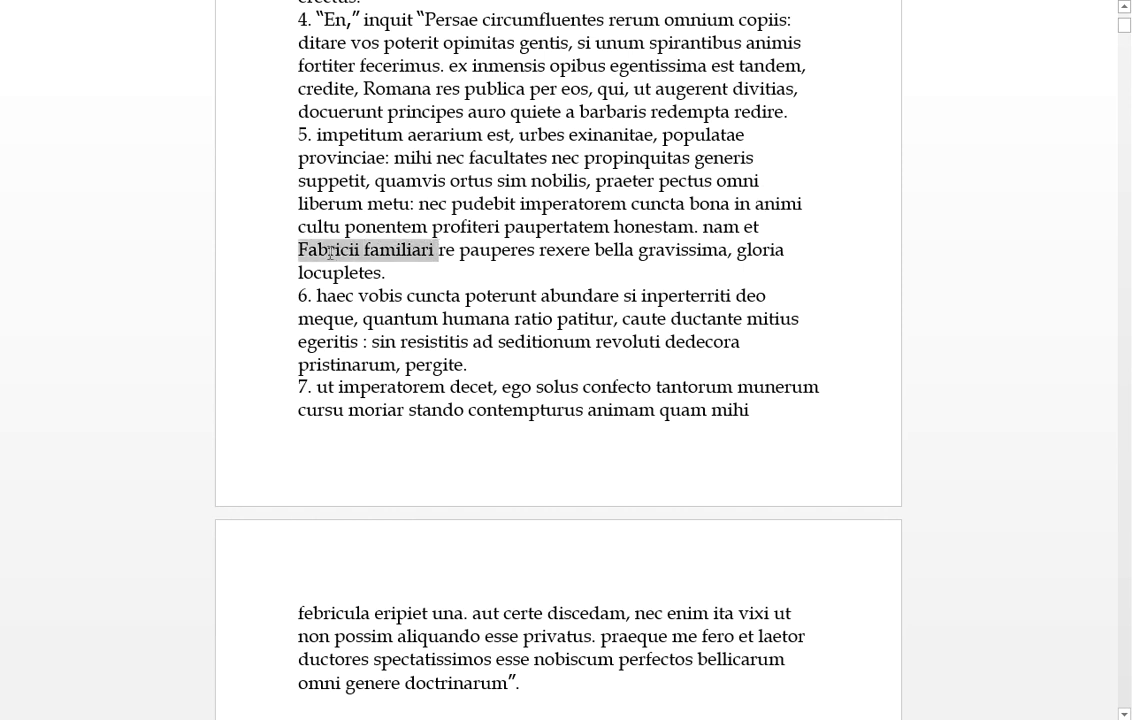
{"action": "left_click", "coordinate": [368, 248]}
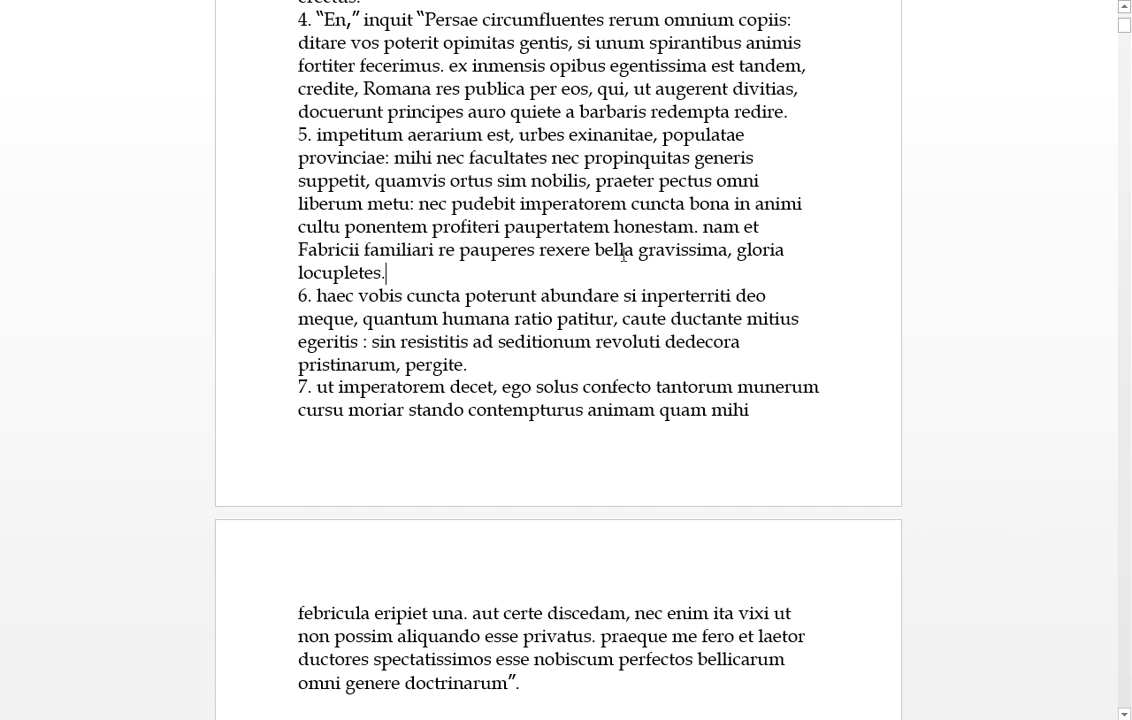
{"action": "mouse_move", "coordinate": [548, 248]}
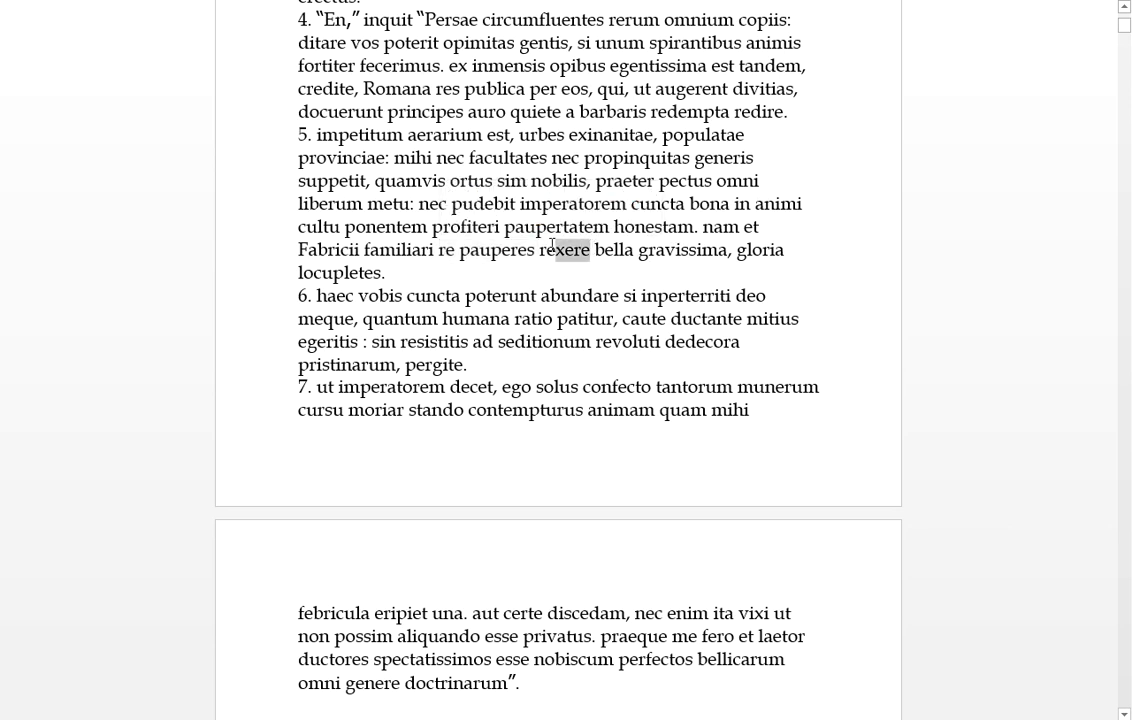
Read 'rexere', 'gloria', 'abundare poterunt', 'imperterriti', then insert '(' before 'quantum' in paragraph 6
{"action": "left_click", "coordinate": [724, 244]}
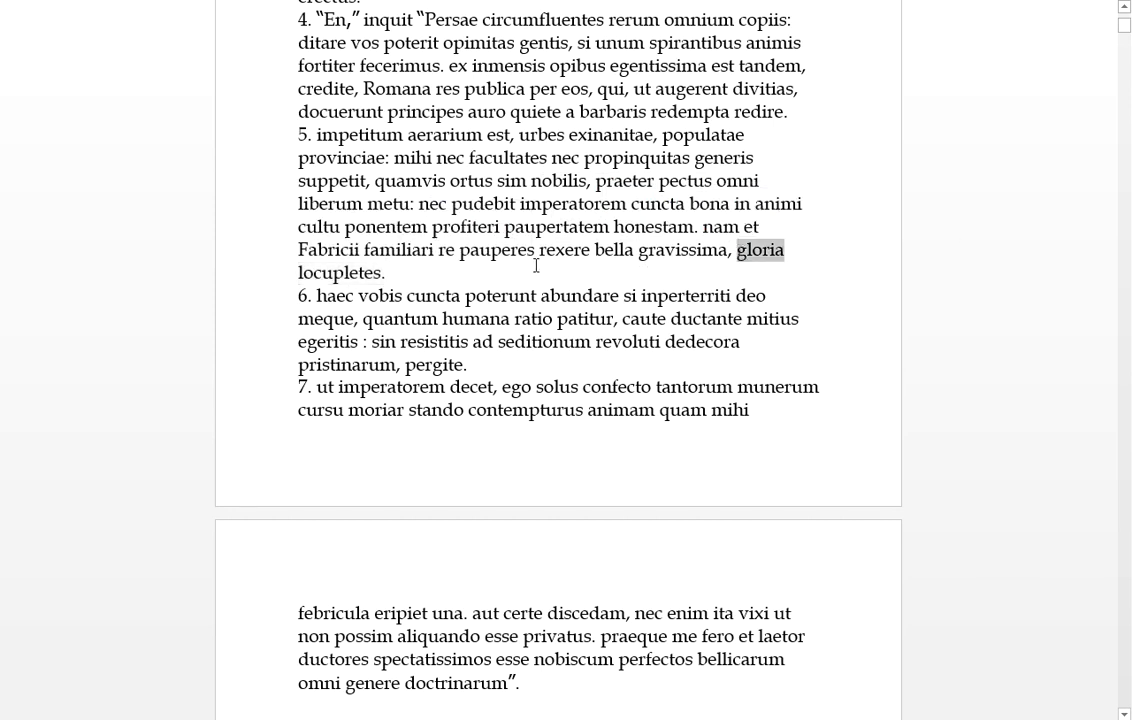
{"action": "left_click", "coordinate": [386, 272]}
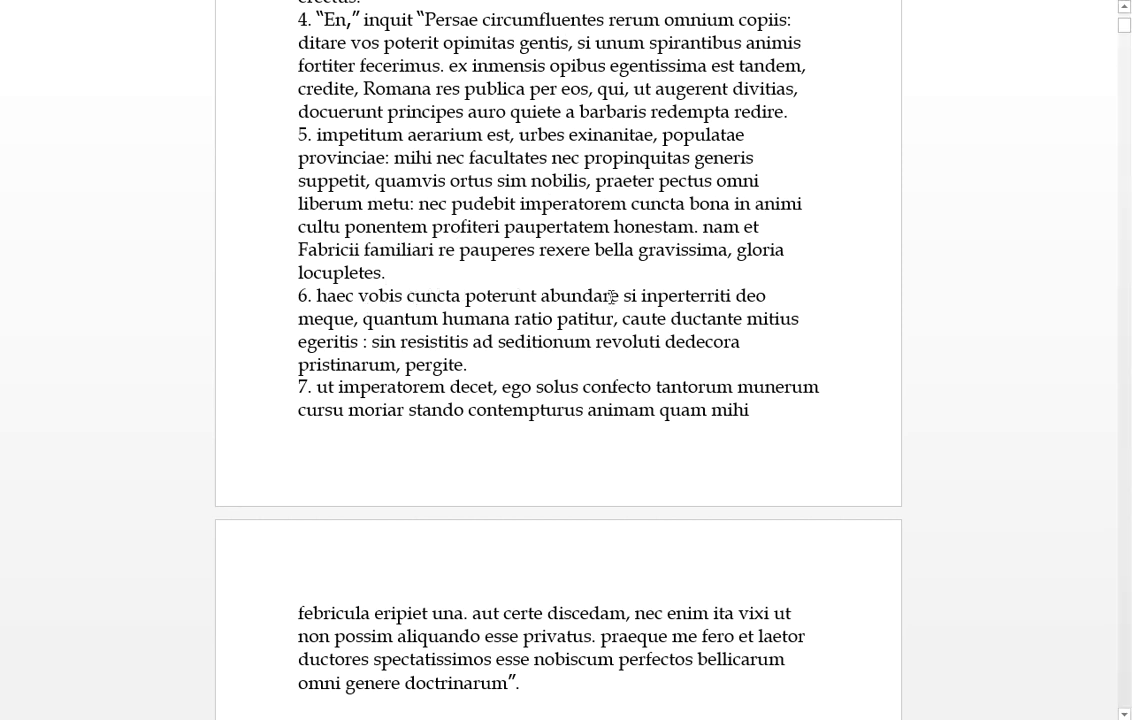
{"action": "double_click", "coordinate": [336, 296]}
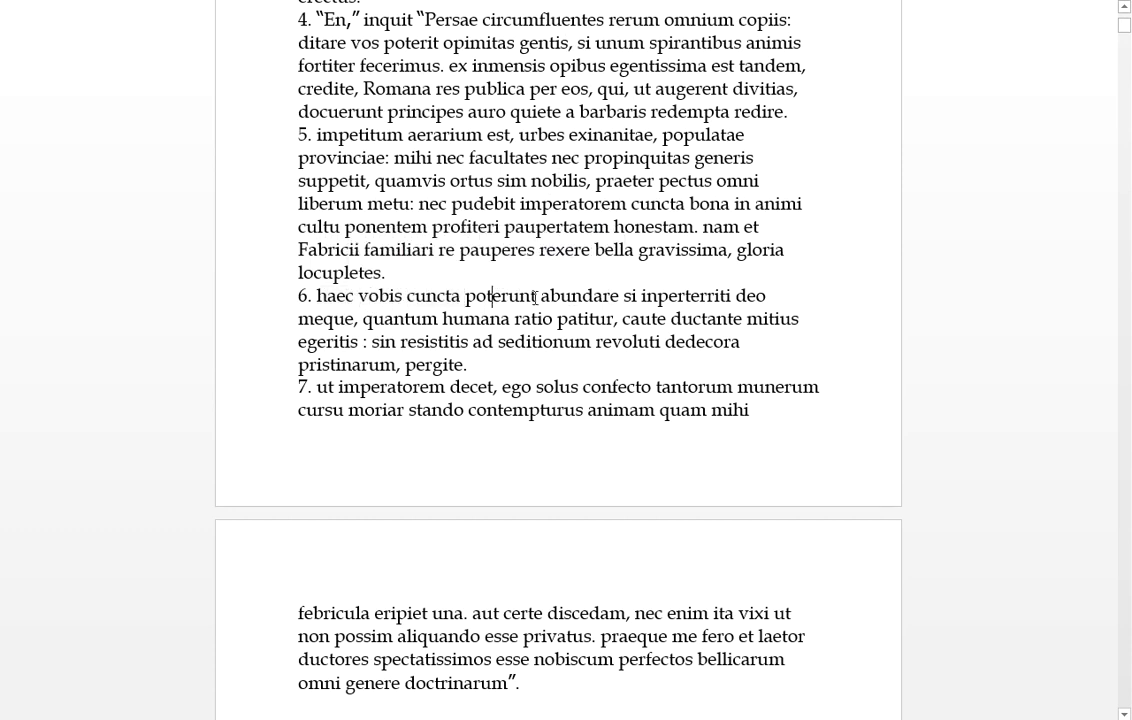
{"action": "double_click", "coordinate": [502, 296]}
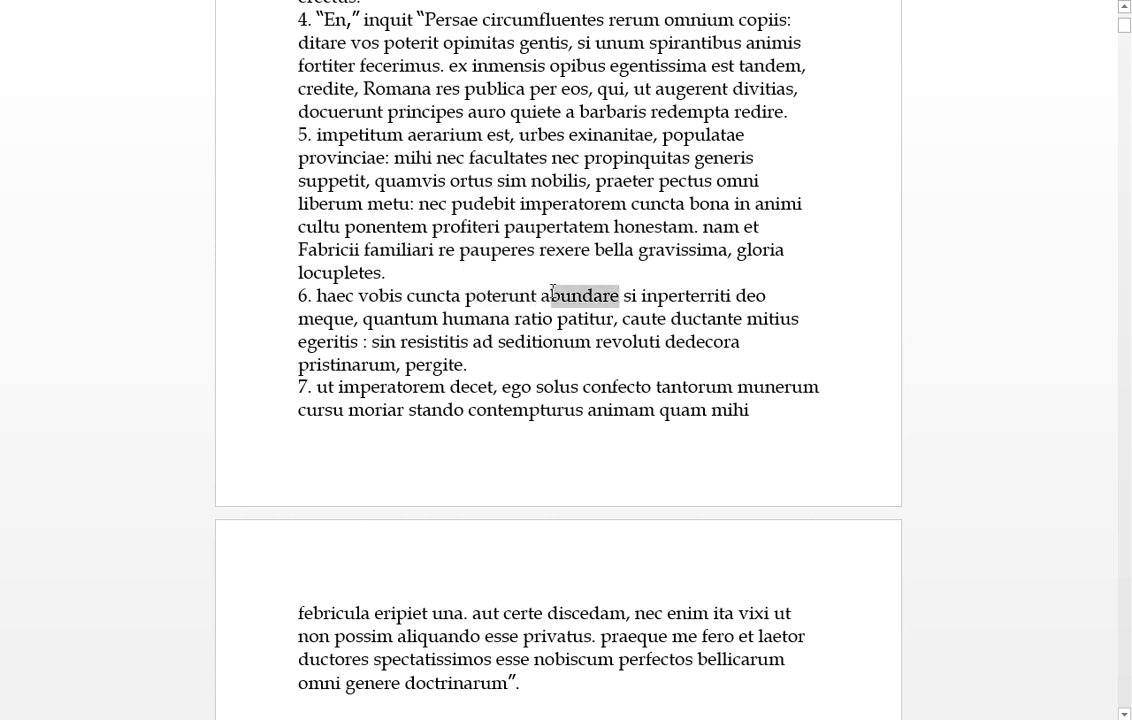
{"action": "double_click", "coordinate": [580, 296]}
{"action": "type", "text": "m"}
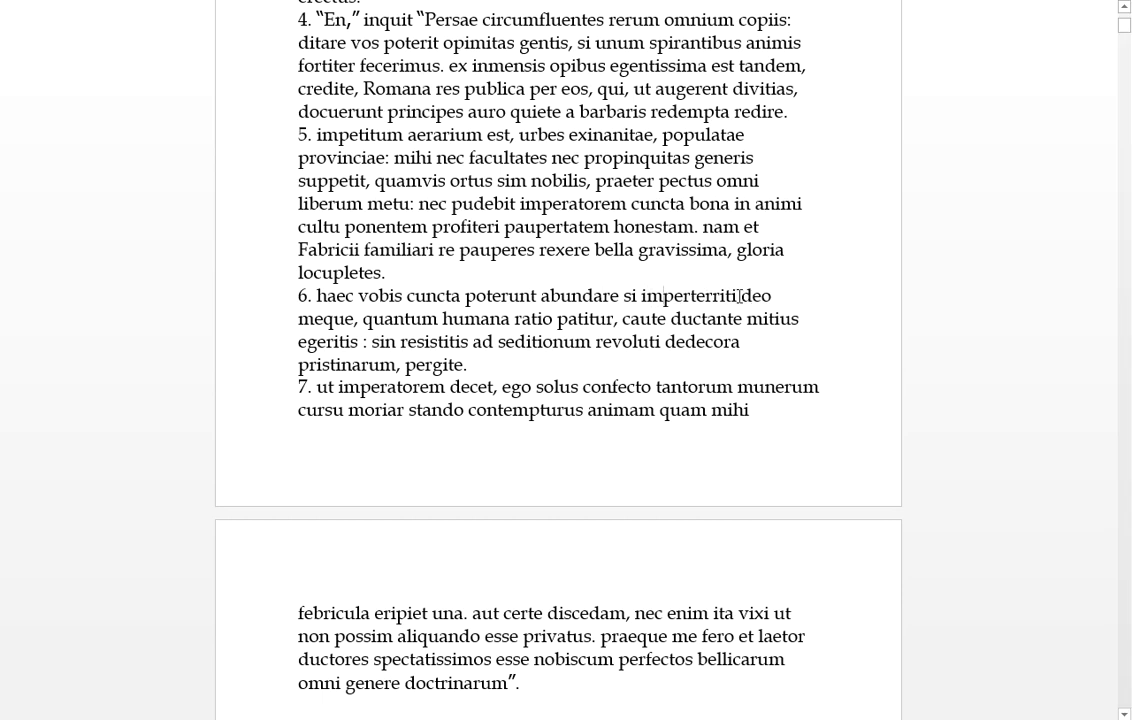
{"action": "double_click", "coordinate": [688, 296]}
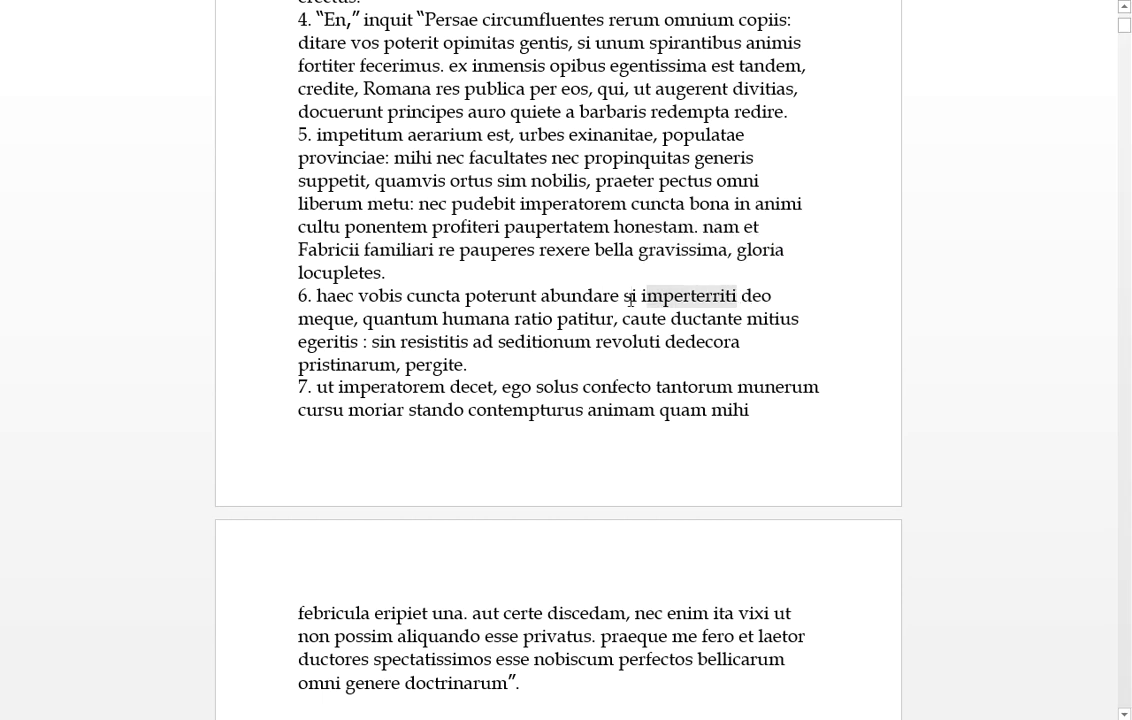
{"action": "left_click", "coordinate": [358, 308]}
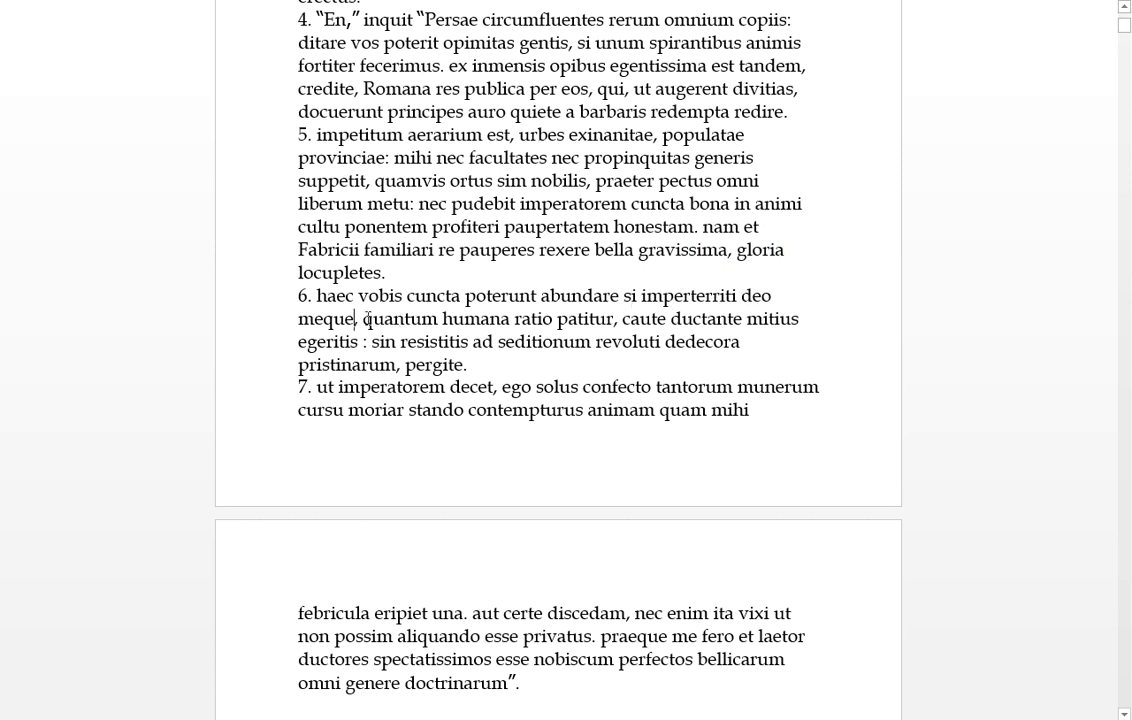
{"action": "type", "text": "("}
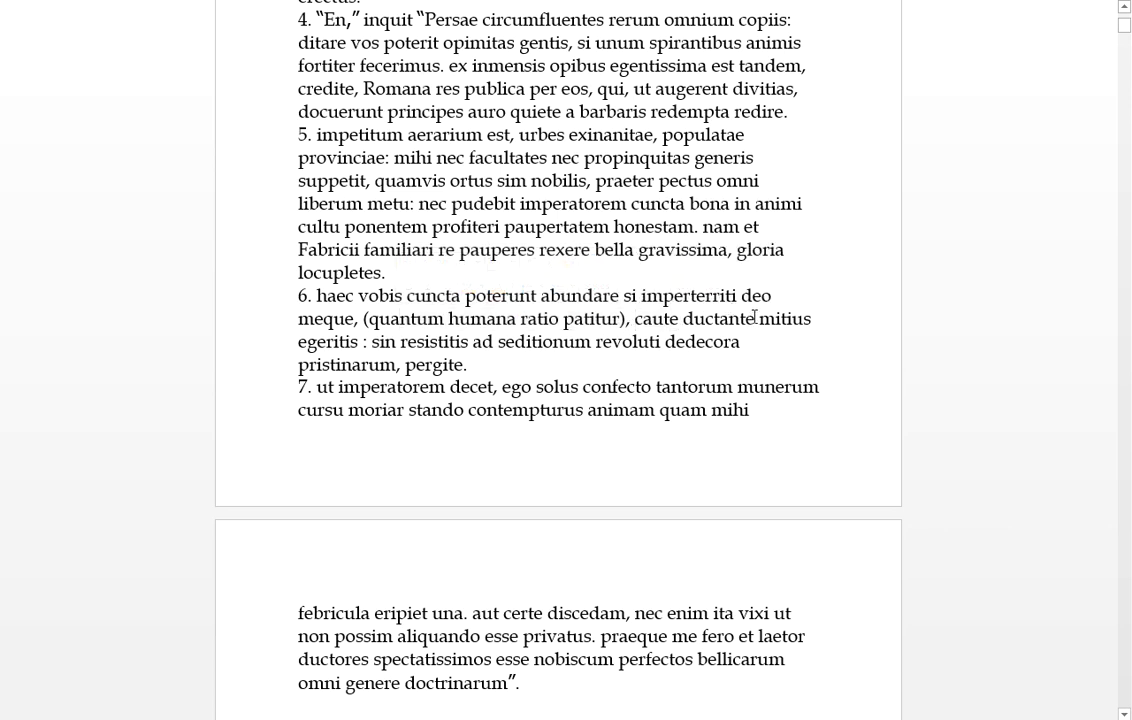
{"action": "double_click", "coordinate": [756, 296]}
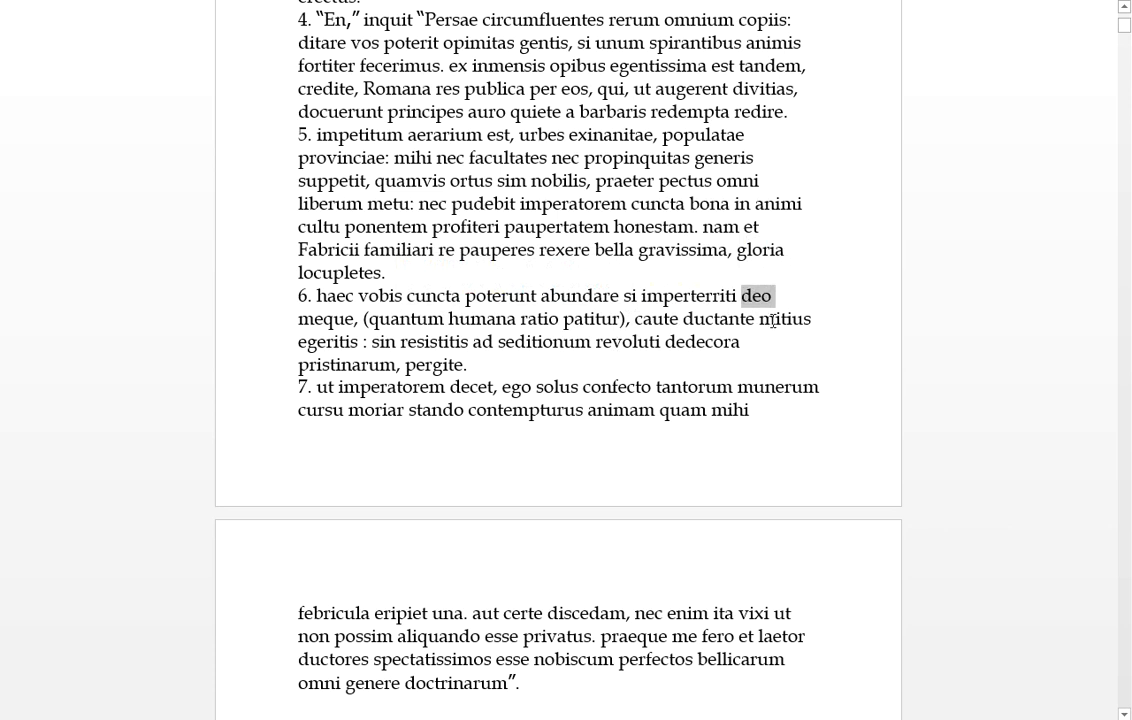
{"action": "double_click", "coordinate": [720, 318]}
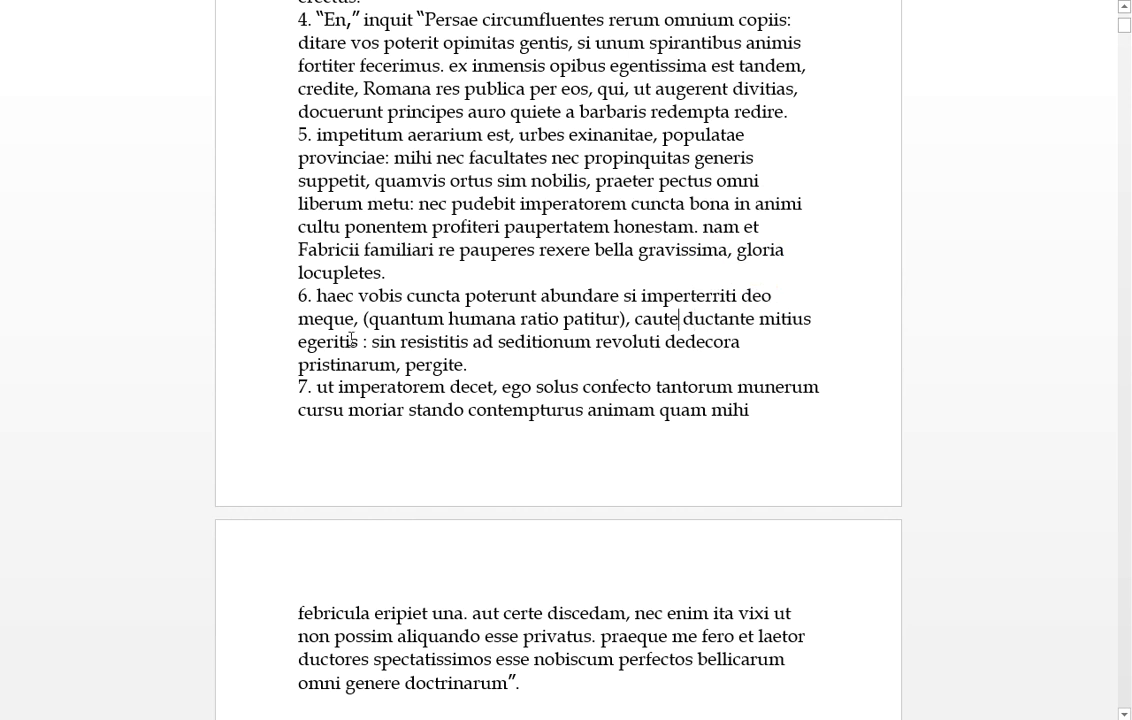
{"action": "double_click", "coordinate": [328, 340]}
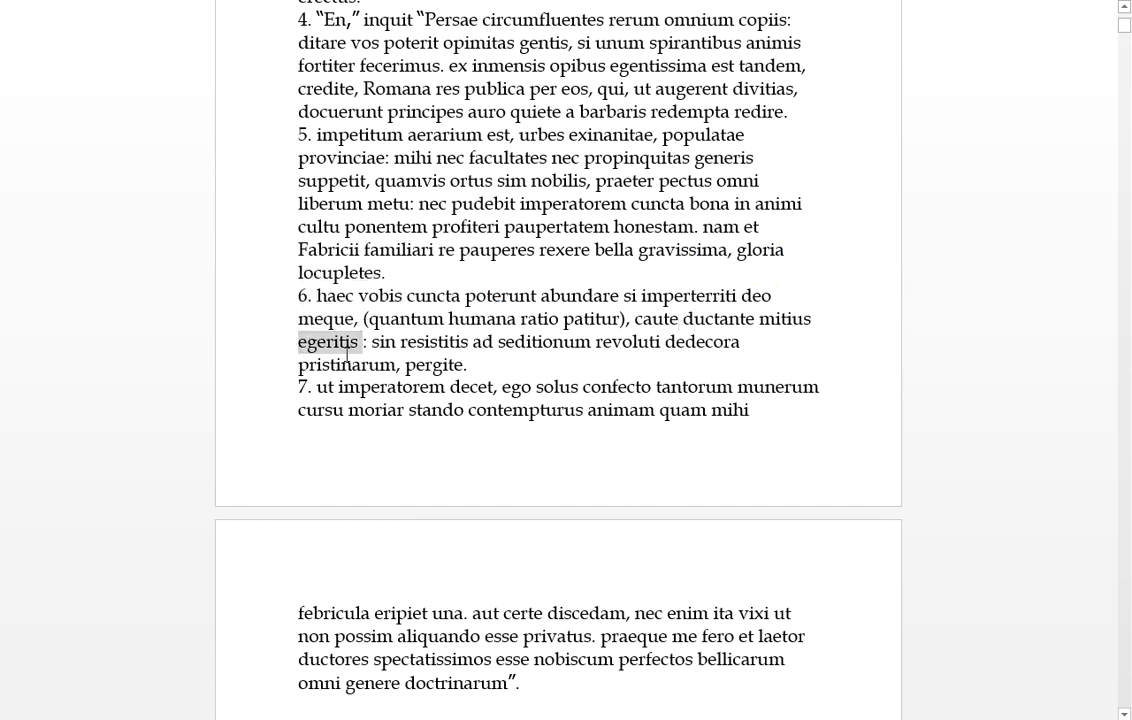
{"action": "double_click", "coordinate": [784, 318]}
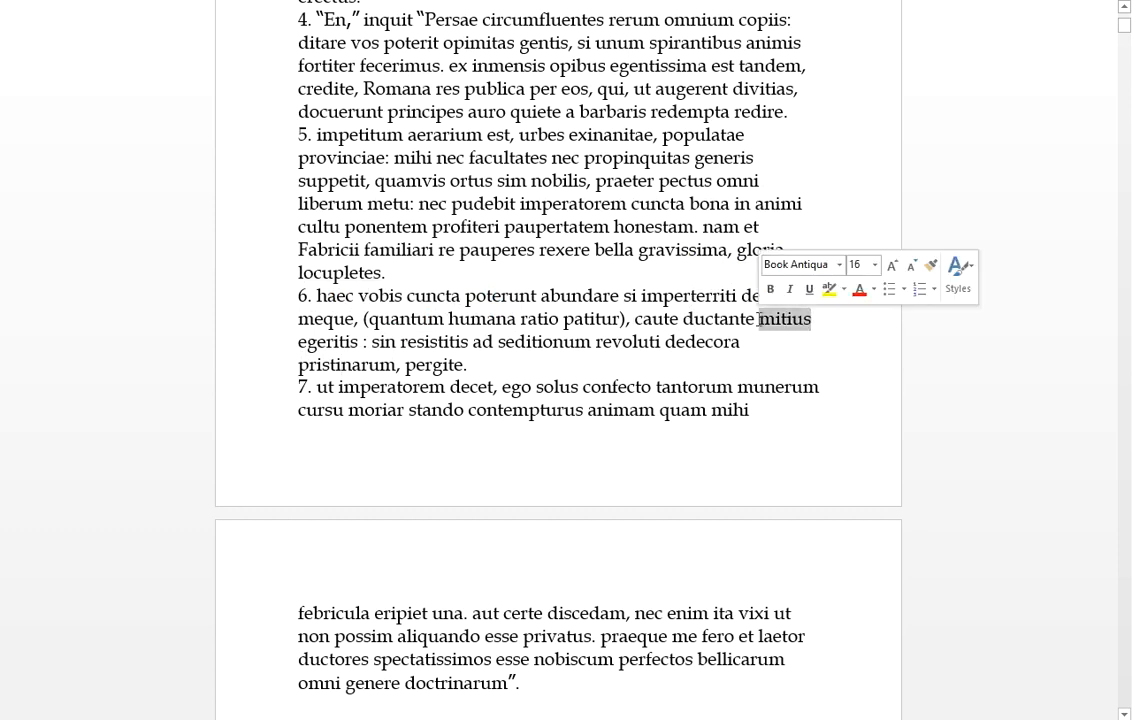
{"action": "left_click", "coordinate": [688, 322]}
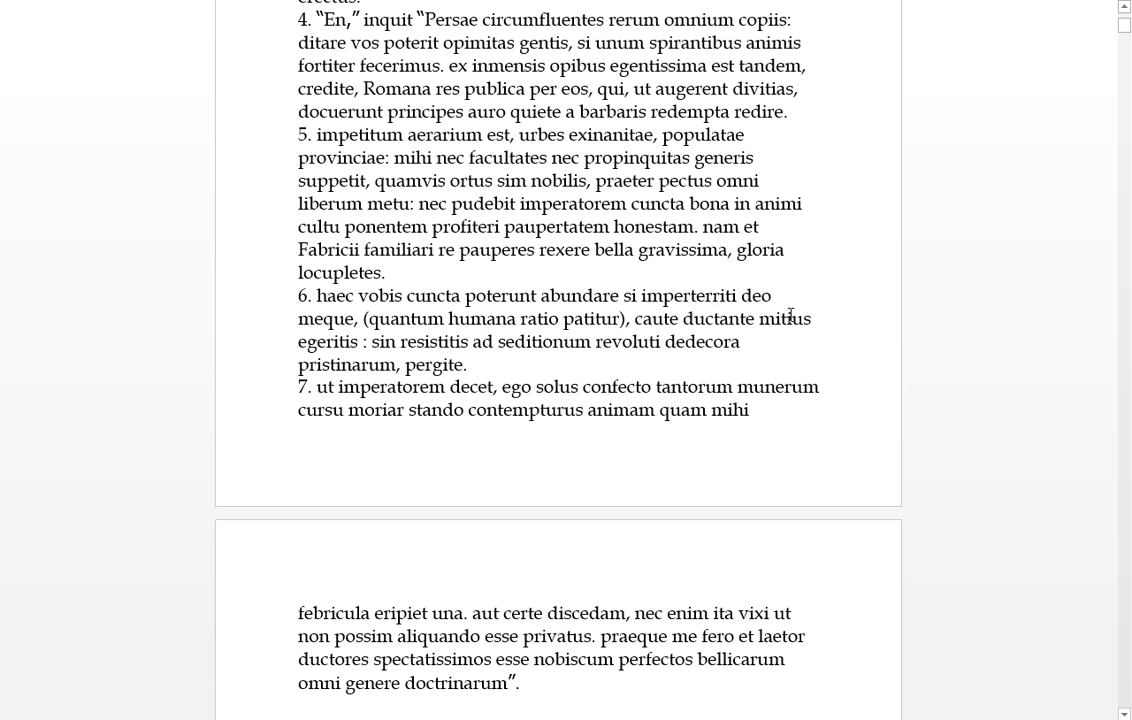
{"action": "mouse_move", "coordinate": [736, 330]}
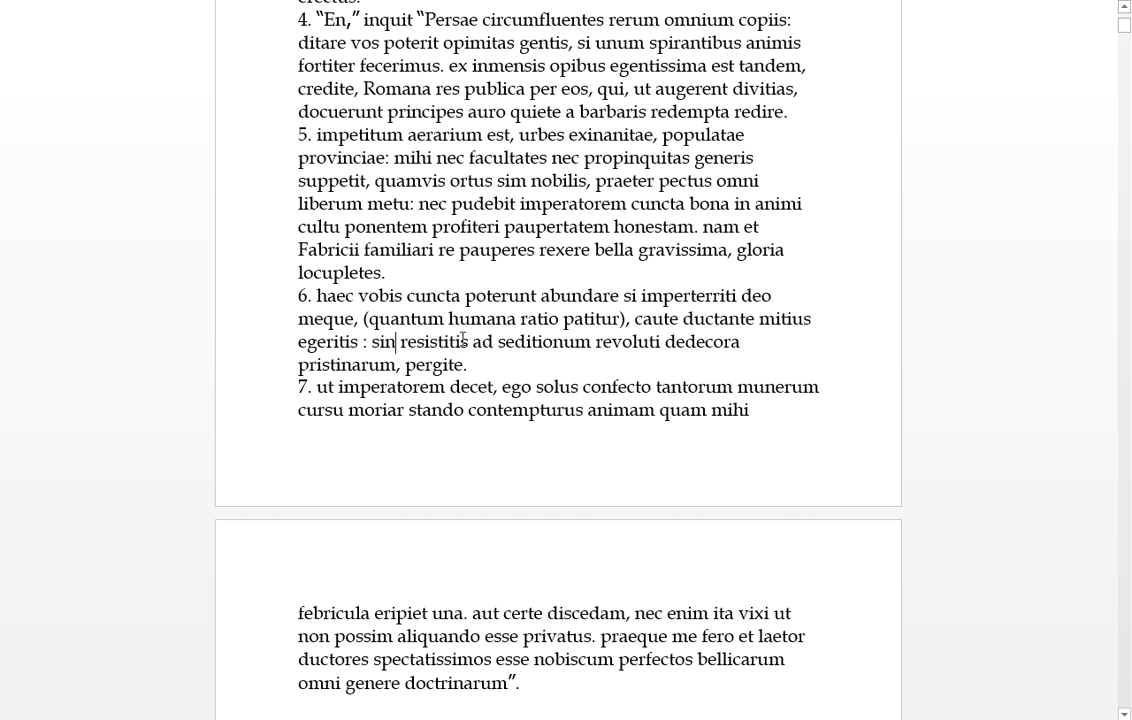
{"action": "double_click", "coordinate": [384, 340]}
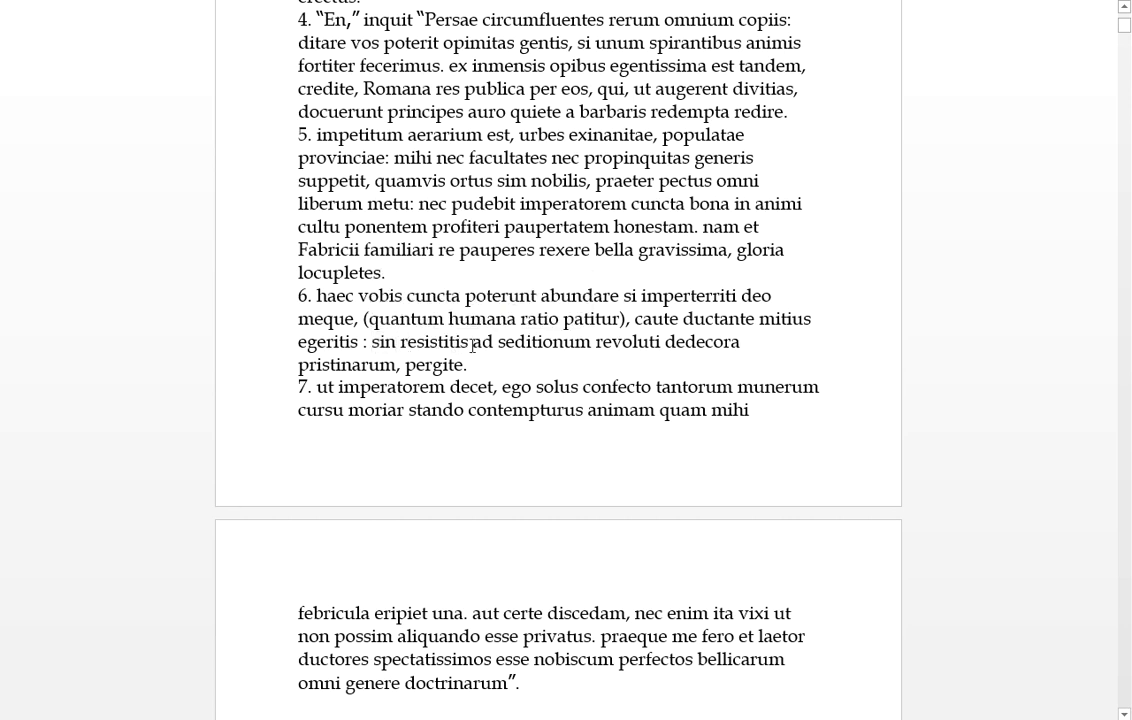
{"action": "double_click", "coordinate": [432, 340]}
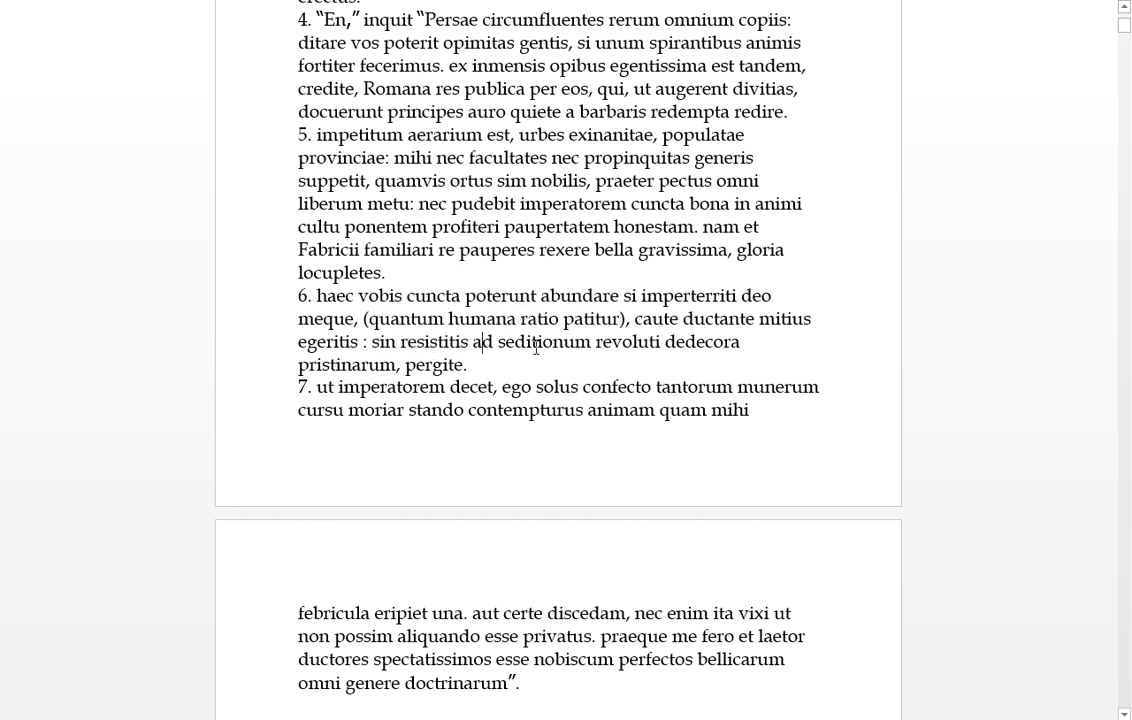
{"action": "double_click", "coordinate": [544, 340]}
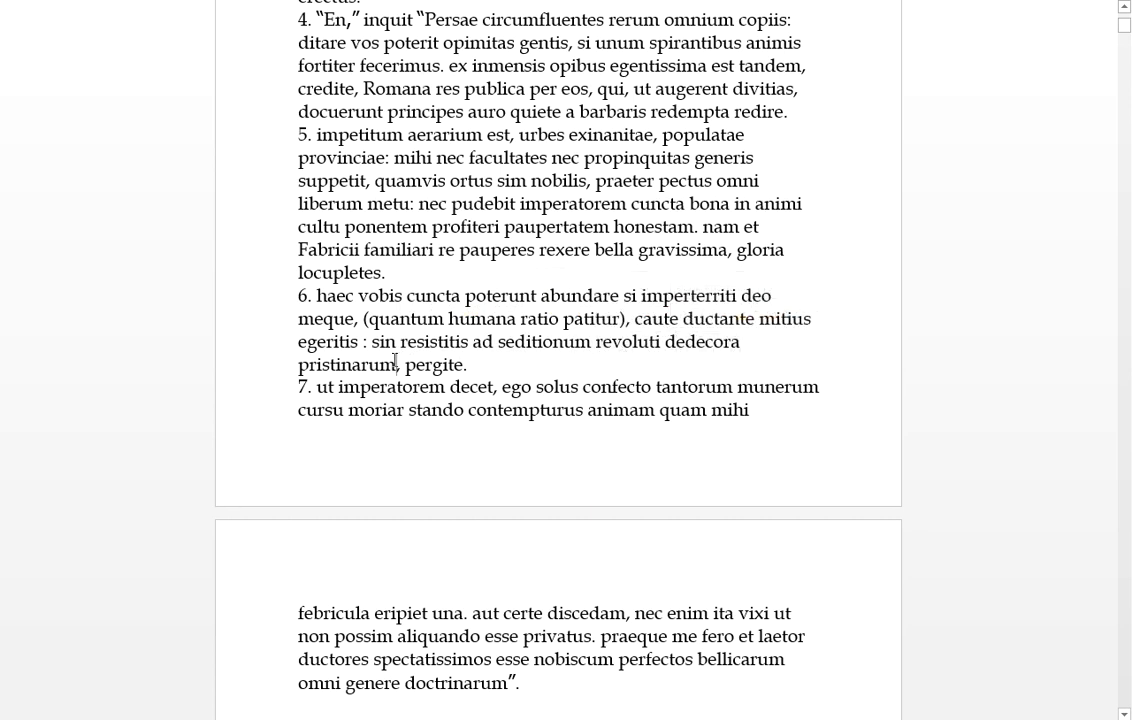
{"action": "double_click", "coordinate": [348, 364]}
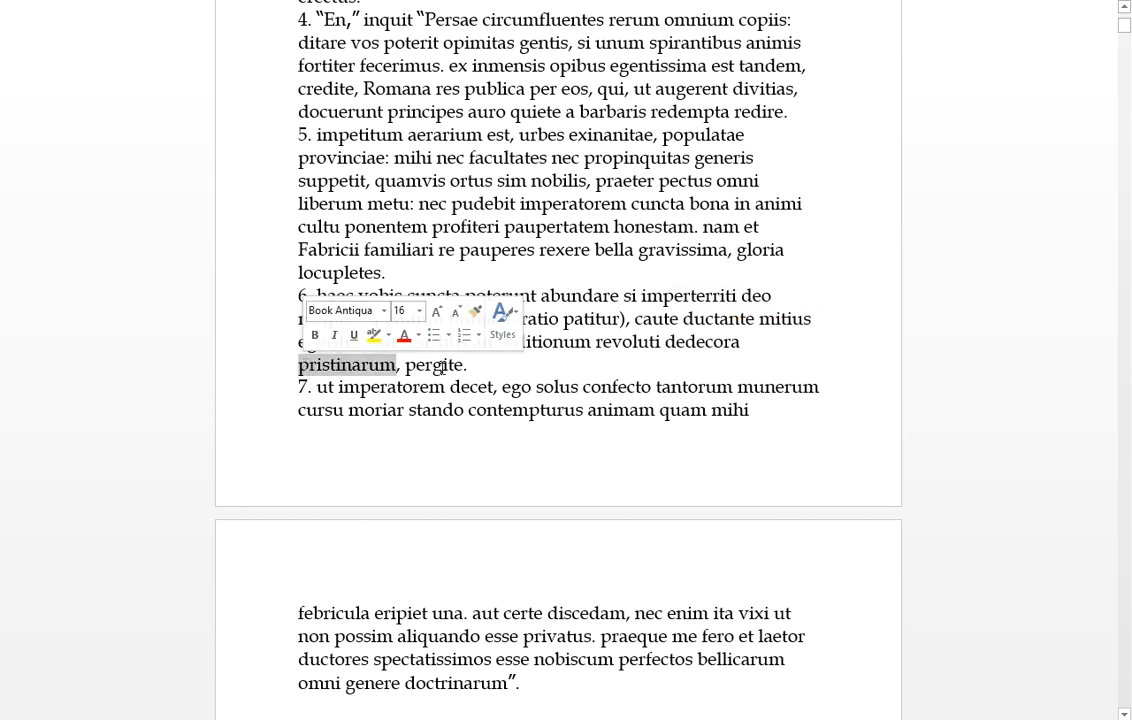
{"action": "left_click", "coordinate": [398, 364]}
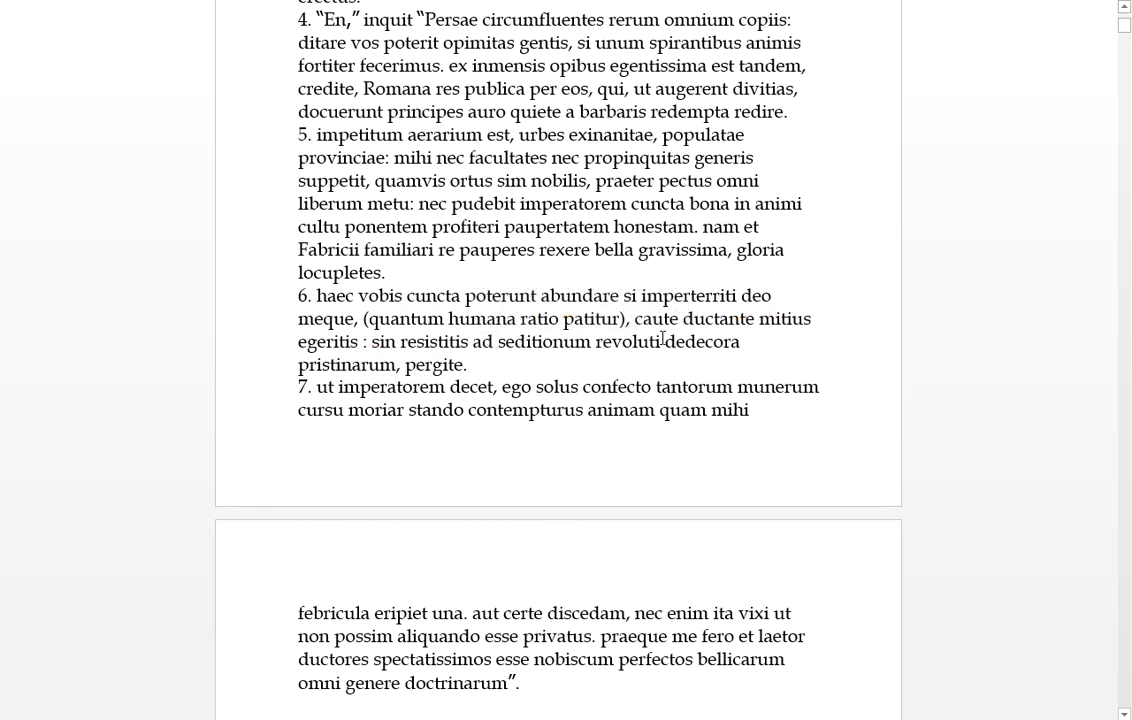
{"action": "double_click", "coordinate": [434, 364]}
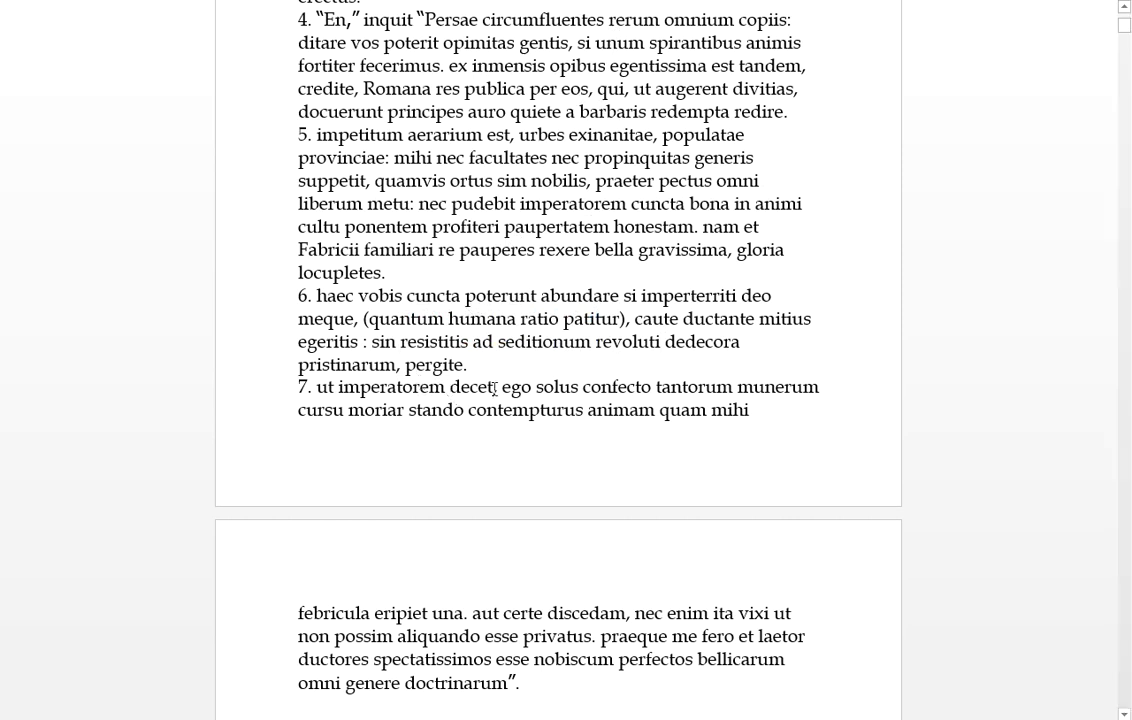
{"action": "left_click_drag", "start_coordinate": [316, 388], "coordinate": [496, 388]}
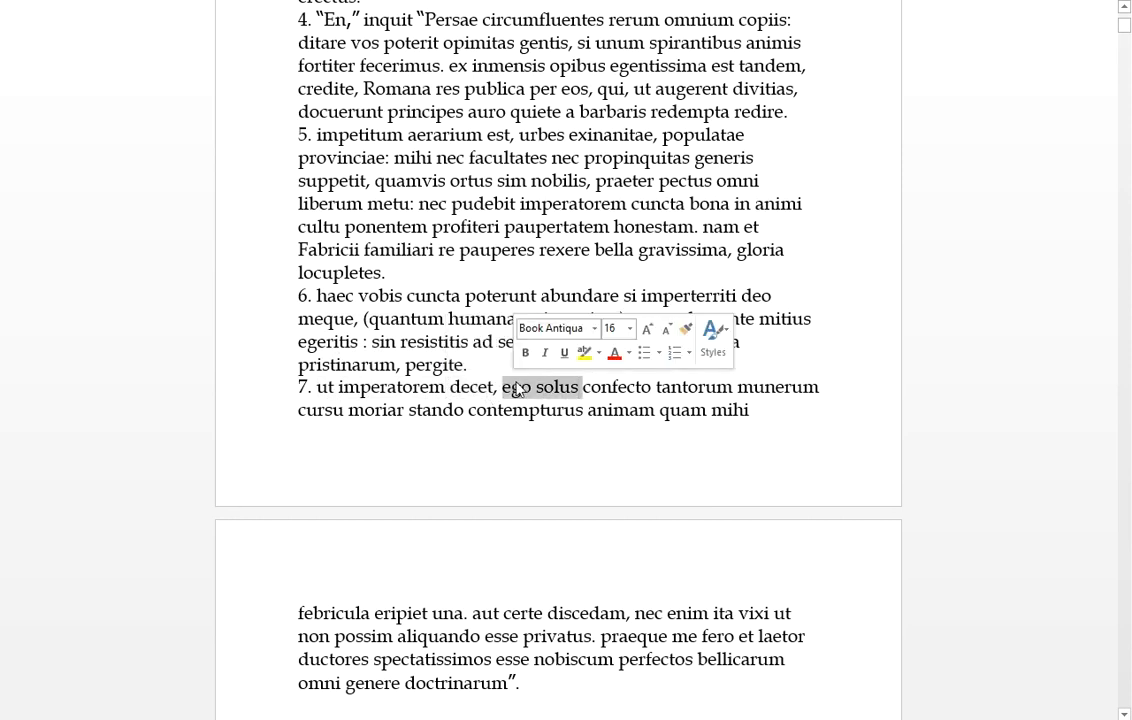
{"action": "left_click", "coordinate": [650, 388]}
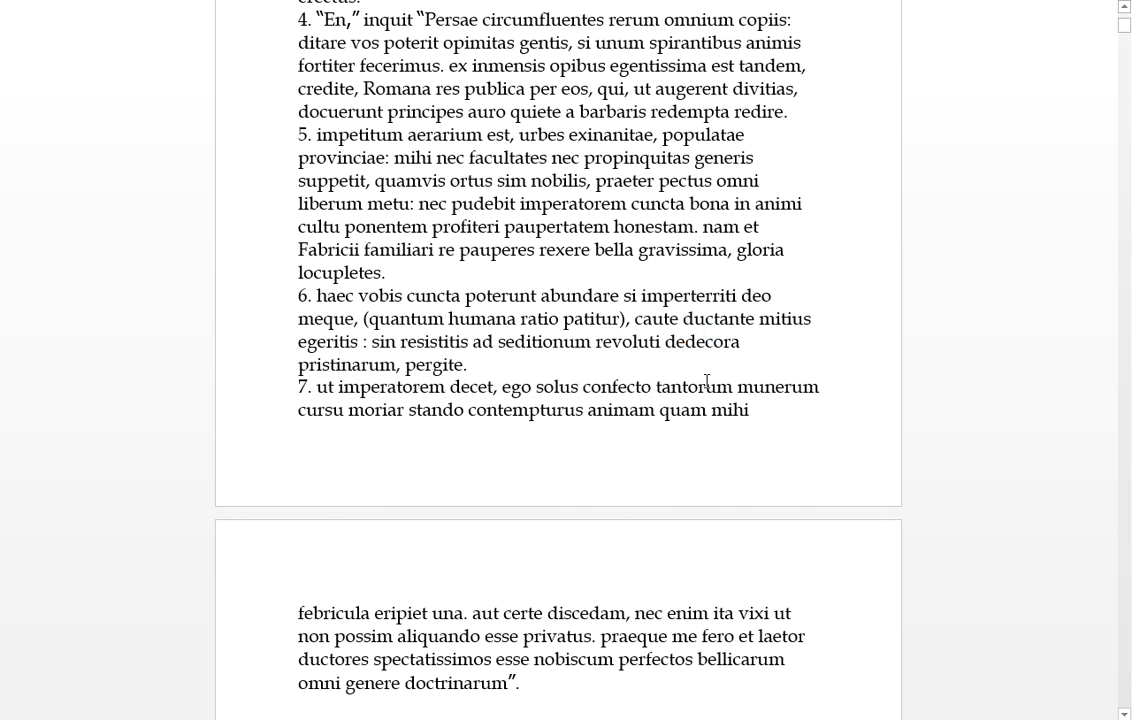
{"action": "double_click", "coordinate": [328, 410]}
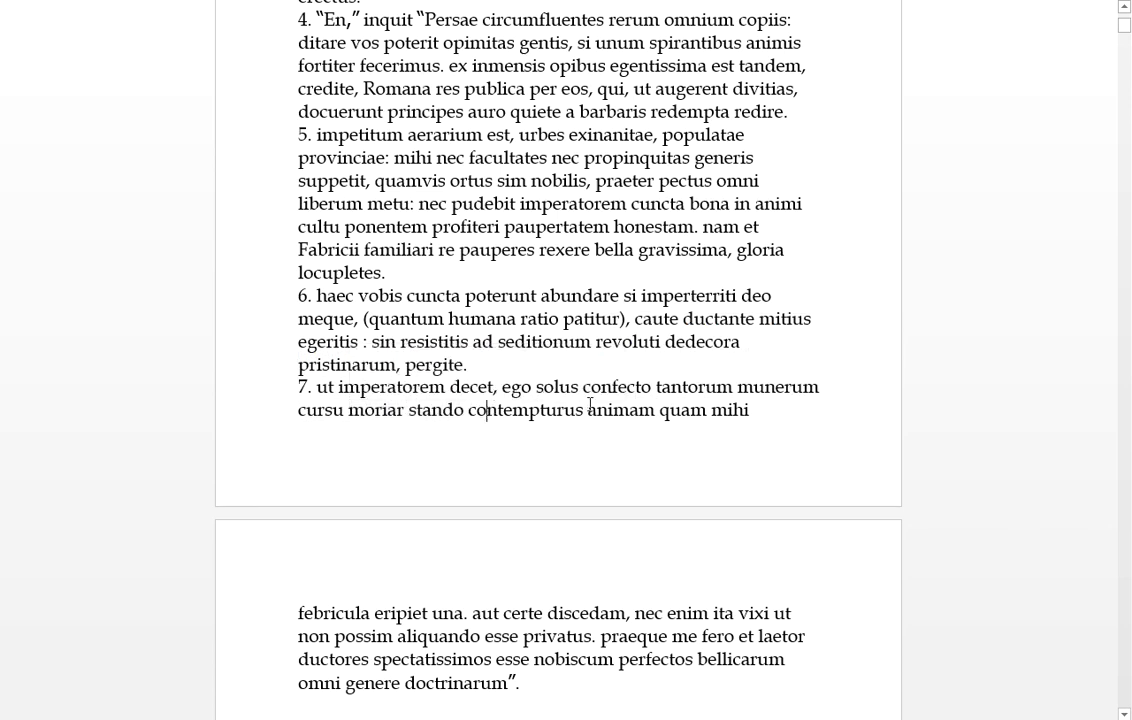
{"action": "double_click", "coordinate": [528, 408]}
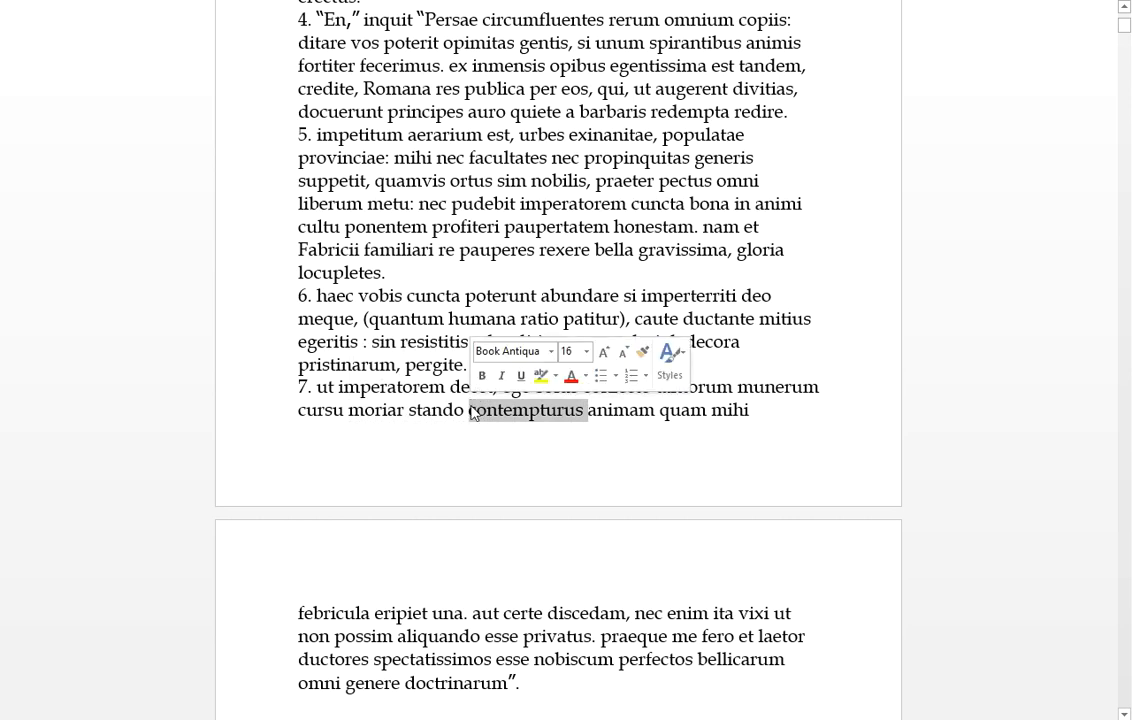
{"action": "left_click", "coordinate": [544, 402]}
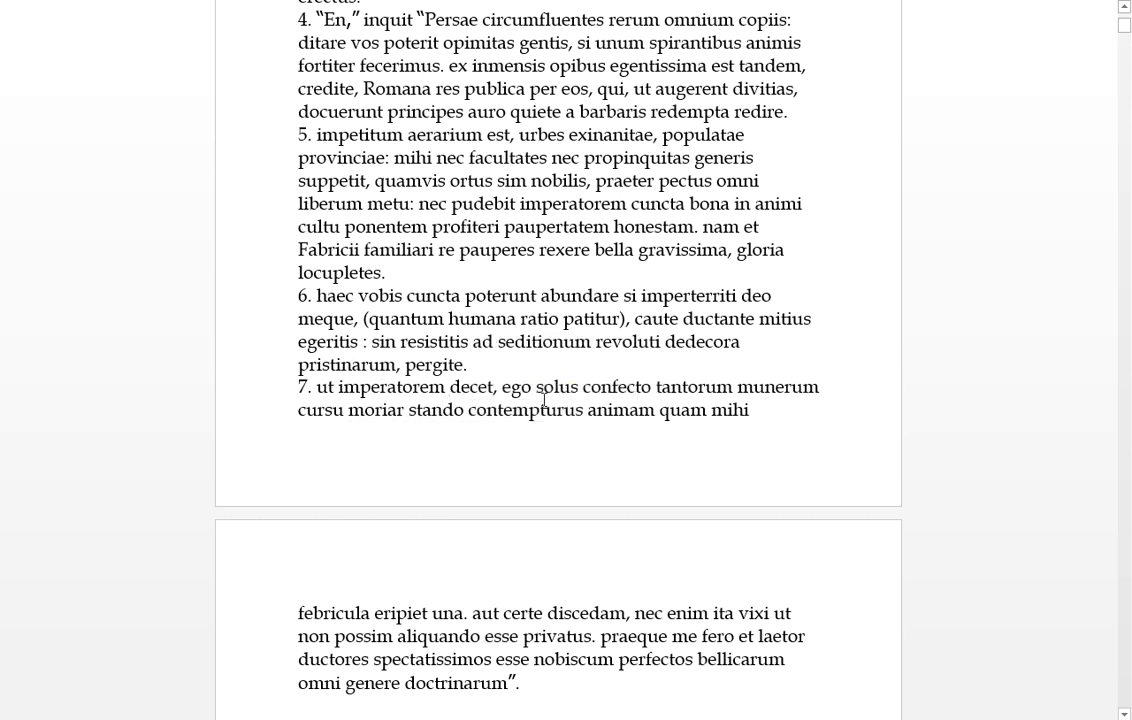
{"action": "left_click", "coordinate": [440, 408]}
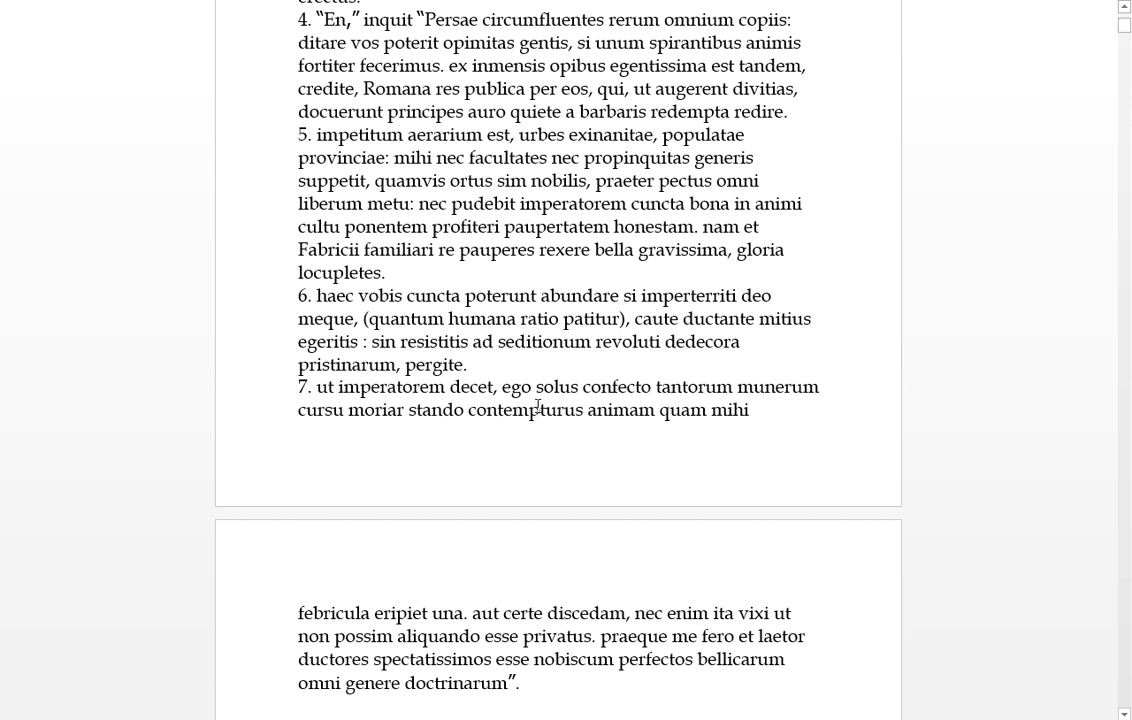
{"action": "mouse_move", "coordinate": [656, 408]}
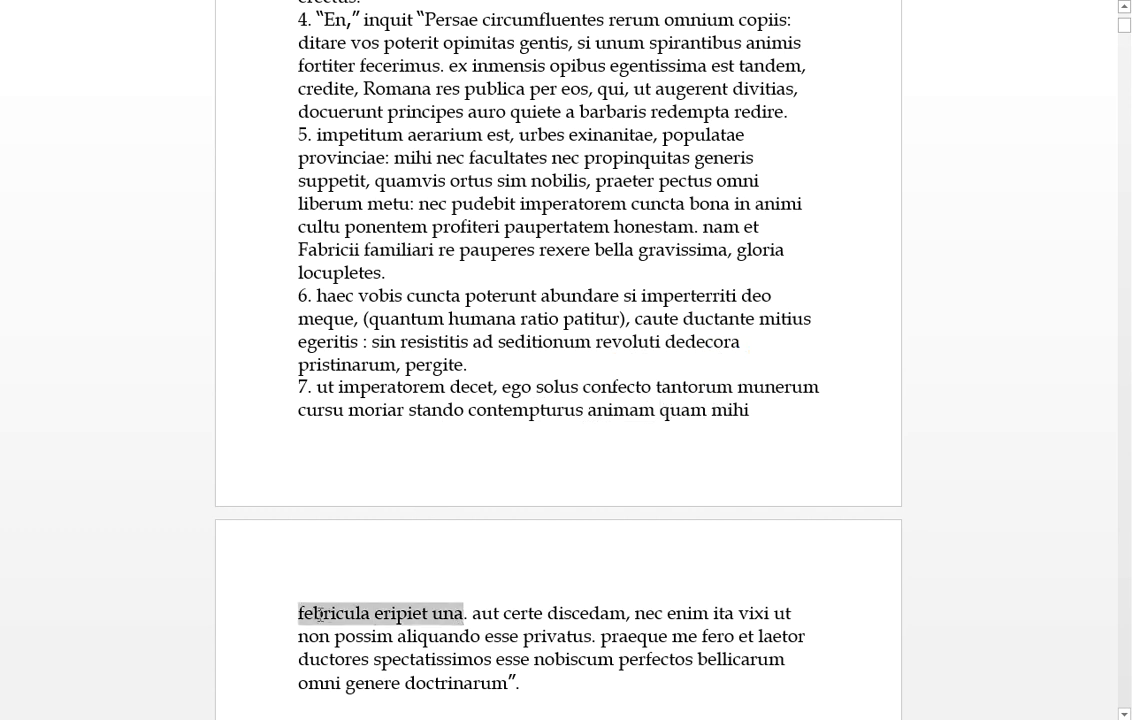
{"action": "left_click", "coordinate": [430, 612]}
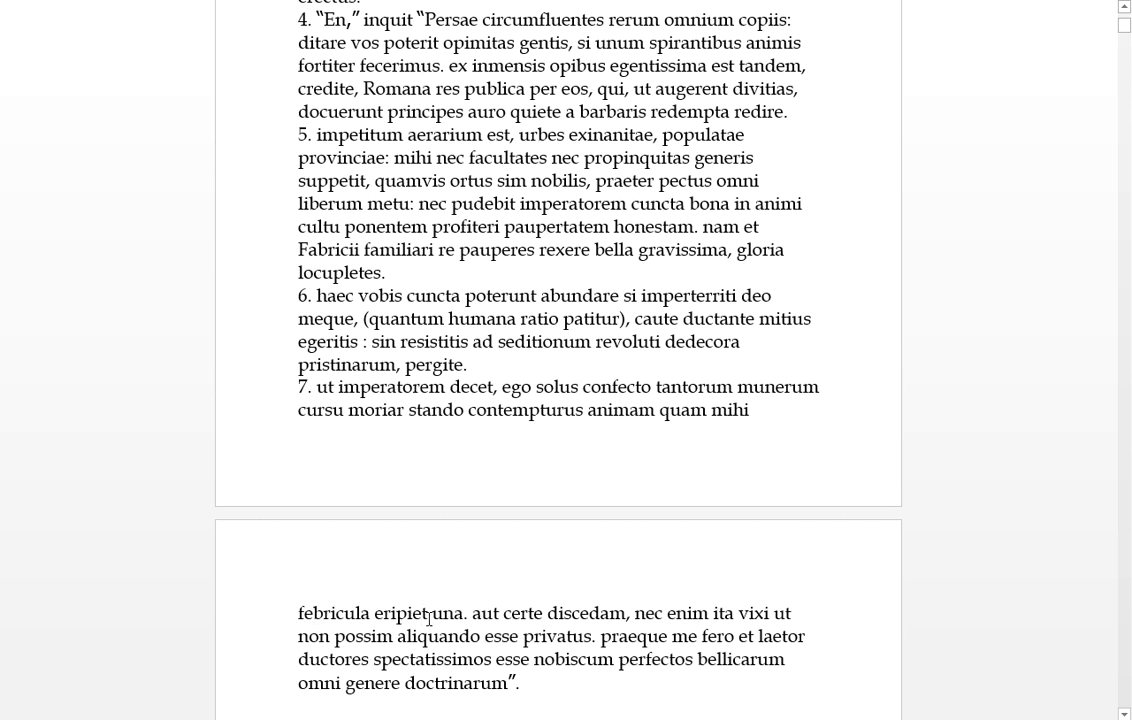
{"action": "double_click", "coordinate": [620, 410]}
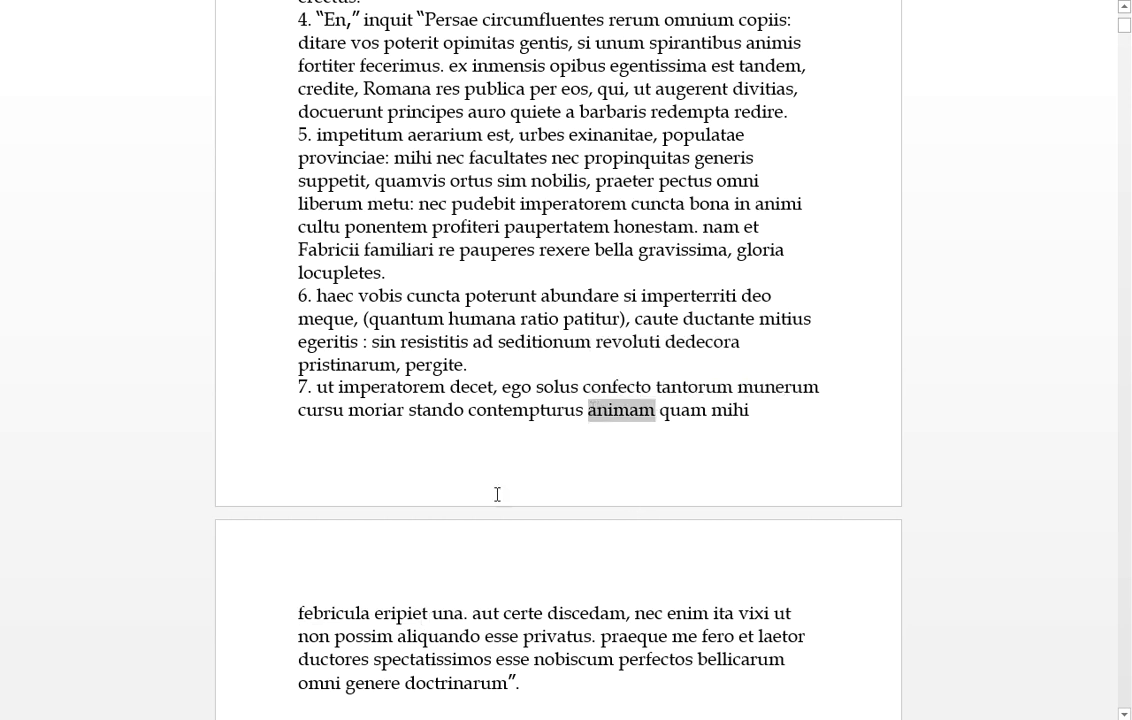
{"action": "left_click", "coordinate": [430, 612]}
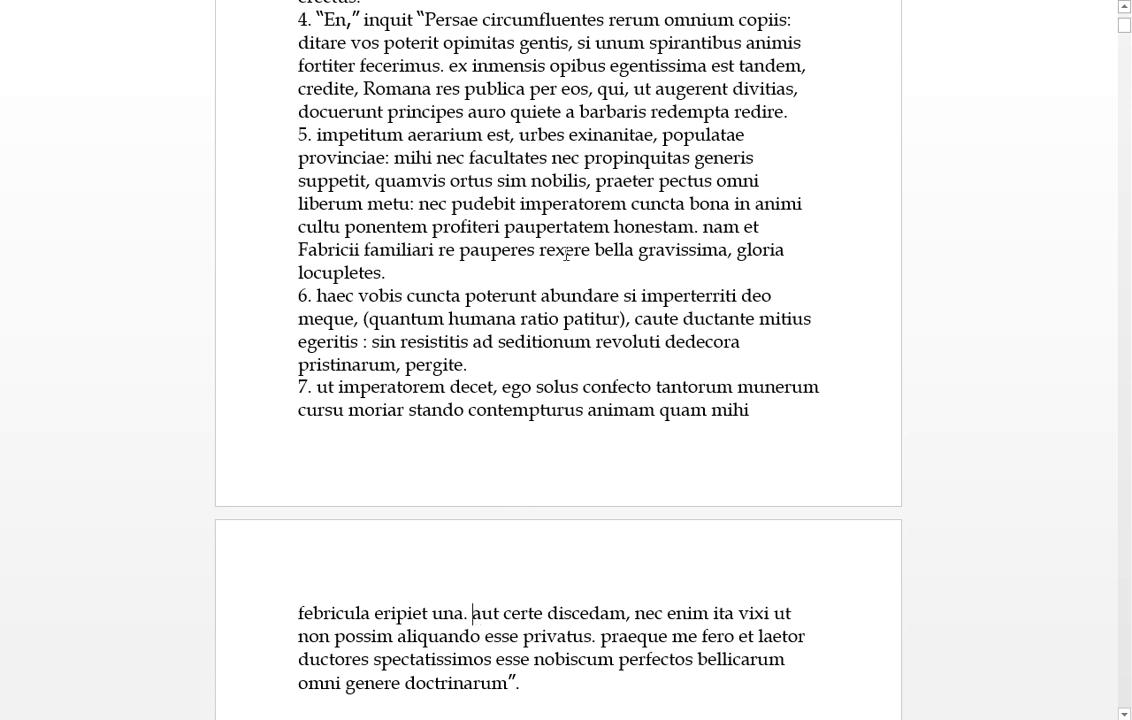
{"action": "double_click", "coordinate": [436, 410]}
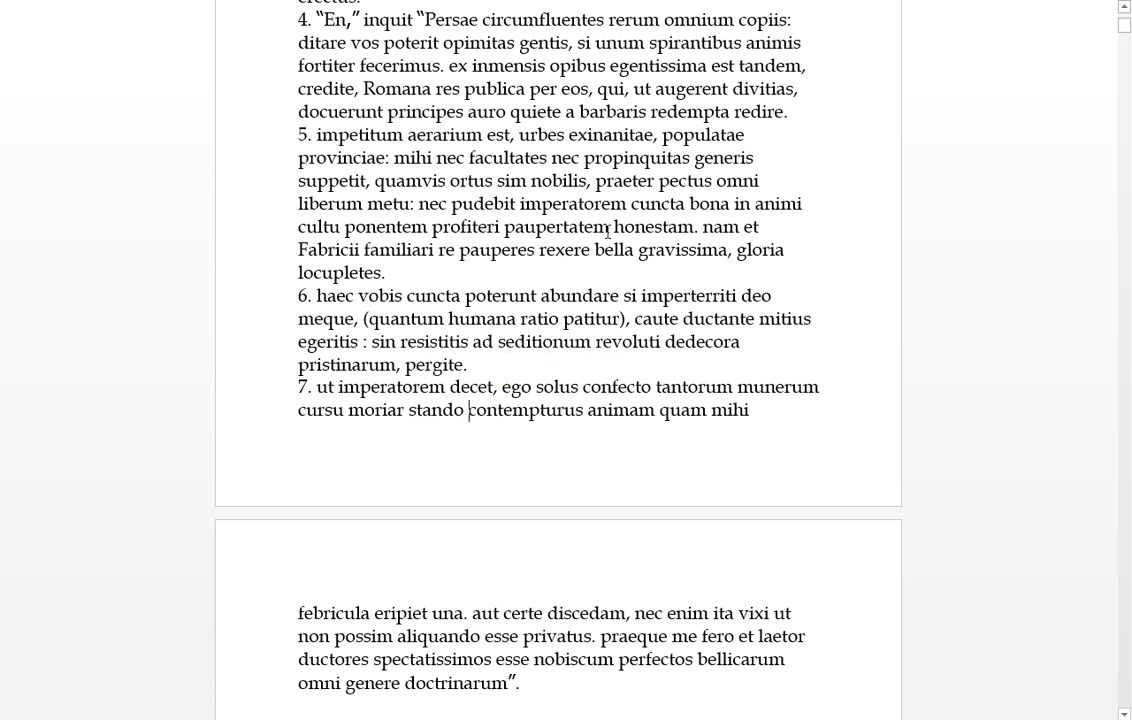
{"action": "mouse_move", "coordinate": [556, 616]}
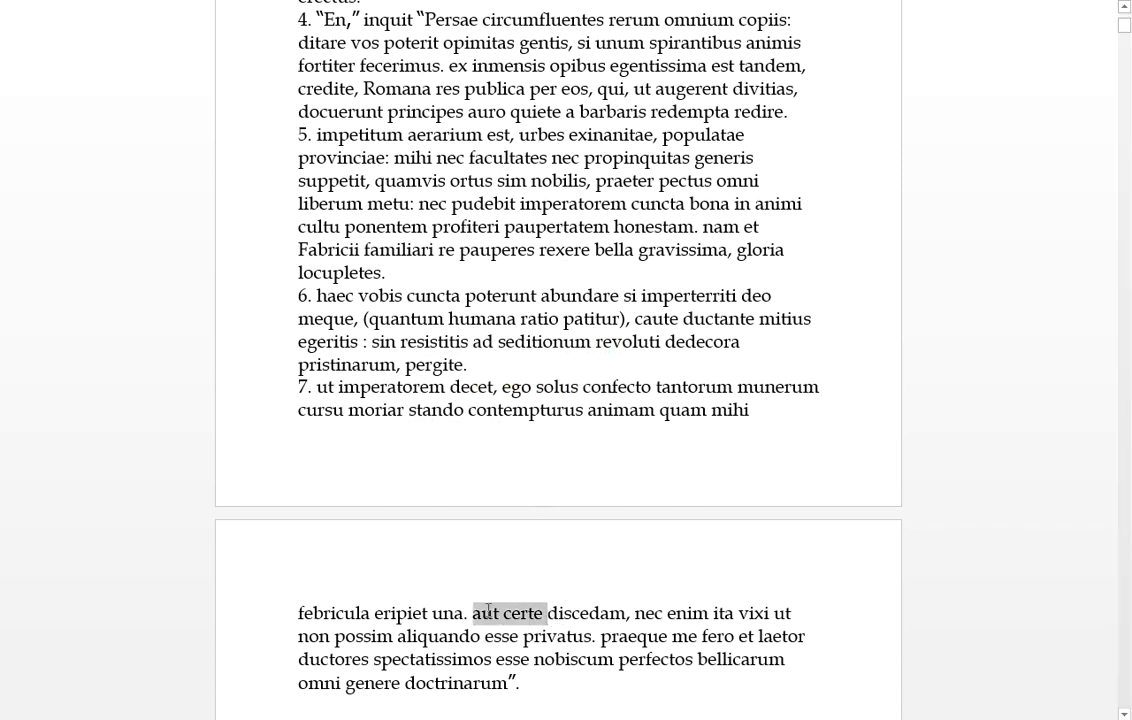
{"action": "double_click", "coordinate": [586, 612]}
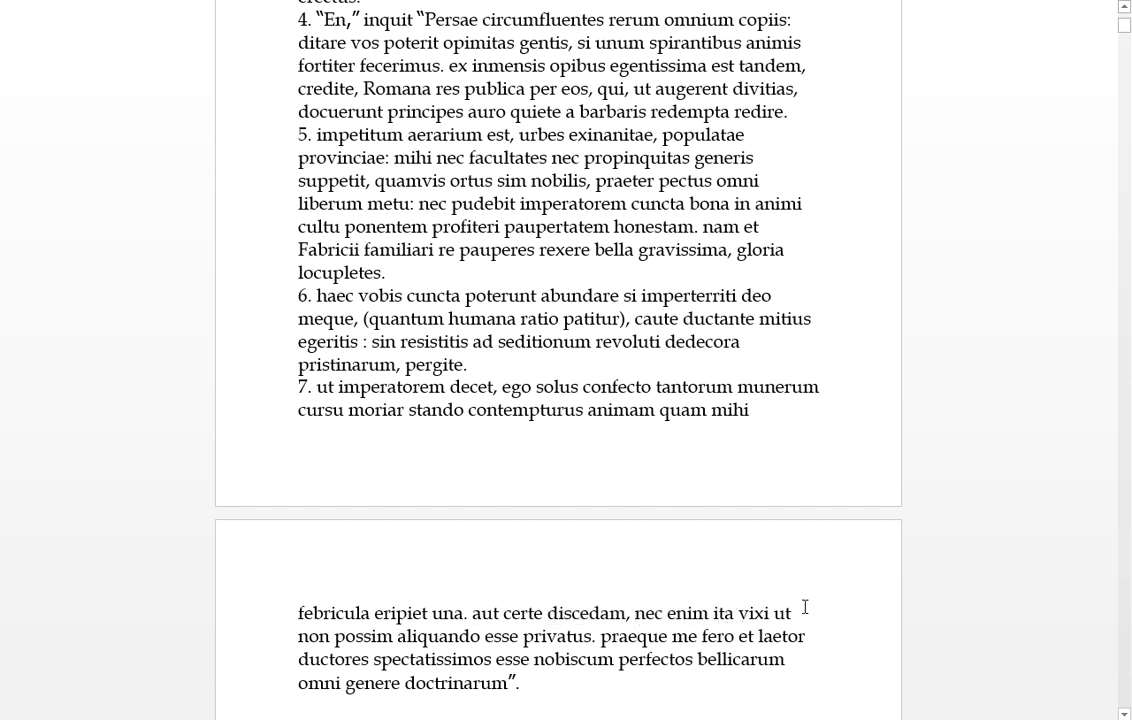
{"action": "double_click", "coordinate": [752, 612]}
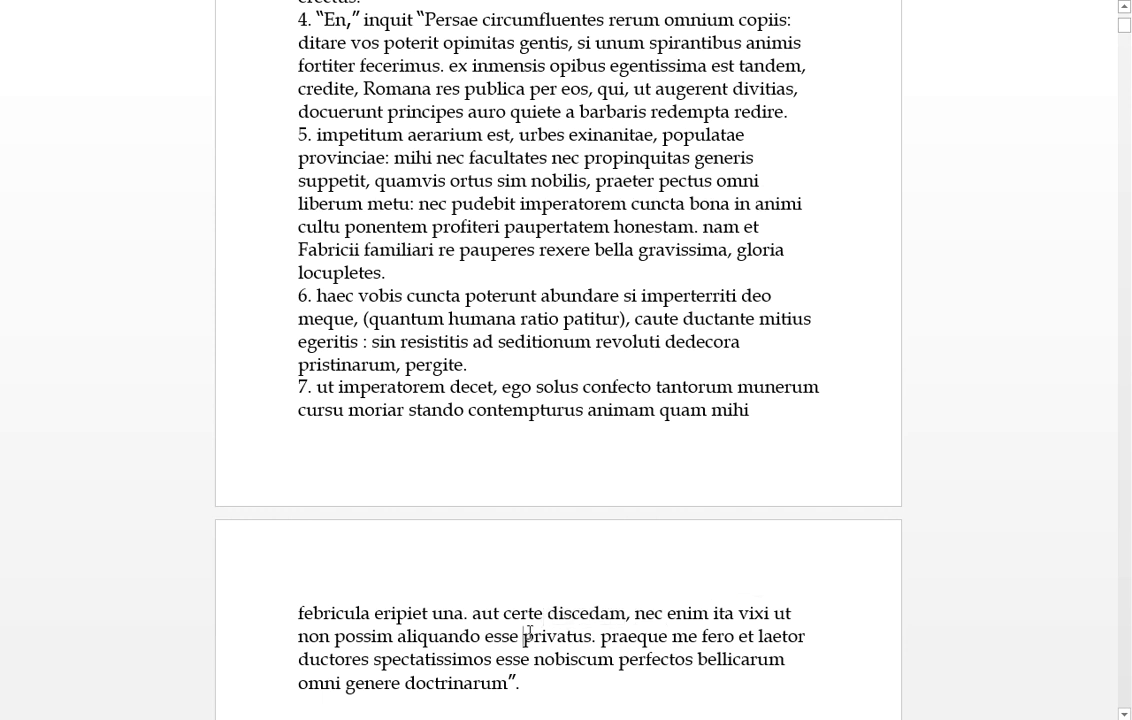
{"action": "mouse_move", "coordinate": [632, 608]}
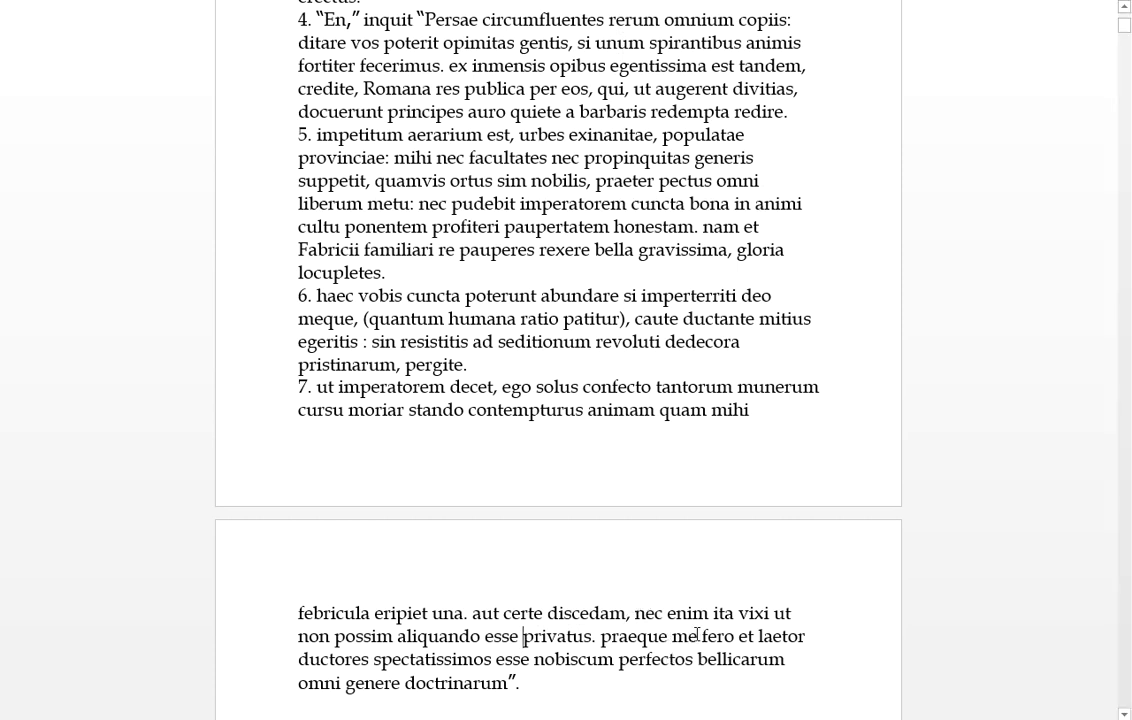
{"action": "double_click", "coordinate": [648, 636]}
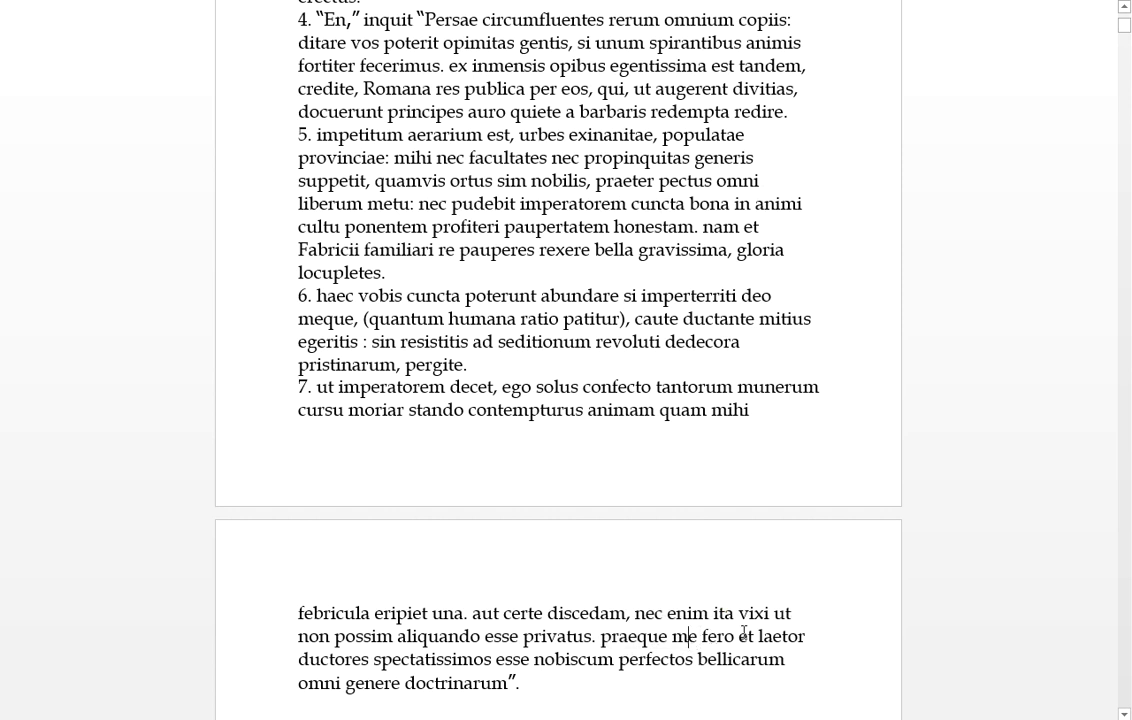
{"action": "left_click_drag", "start_coordinate": [700, 636], "coordinate": [804, 636]}
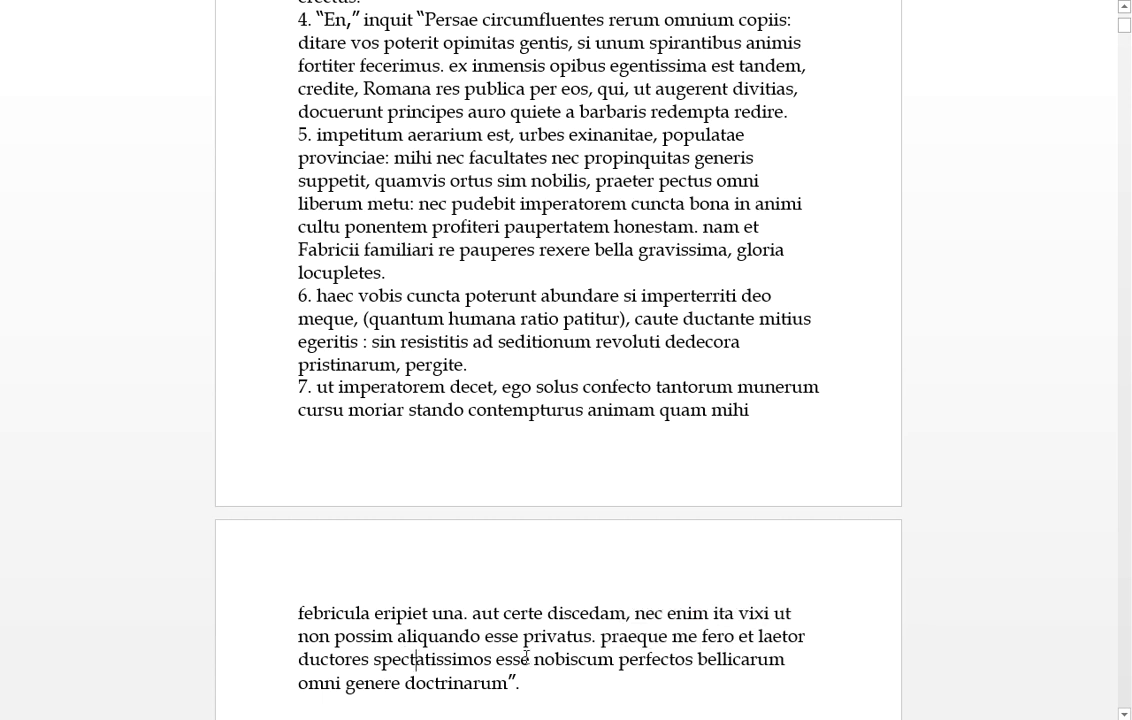
{"action": "left_click_drag", "start_coordinate": [298, 658], "coordinate": [534, 658]}
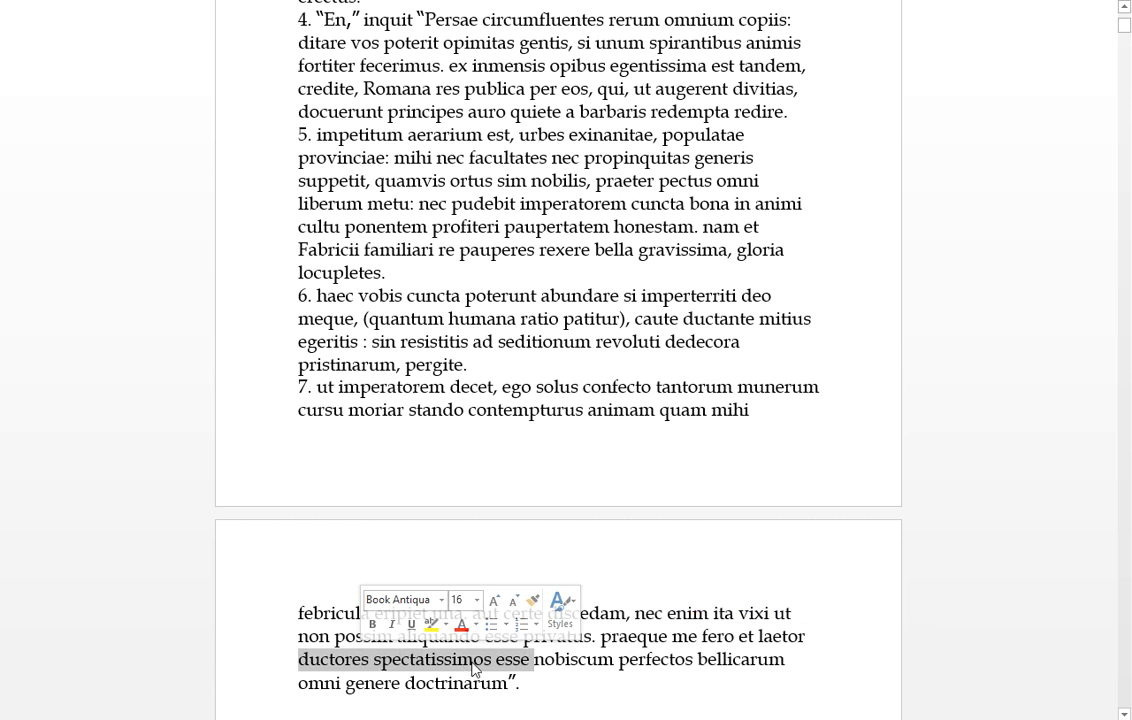
{"action": "mouse_move", "coordinate": [490, 668]}
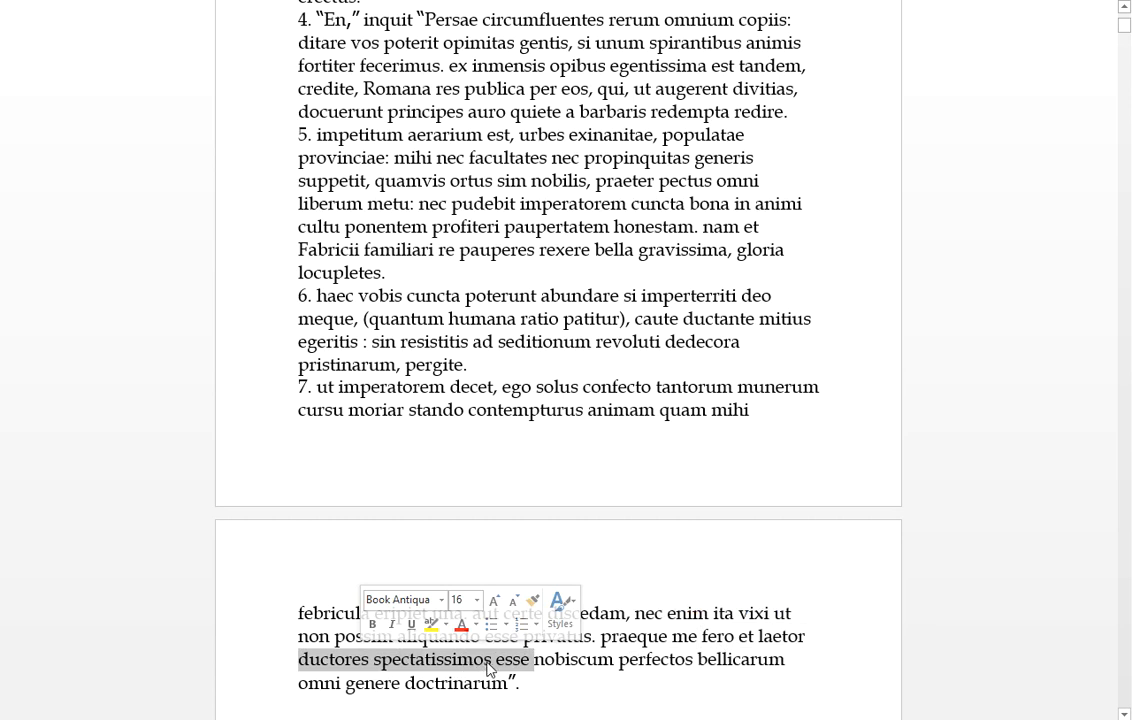
{"action": "left_click", "coordinate": [388, 660]}
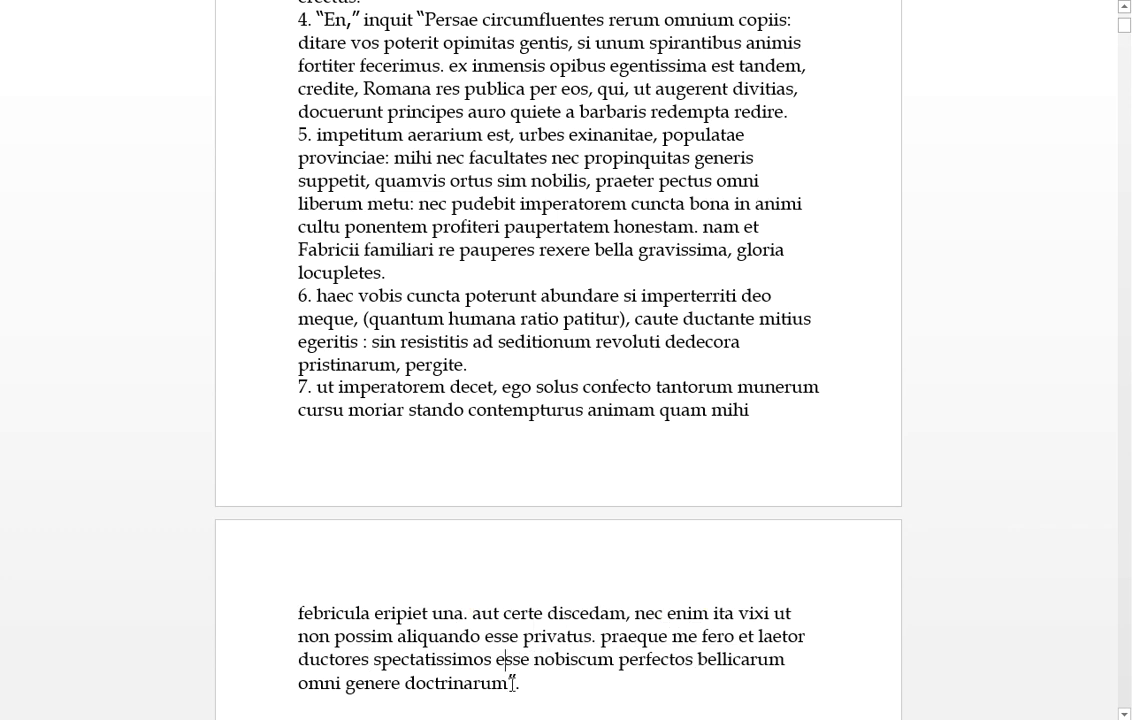
{"action": "double_click", "coordinate": [654, 660]}
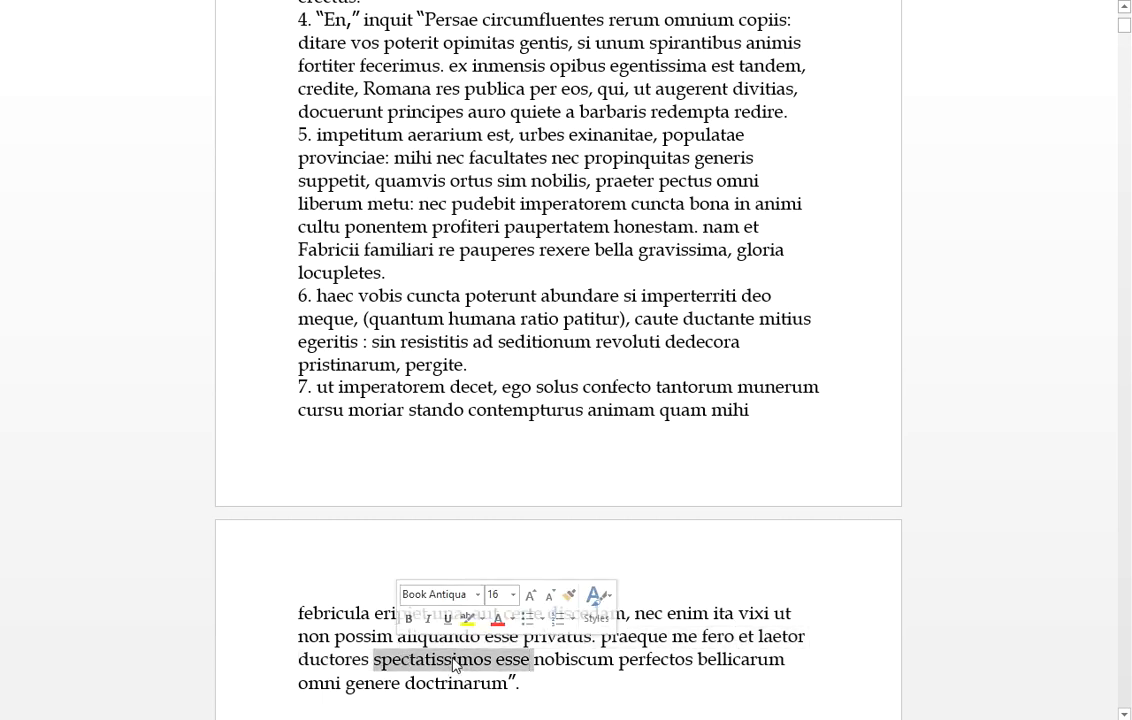
{"action": "left_click", "coordinate": [484, 660]}
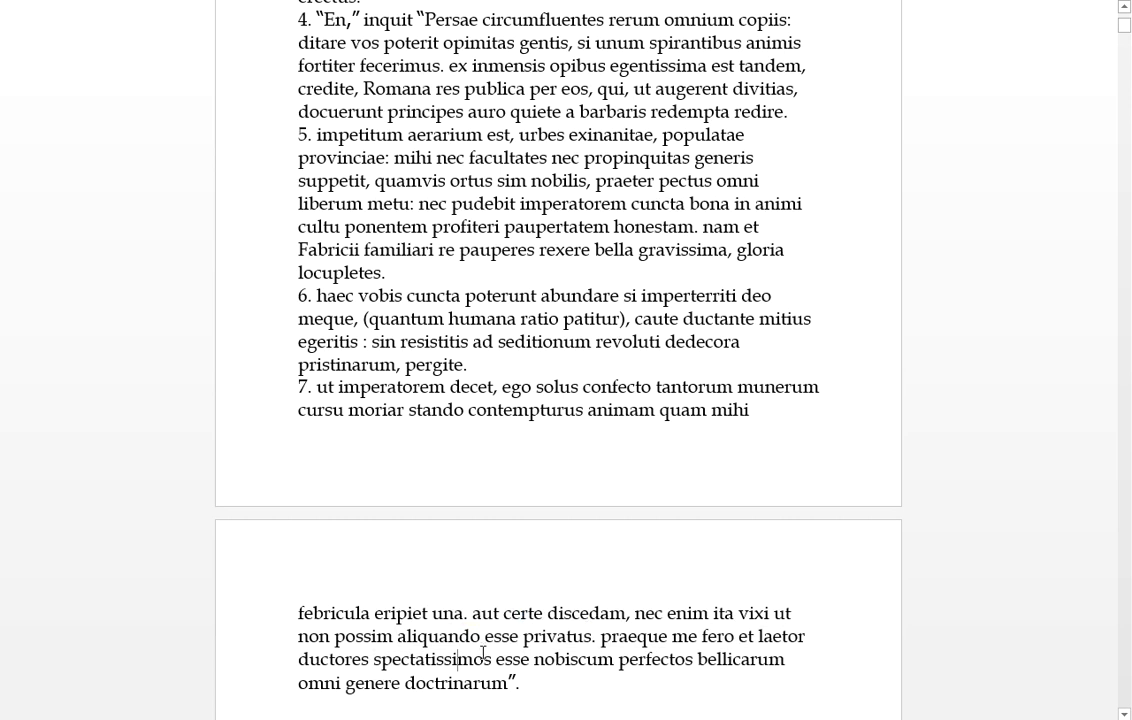